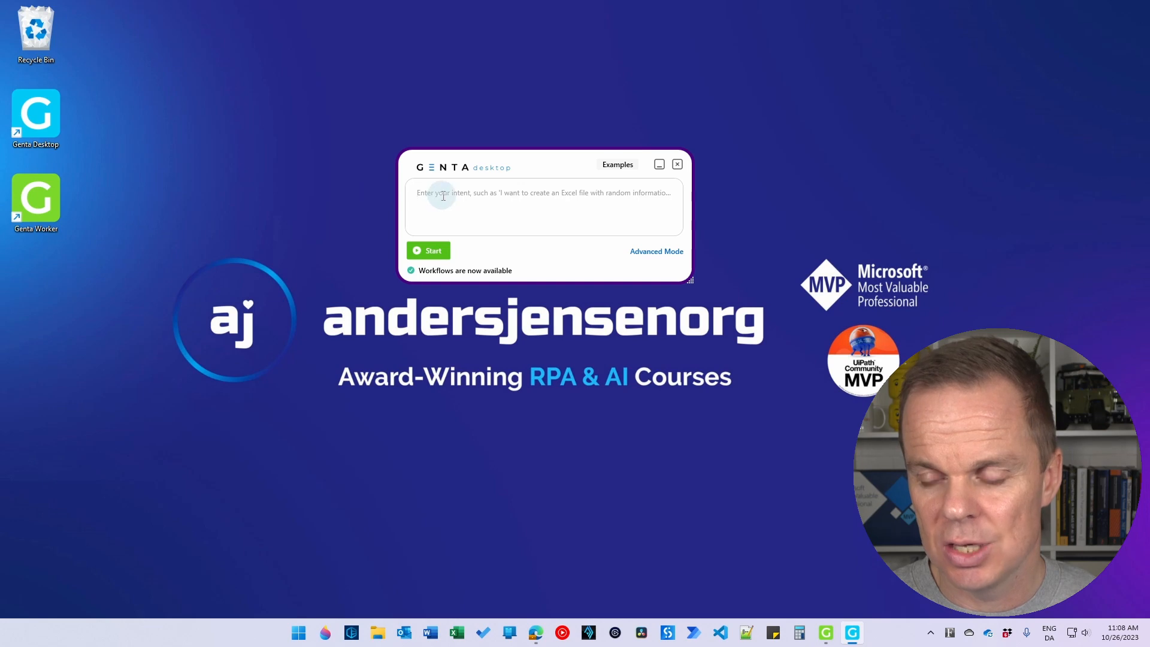
{"action": "mouse_move", "coordinate": [592, 295]}
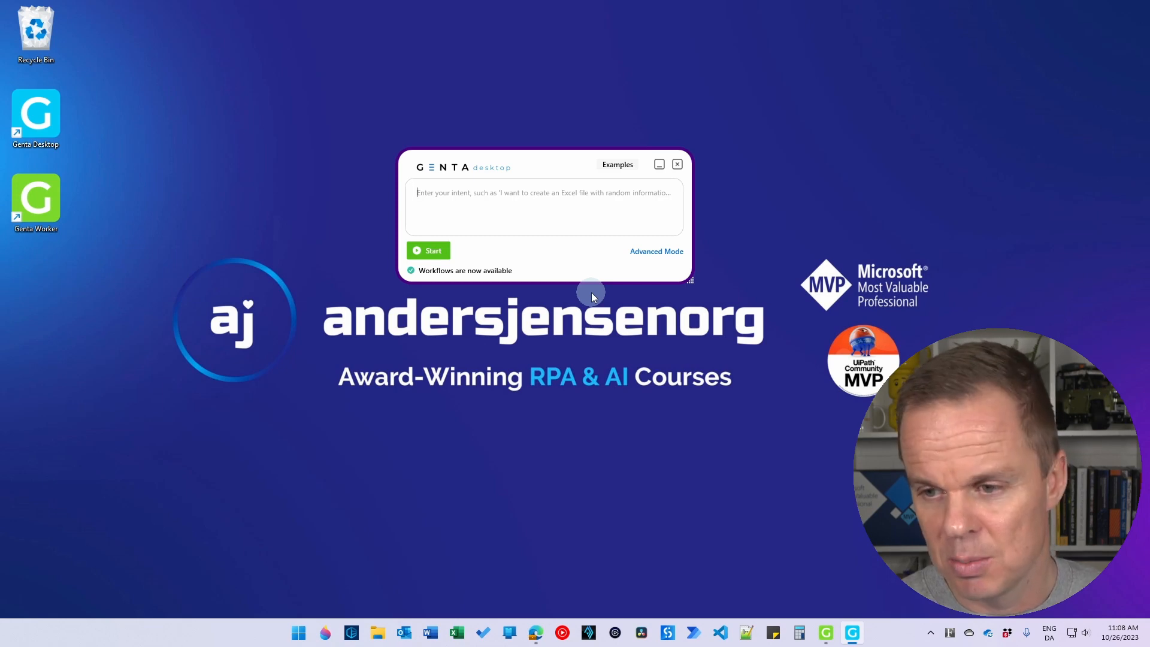
Enter 'Go to google.com and search for andersjensenorg' as the Genta intent.
{"action": "type", "text": "Go"}
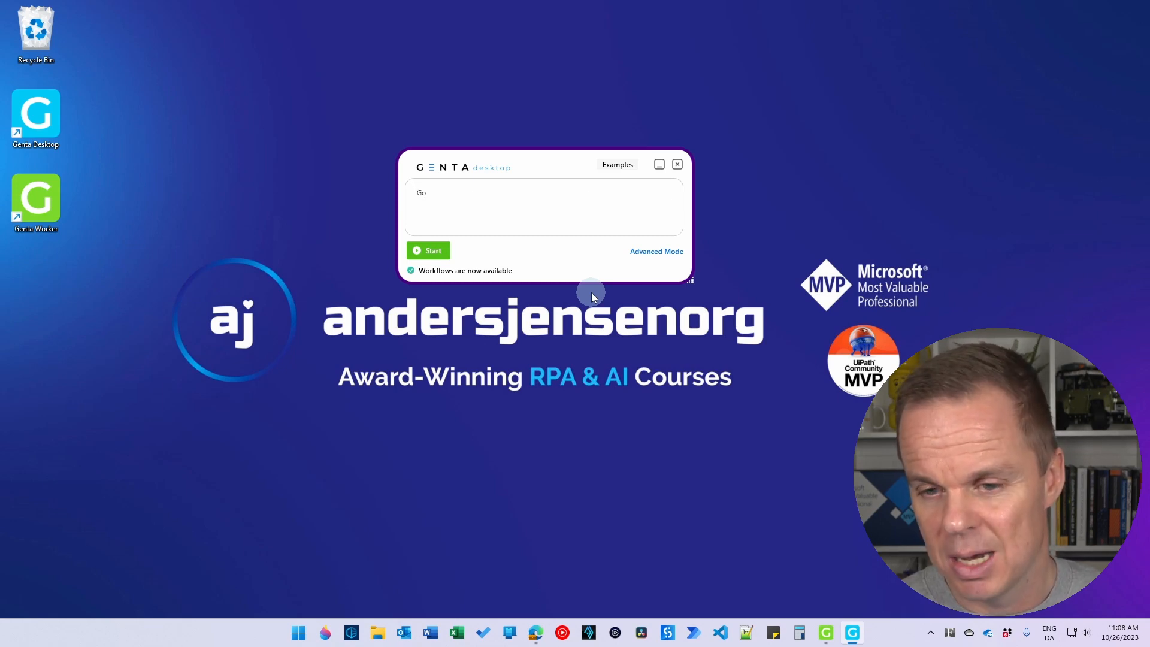
{"action": "type", "text": "to"}
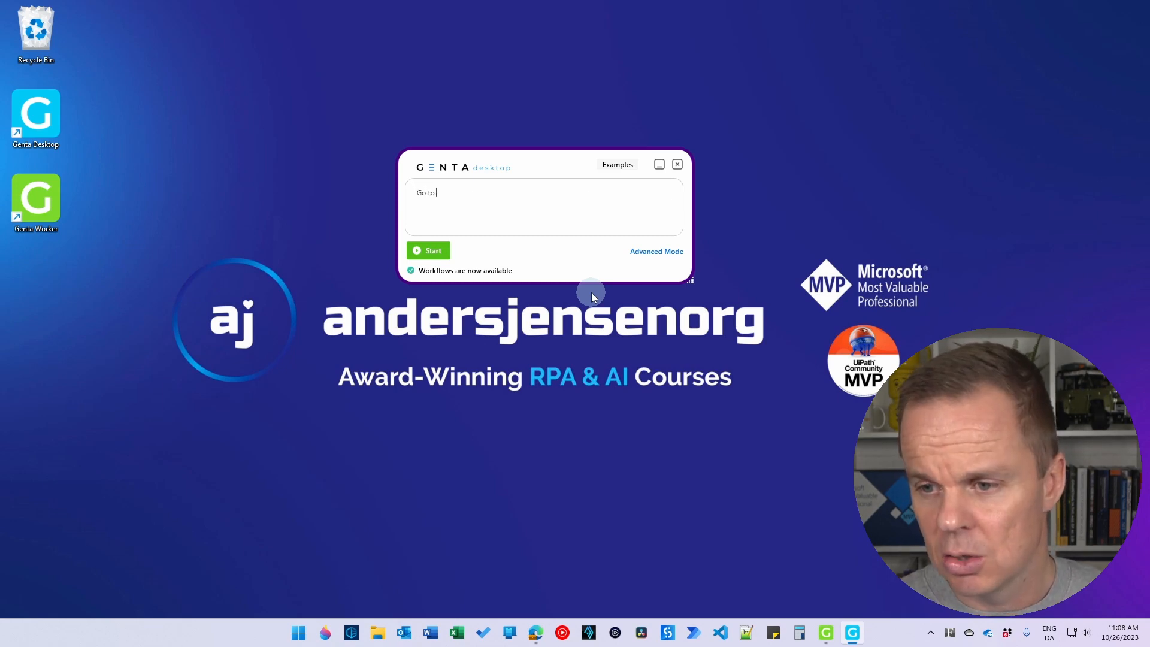
{"action": "type", "text": "google.com and"}
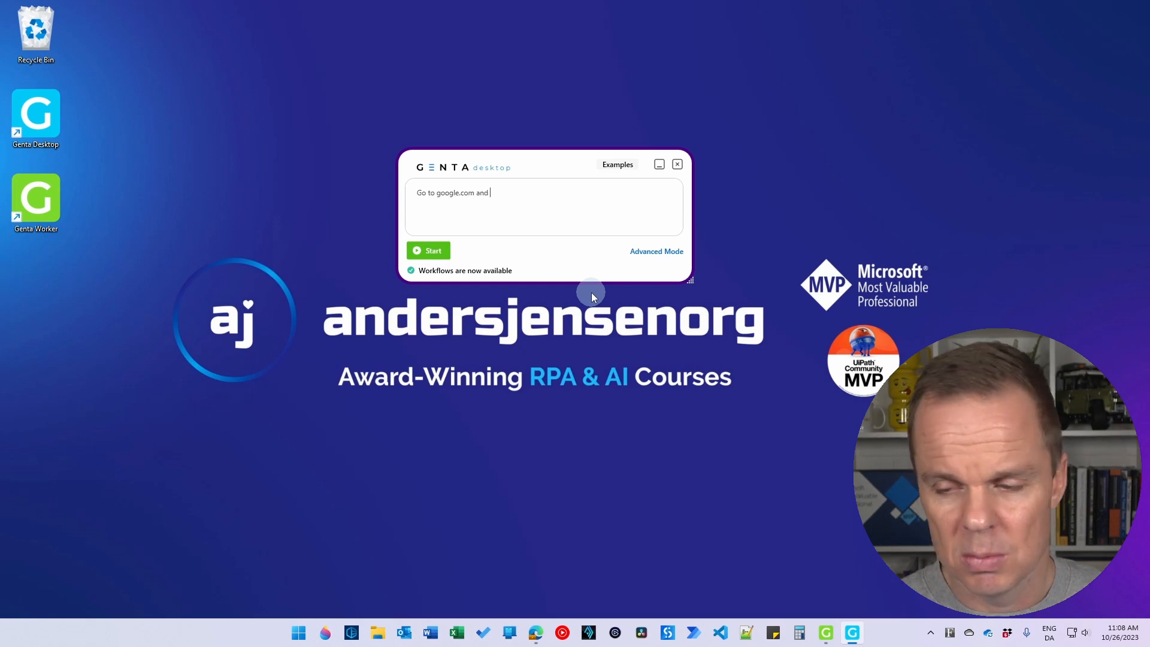
{"action": "type", "text": "search for andersjensenorg"}
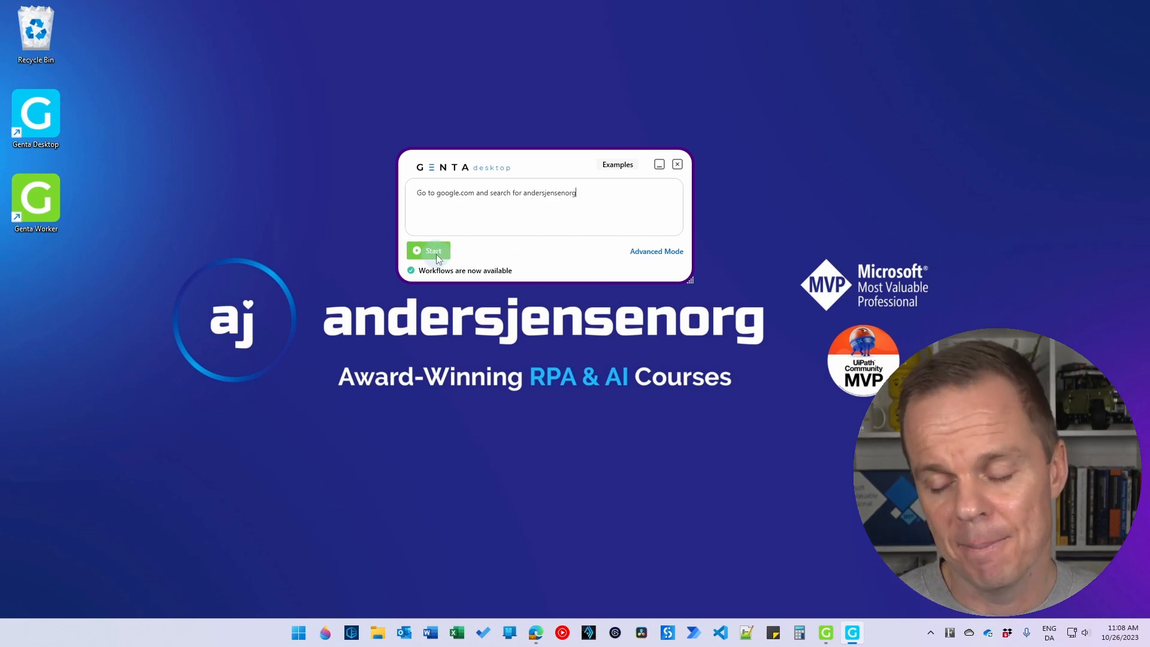
Run the search intent, opening Chrome at google.com behind the Danish cookie dialog.
{"action": "left_click", "coordinate": [429, 250]}
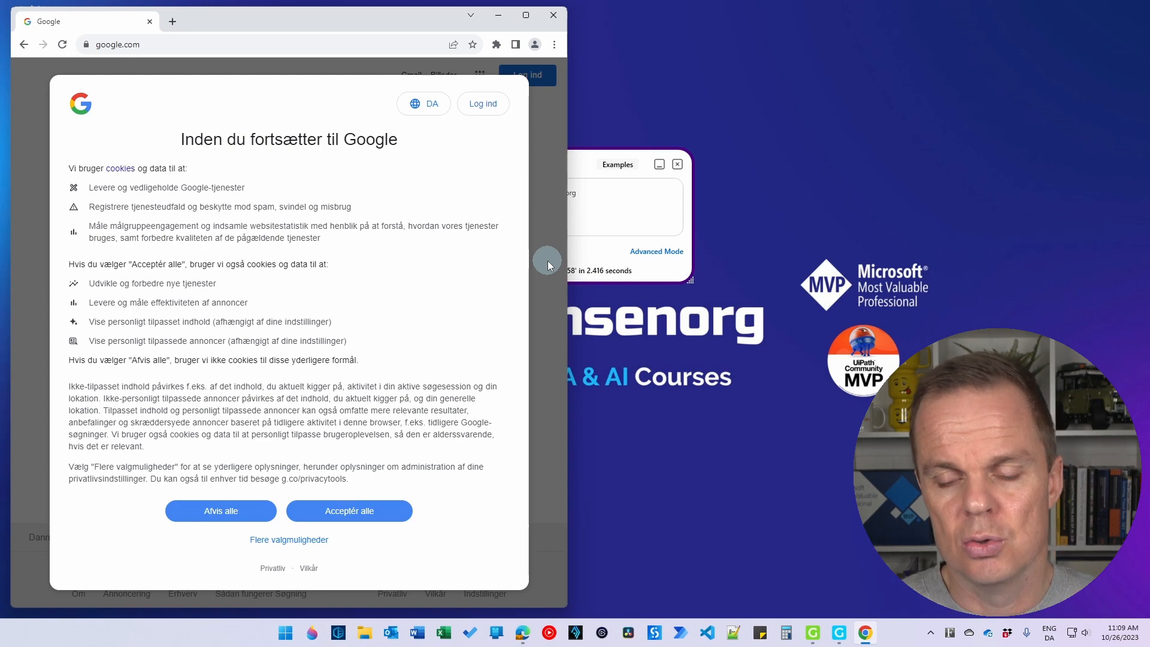
{"action": "mouse_move", "coordinate": [160, 111]}
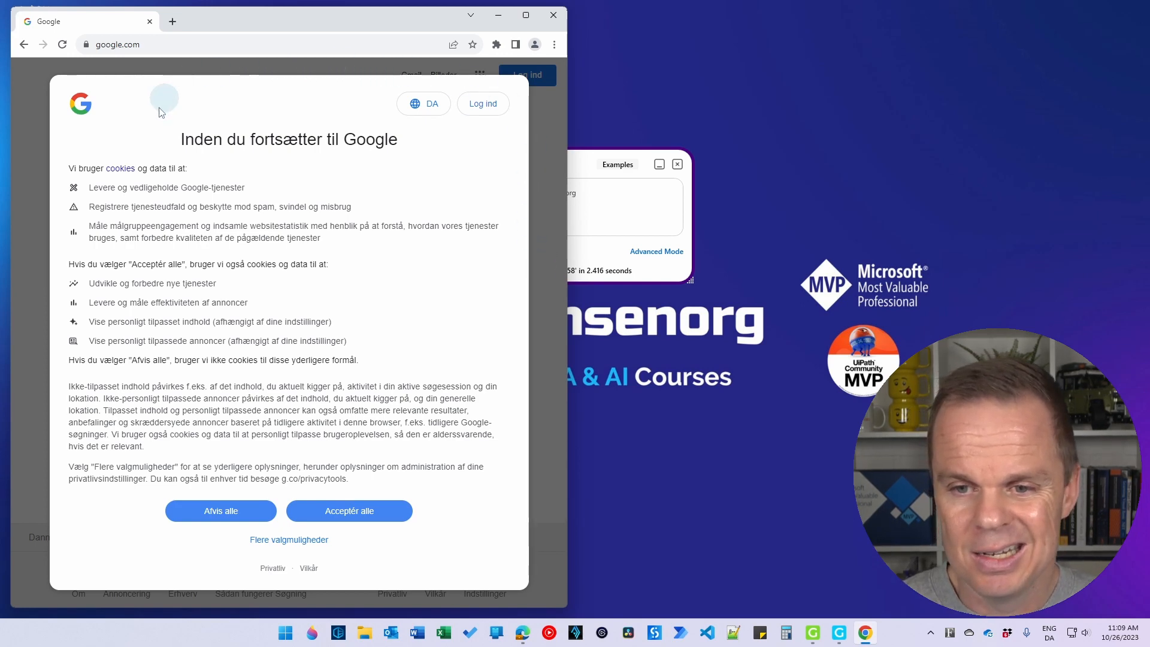
{"action": "mouse_move", "coordinate": [396, 454]}
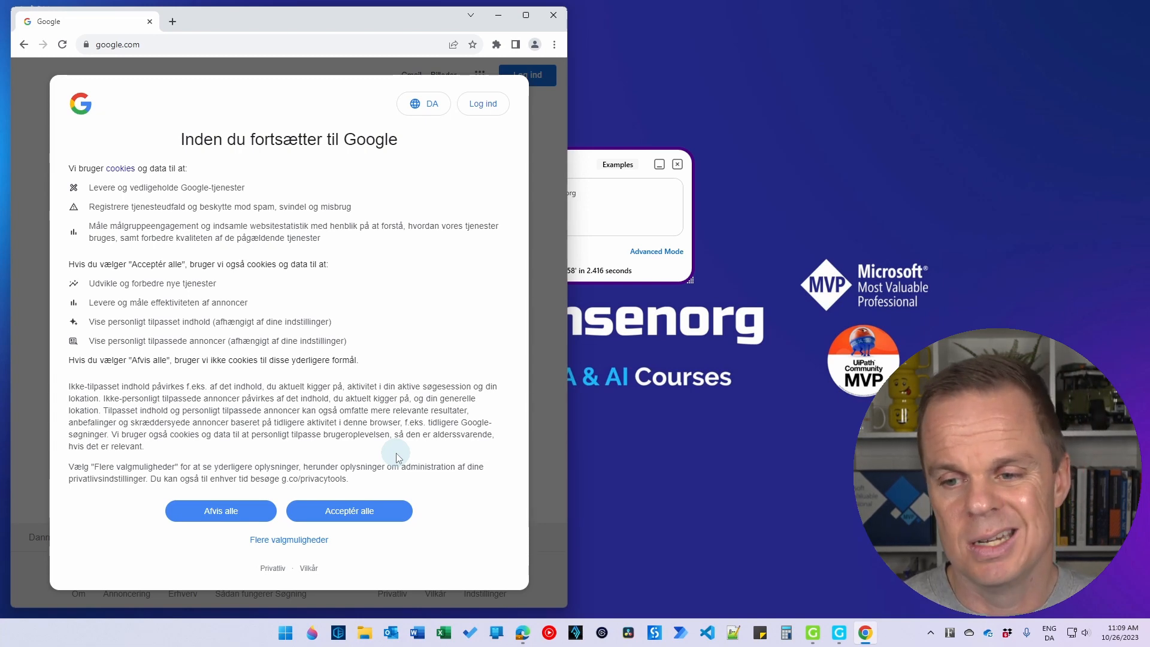
{"action": "mouse_move", "coordinate": [215, 530]}
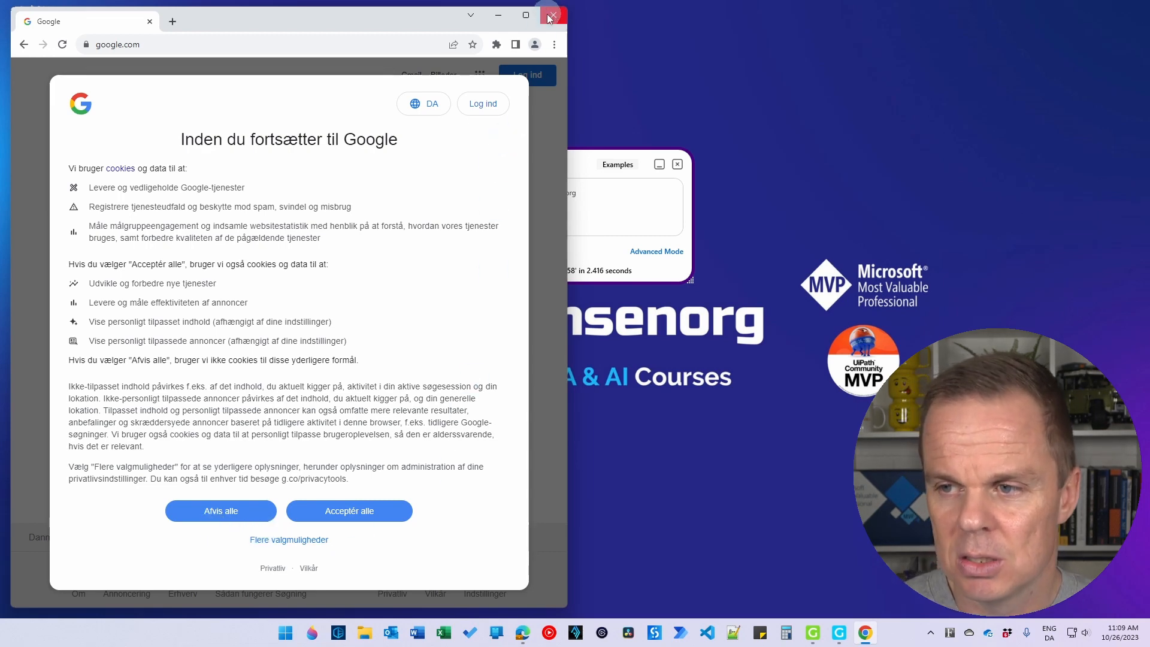
Close Chrome and prepend 'Open a browser, click 'Afvis alle' if present' to the intent.
{"action": "left_click", "coordinate": [549, 14]}
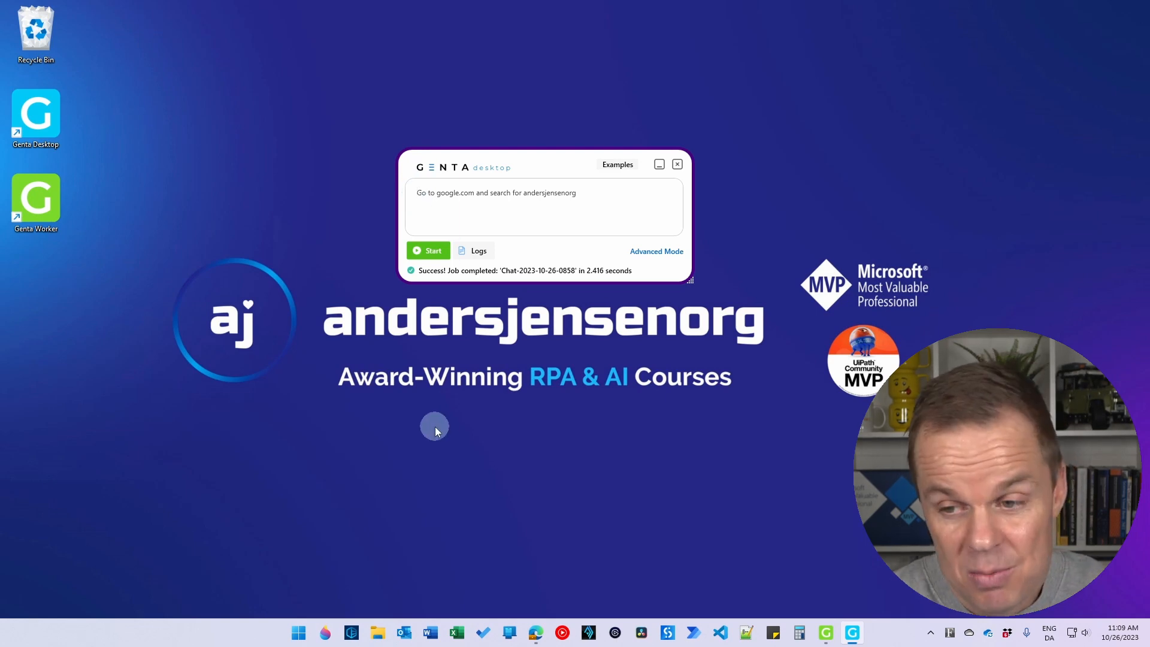
{"action": "type", "text": "Open a browser,"}
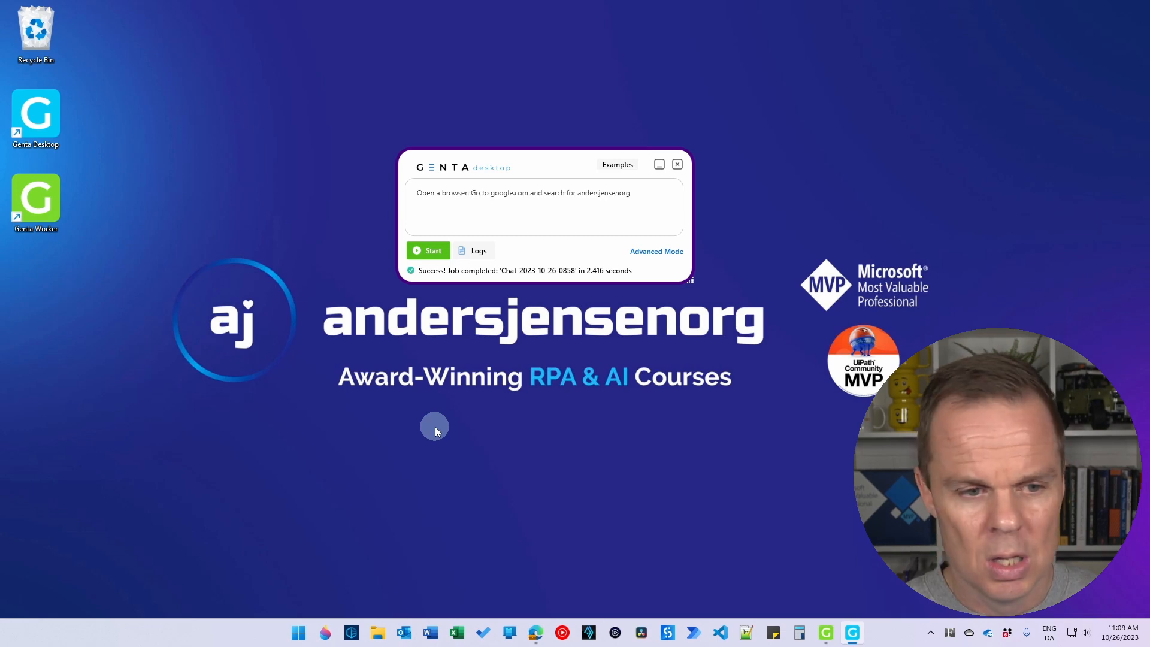
{"action": "type", "text": "click 'Afvis alle' button if present in the cookie popup"}
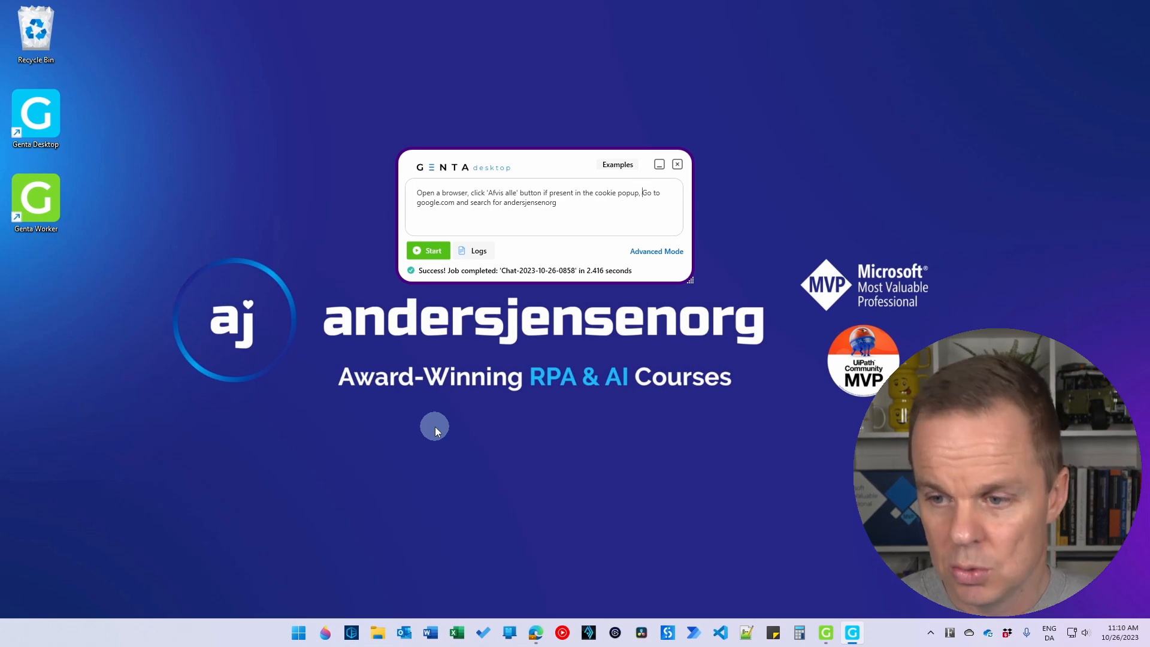
Run the revised intent, reopening Chrome on google.com's cookie notice.
{"action": "left_click", "coordinate": [428, 250]}
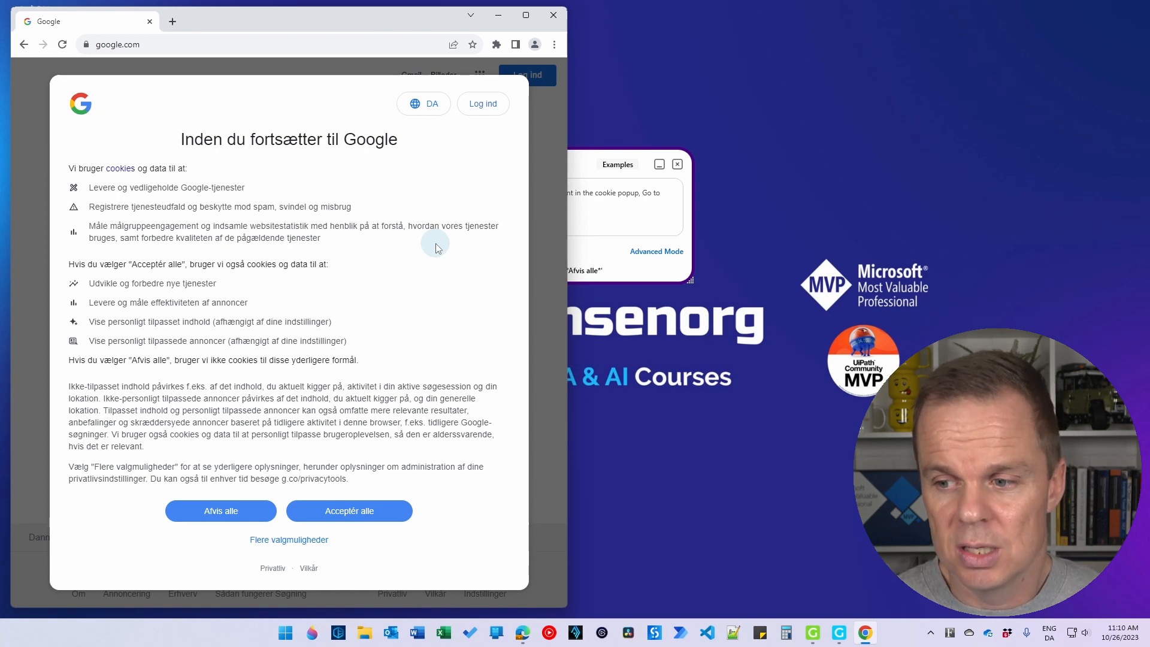
Let the job reject cookies and search andersjensenorg, then return to the intent box.
{"action": "left_click", "coordinate": [219, 510]}
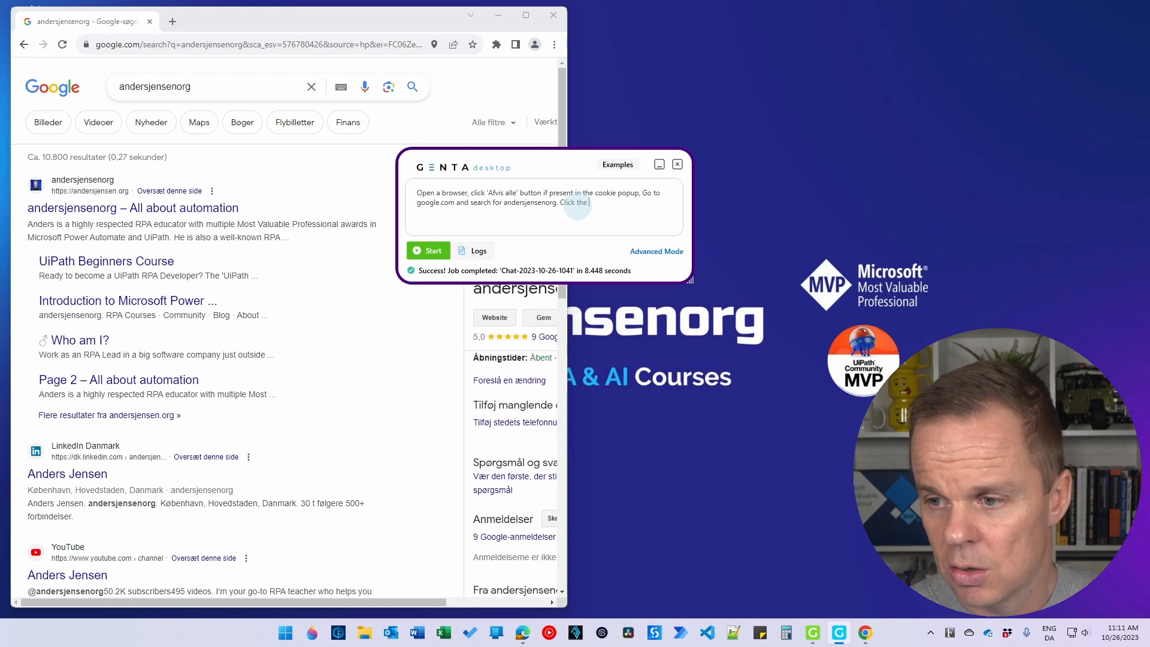
Append 'Click the first search result.' to the end of the intent.
{"action": "type", "text": "first search"}
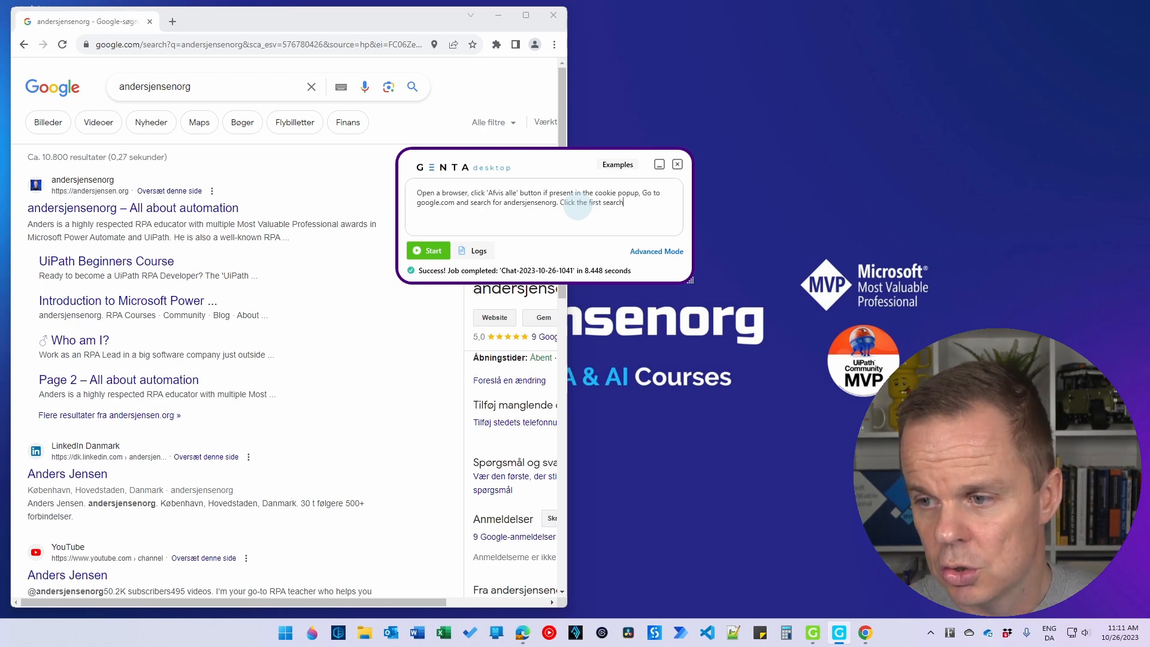
{"action": "type", "text": "result."}
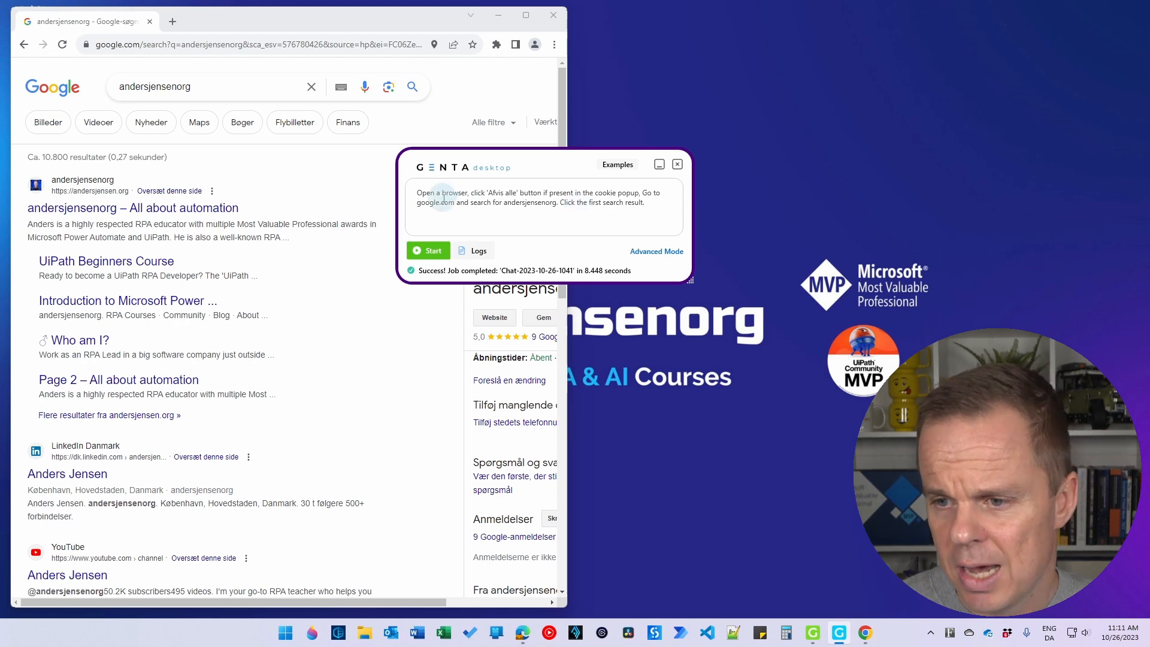
{"action": "mouse_move", "coordinate": [607, 212]}
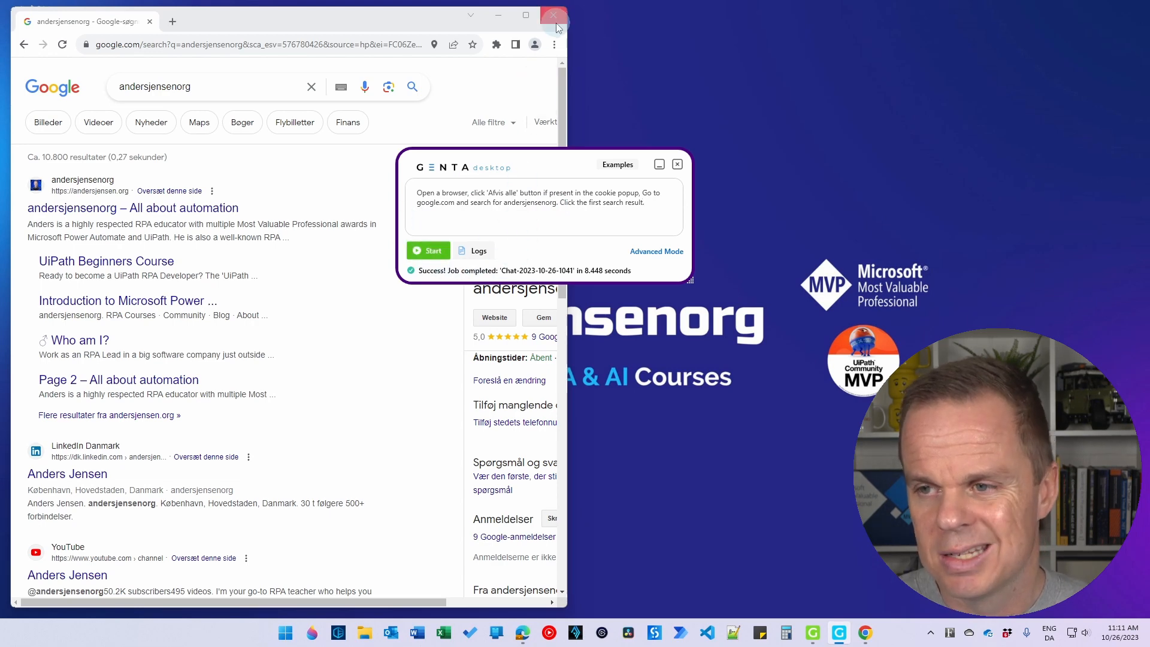
Close the results browser and start the intent with the first-result step.
{"action": "left_click", "coordinate": [553, 16]}
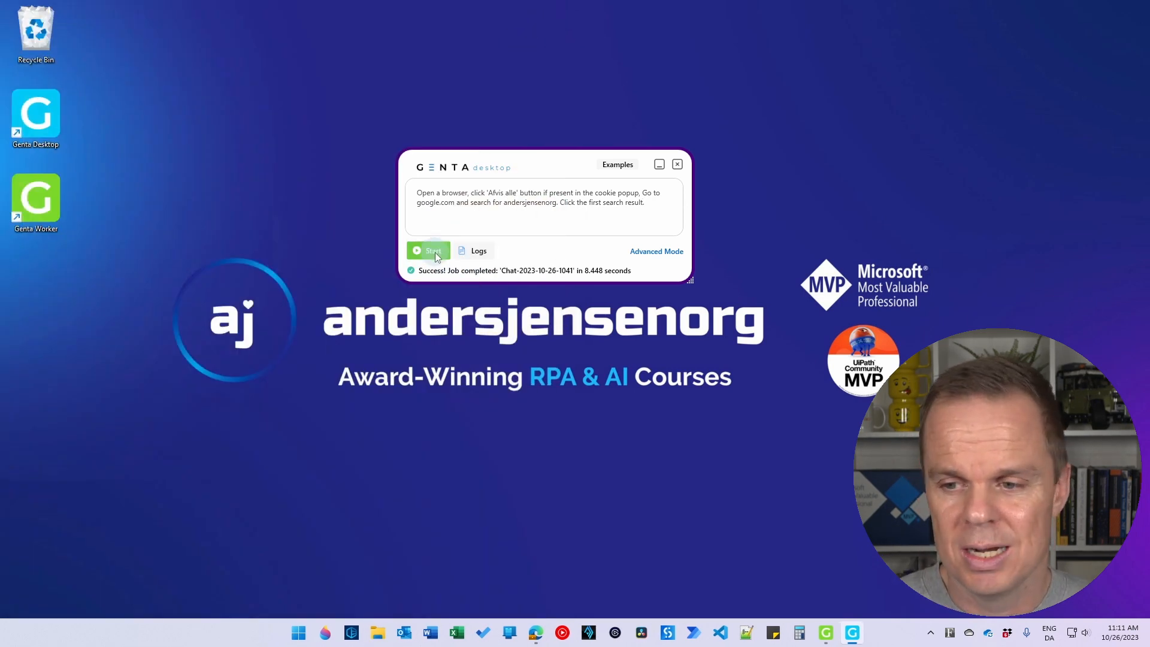
{"action": "left_click", "coordinate": [429, 250]}
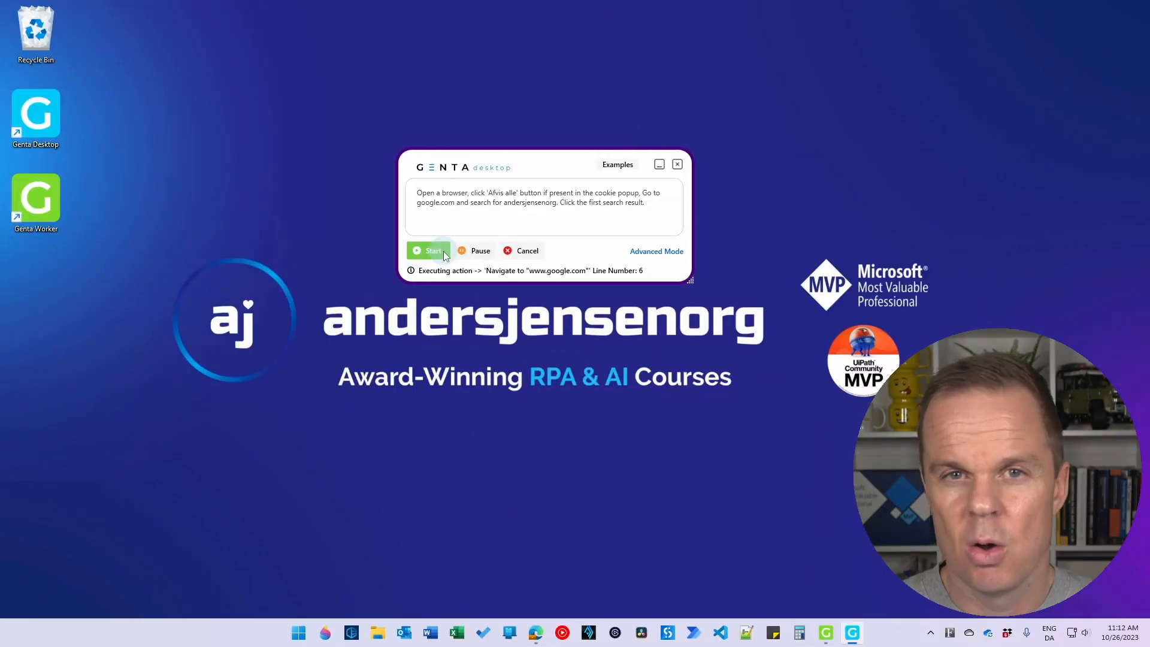
Watch the job reject cookies, search, open andersjensen.org and scroll the page.
{"action": "left_click", "coordinate": [429, 251]}
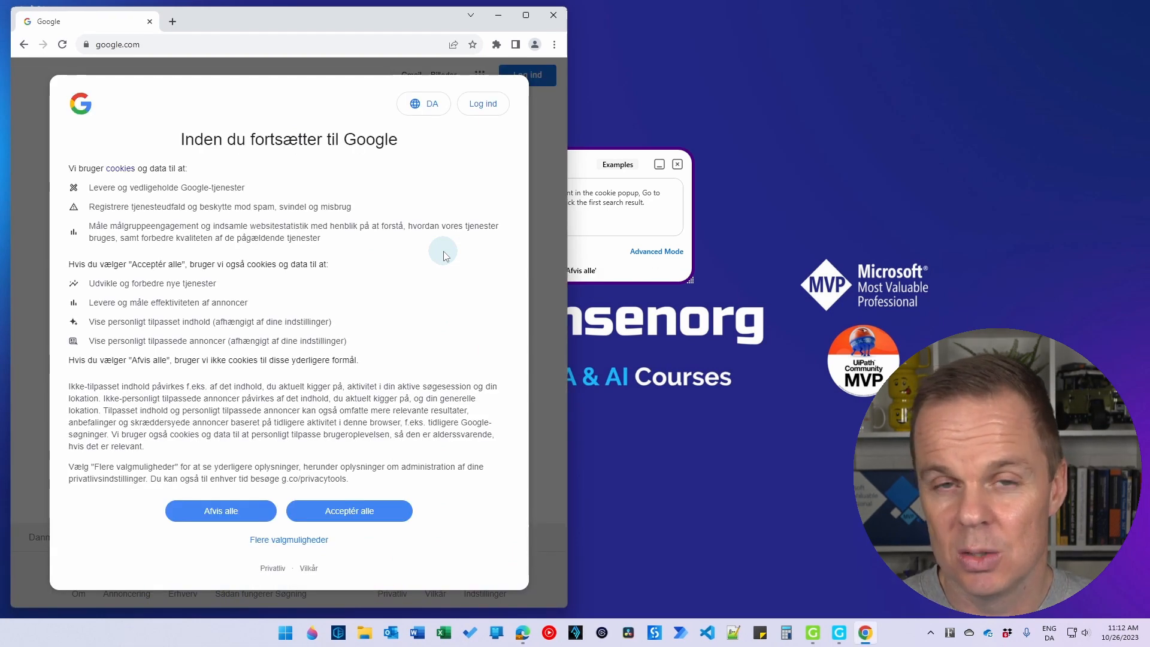
{"action": "left_click", "coordinate": [220, 510]}
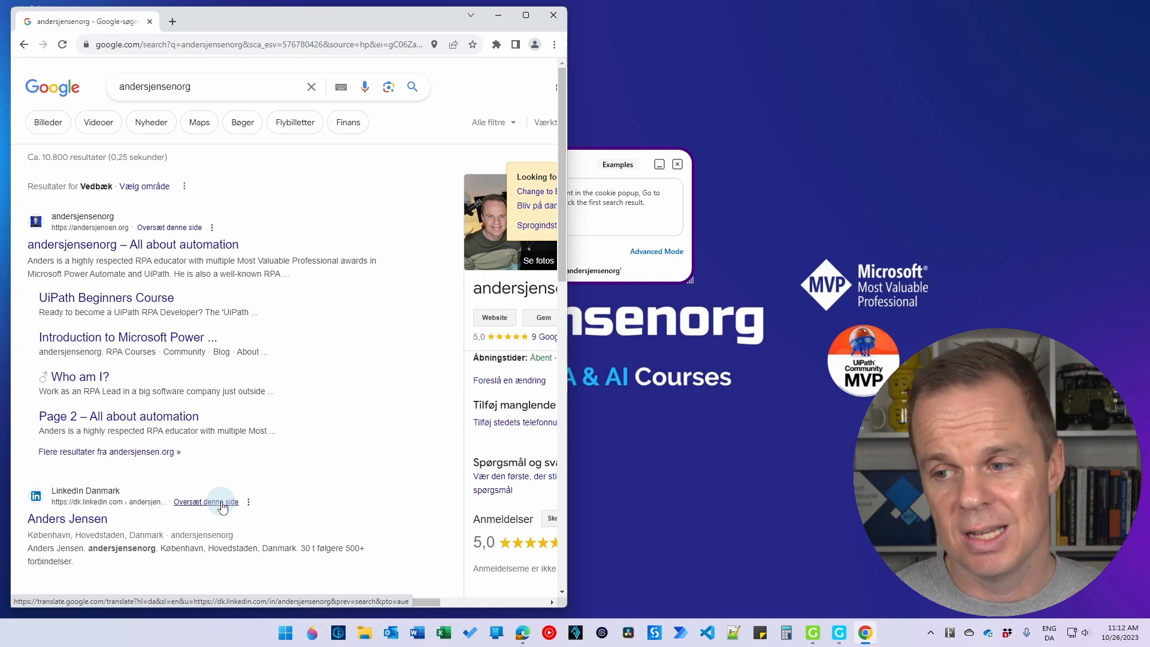
{"action": "left_click", "coordinate": [132, 244]}
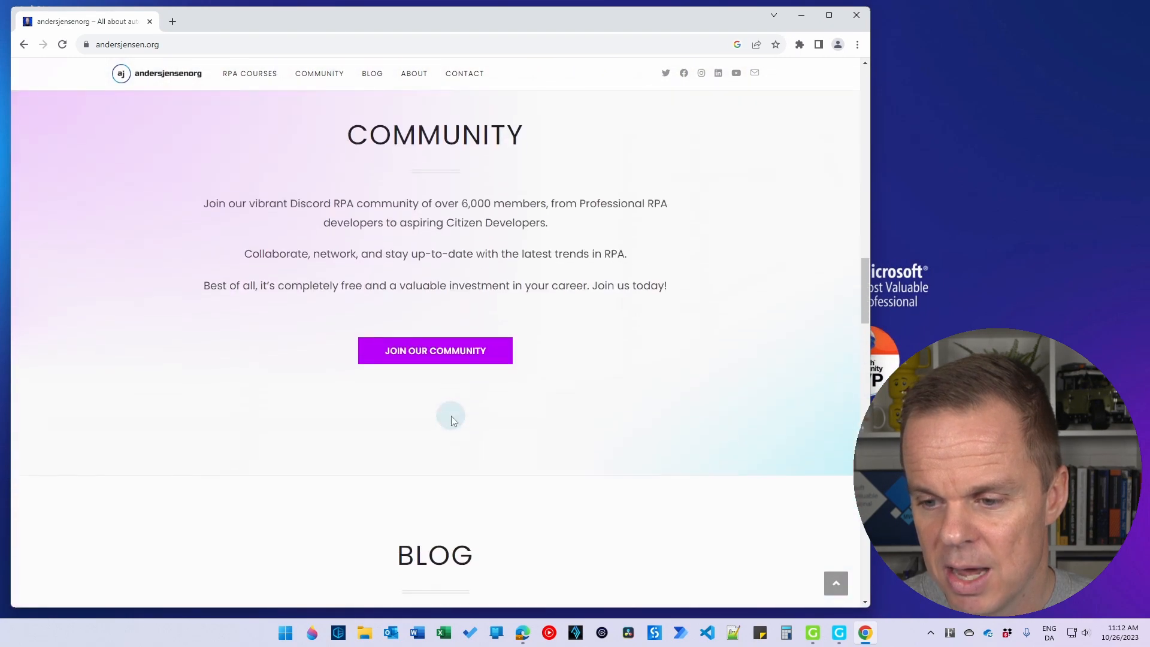
{"action": "scroll", "scroll_direction": "down", "scroll_amount": 3}
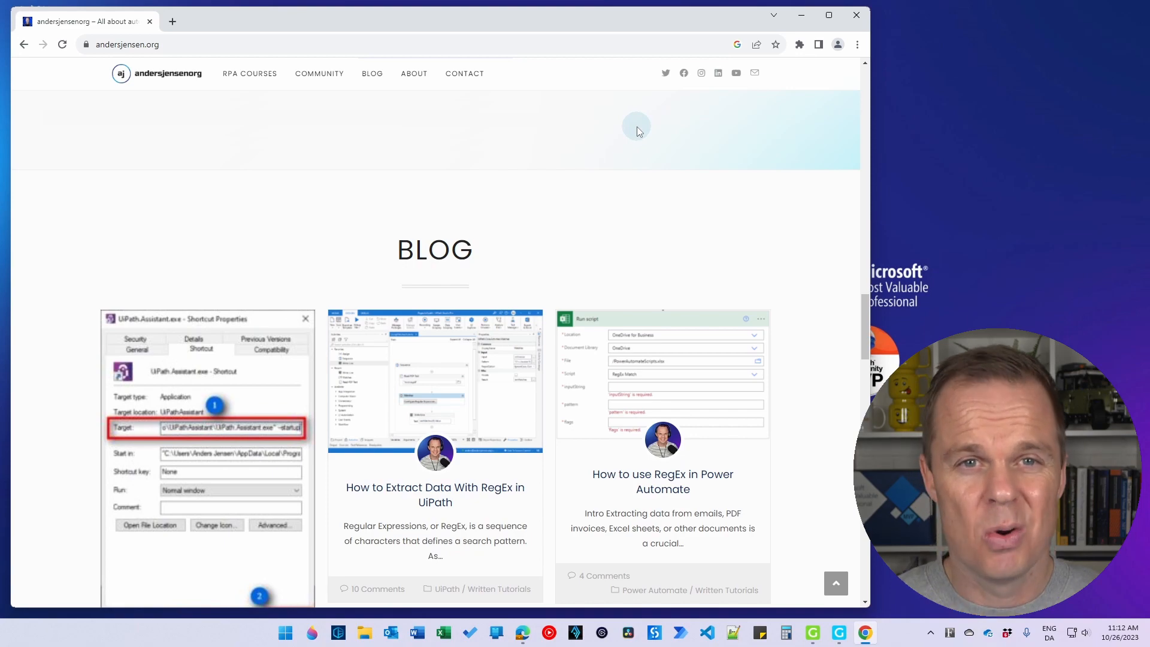
{"action": "scroll", "scroll_direction": "down", "scroll_amount": 3}
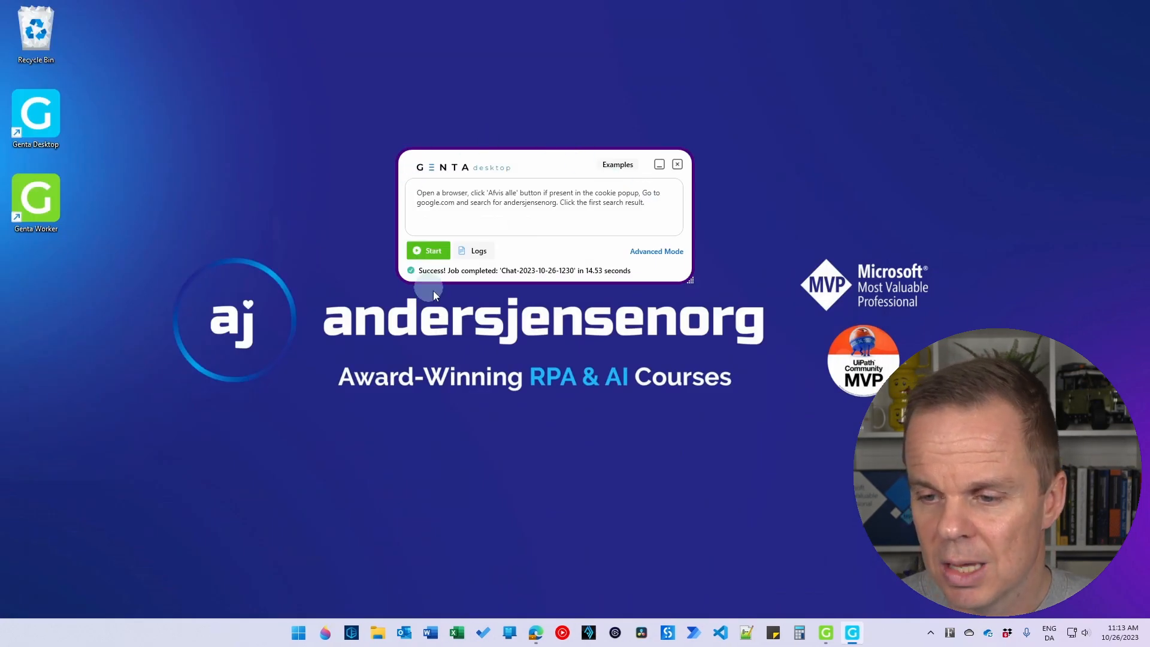
{"action": "mouse_move", "coordinate": [412, 226]}
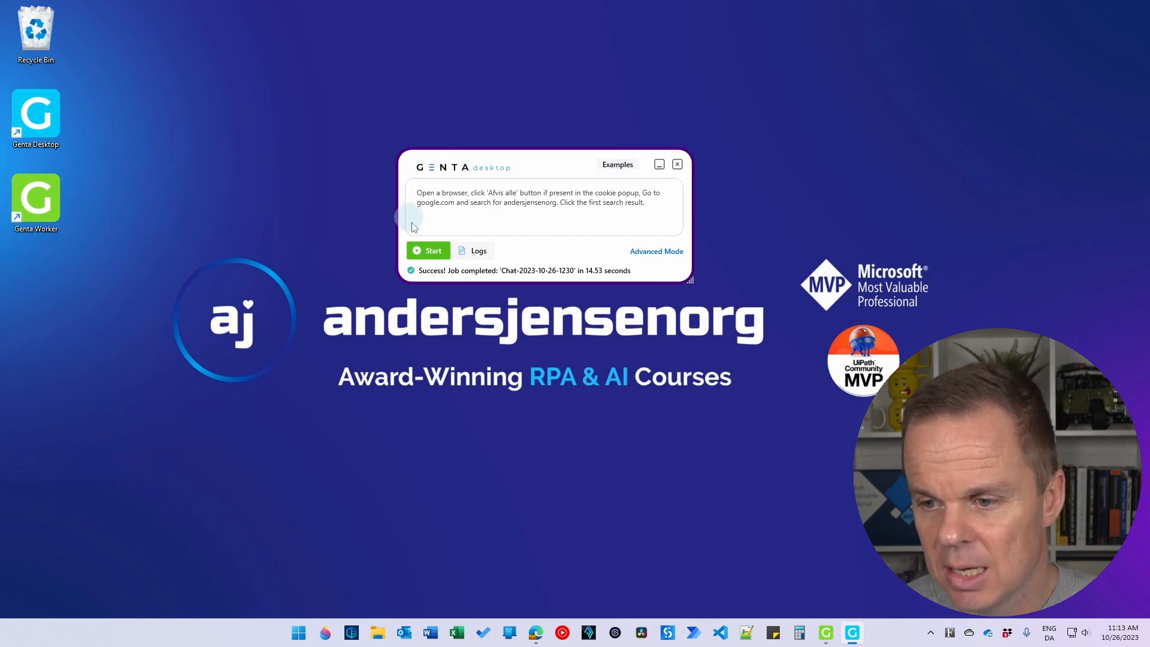
{"action": "mouse_move", "coordinate": [655, 251]}
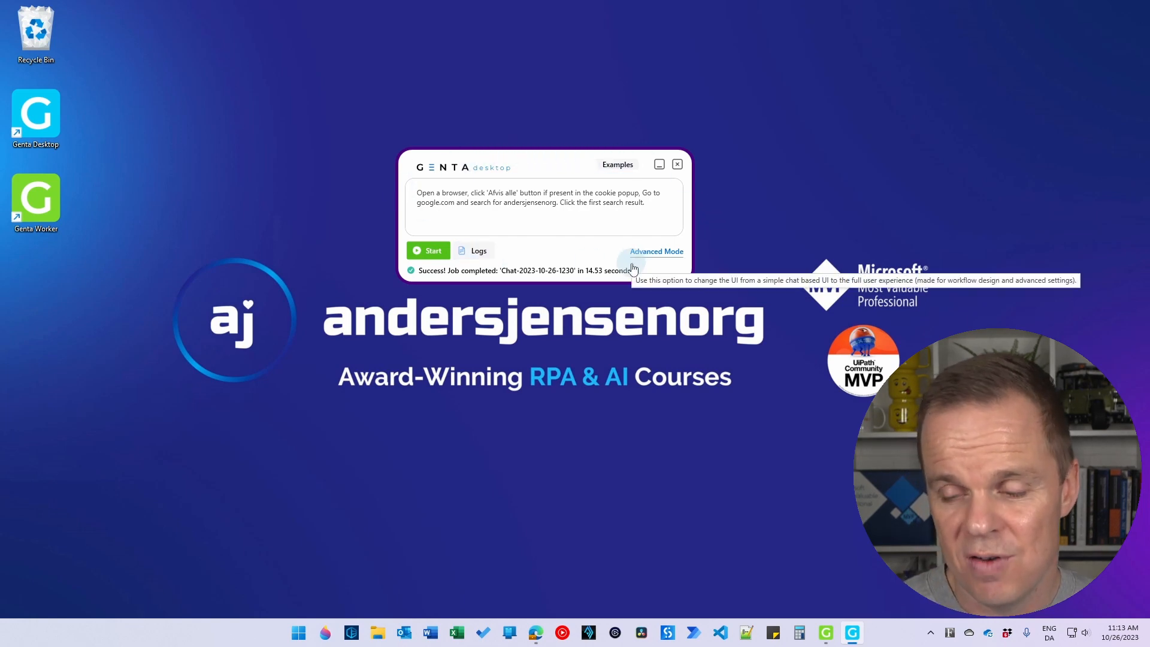
{"action": "left_click", "coordinate": [655, 251]}
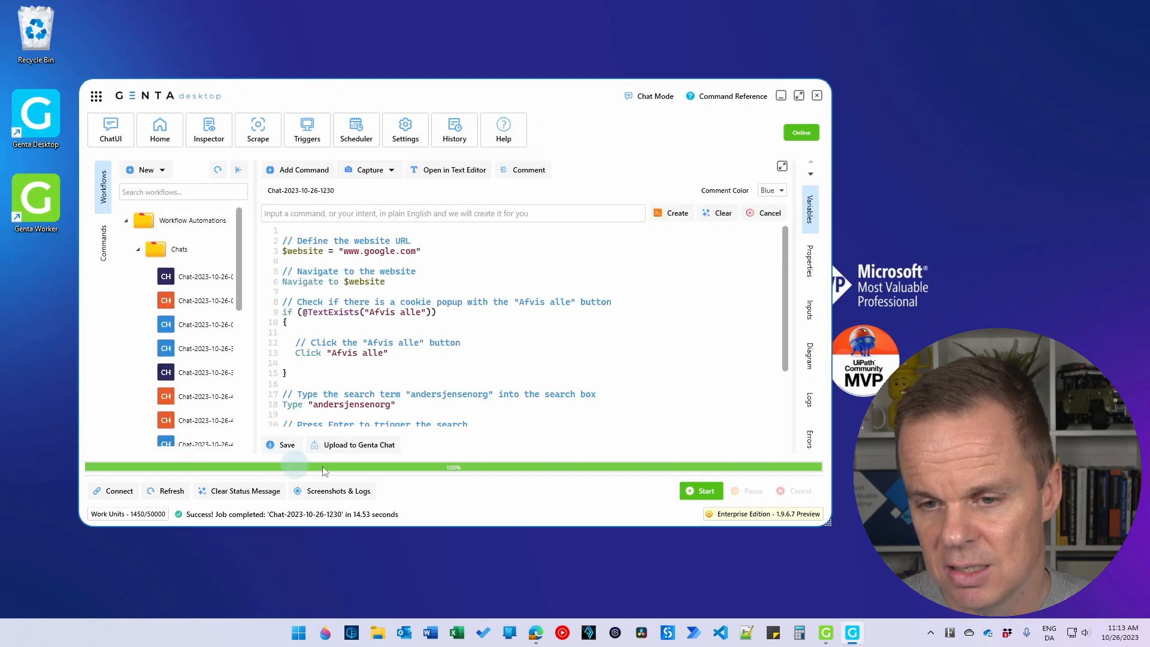
{"action": "mouse_move", "coordinate": [491, 336]}
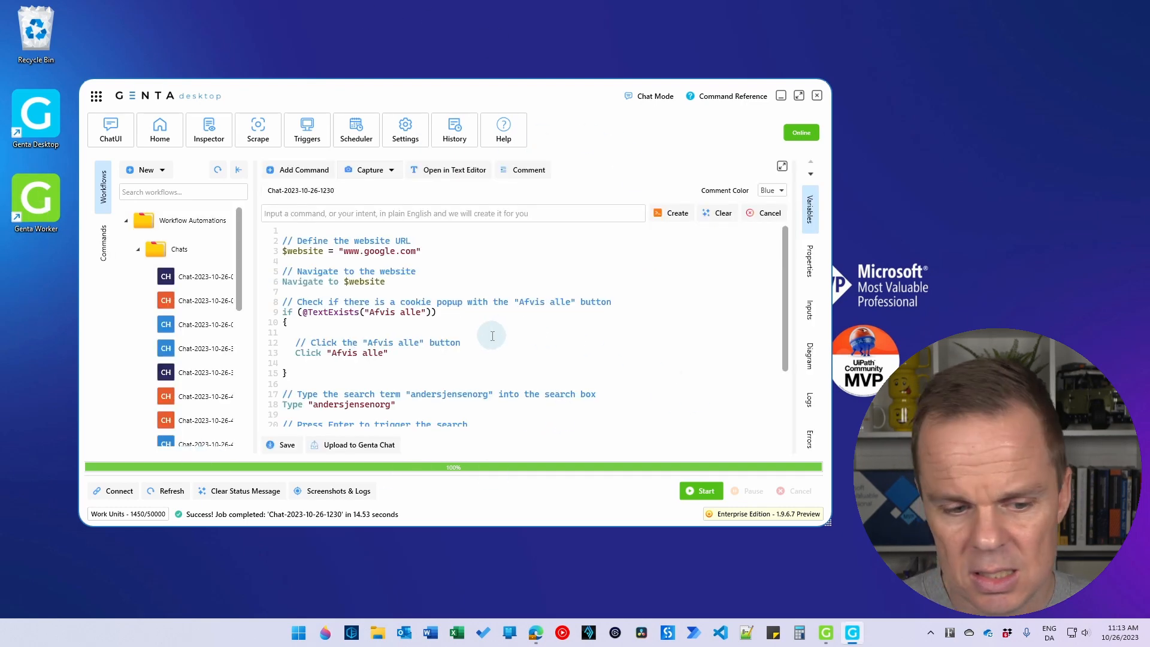
{"action": "scroll", "scroll_direction": "down", "scroll_amount": 3}
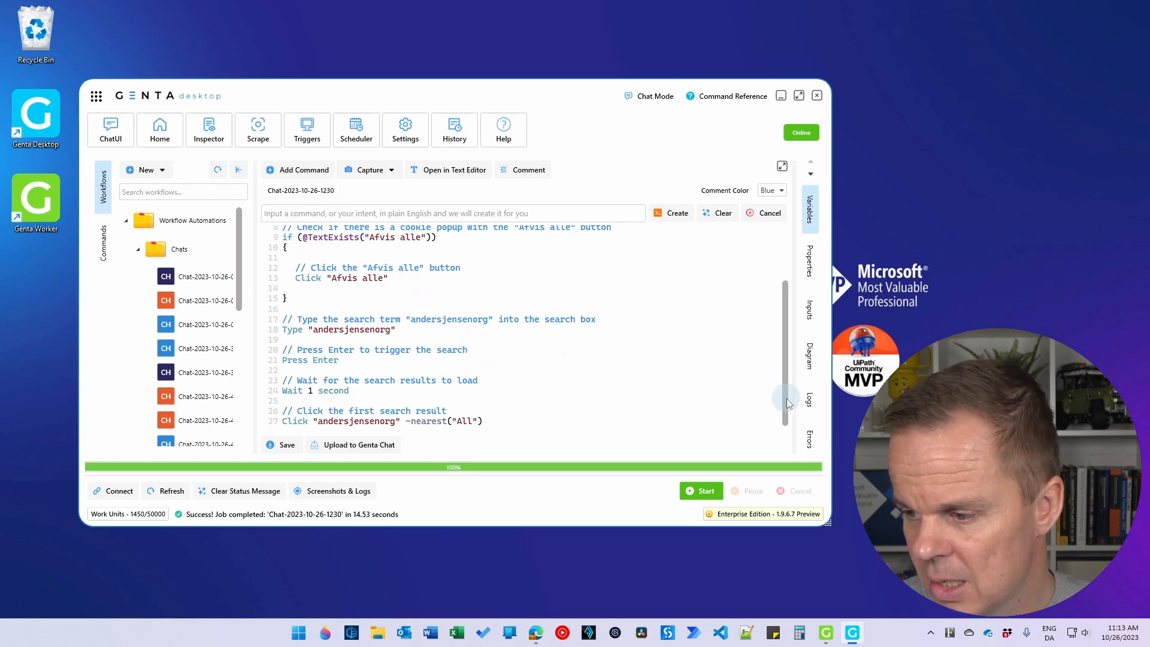
{"action": "scroll", "scroll_direction": "up", "scroll_amount": 3}
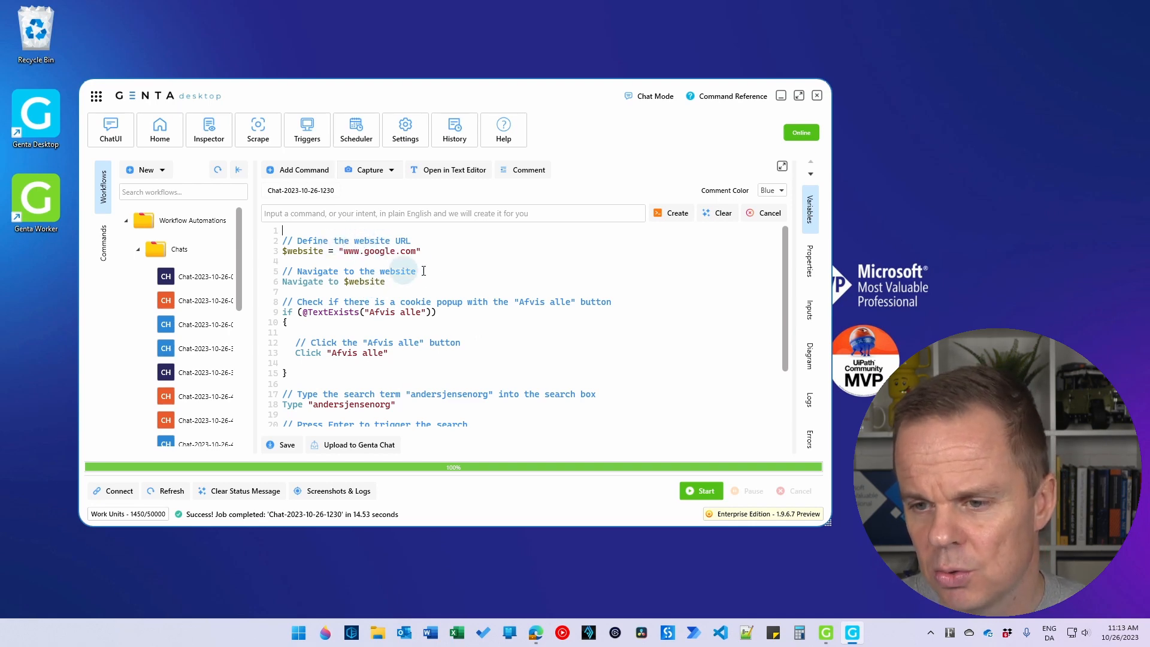
{"action": "mouse_move", "coordinate": [442, 278]}
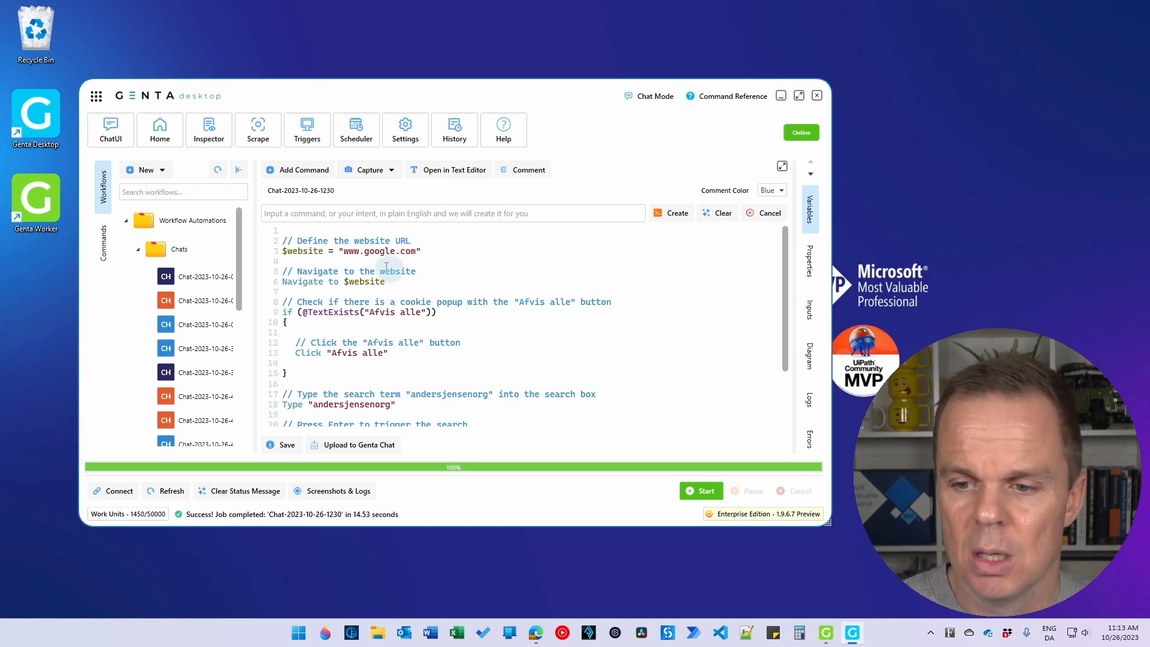
{"action": "scroll", "scroll_direction": "down", "scroll_amount": 3}
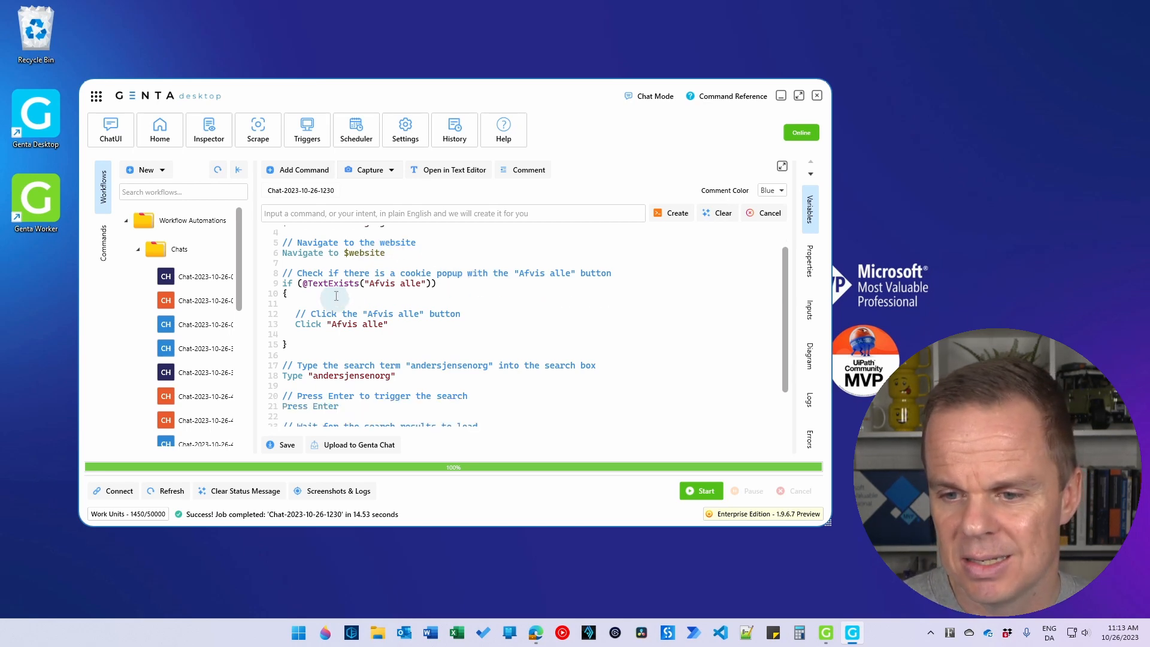
{"action": "mouse_move", "coordinate": [390, 287]}
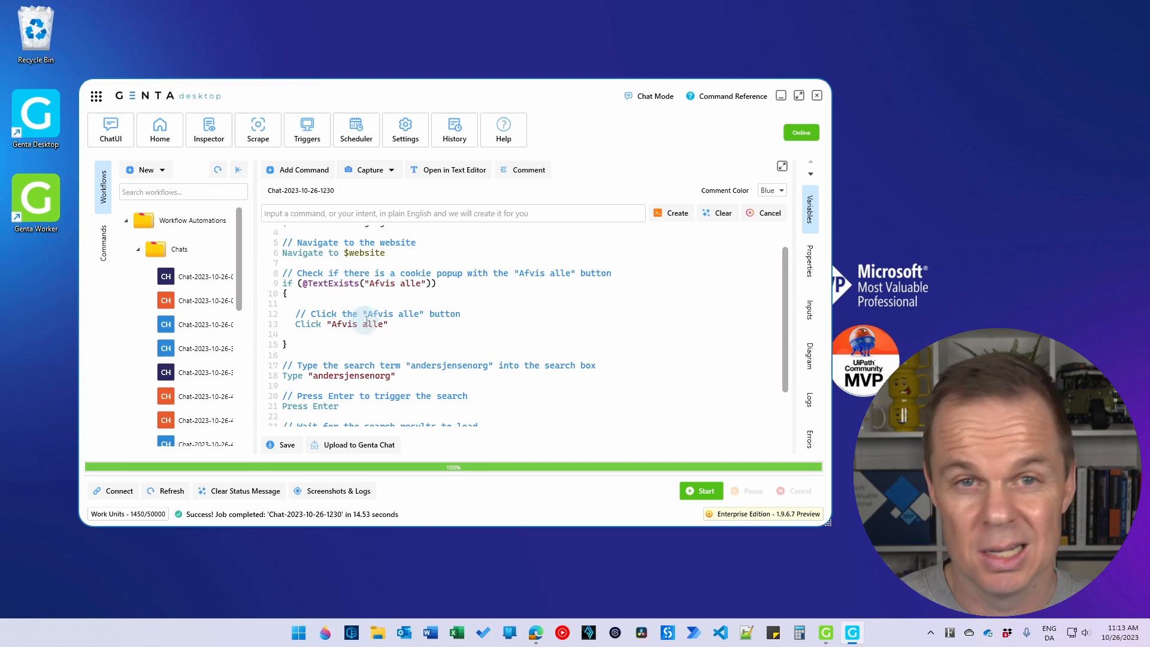
{"action": "scroll", "scroll_direction": "down", "scroll_amount": 3}
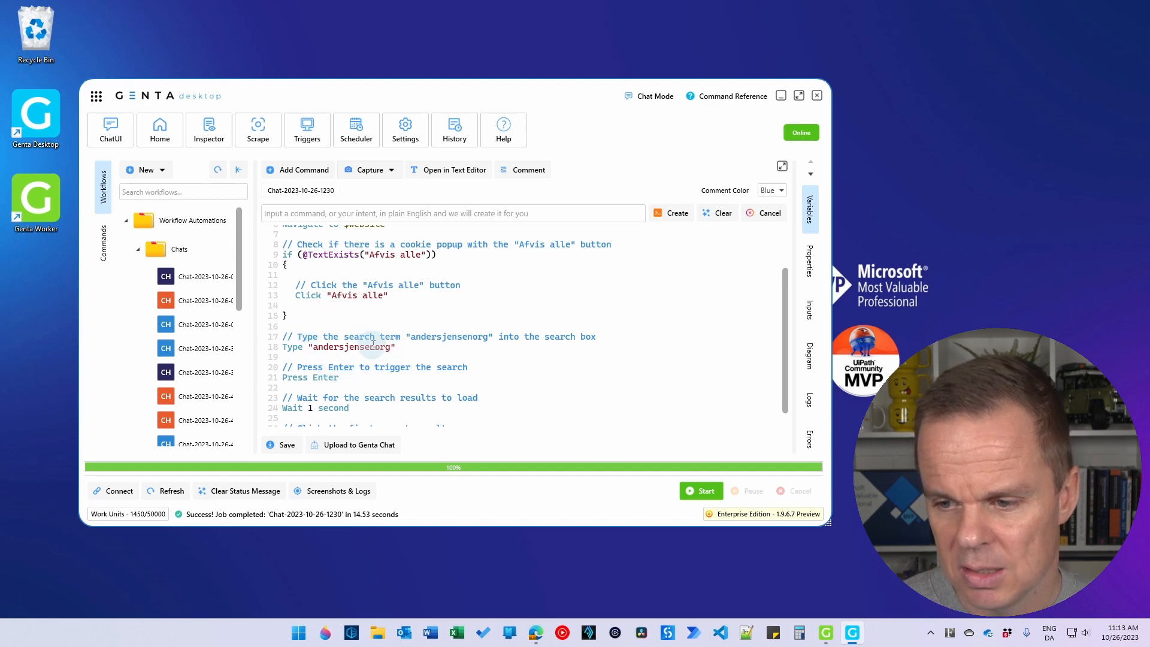
{"action": "scroll", "scroll_direction": "down", "scroll_amount": 3}
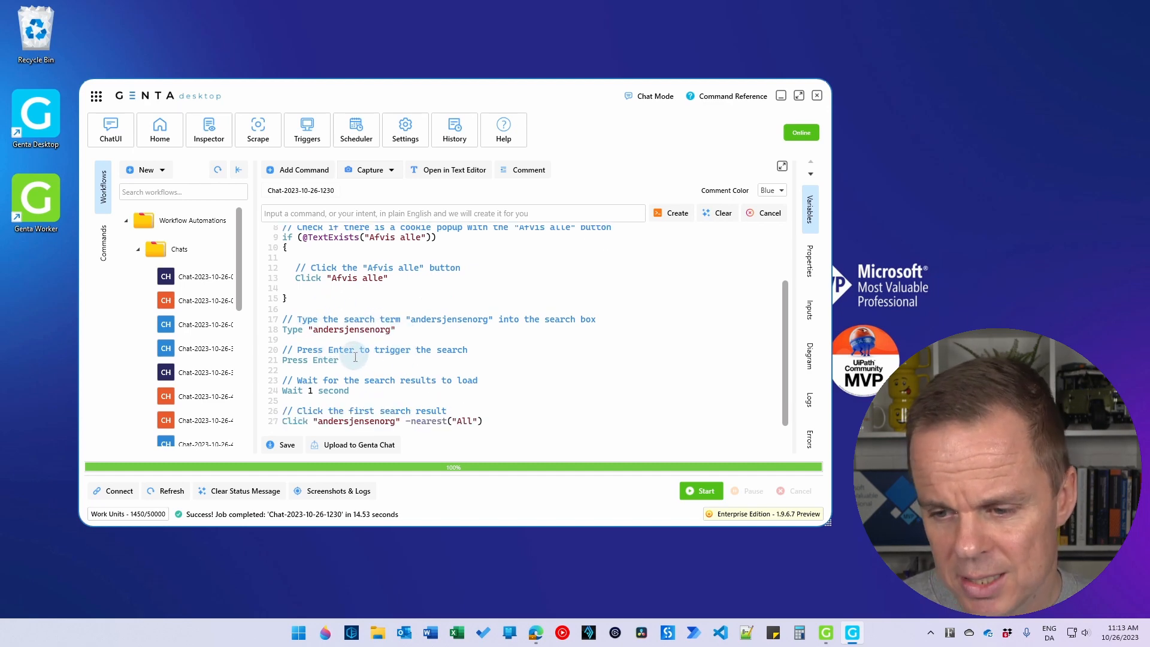
{"action": "mouse_move", "coordinate": [328, 389]}
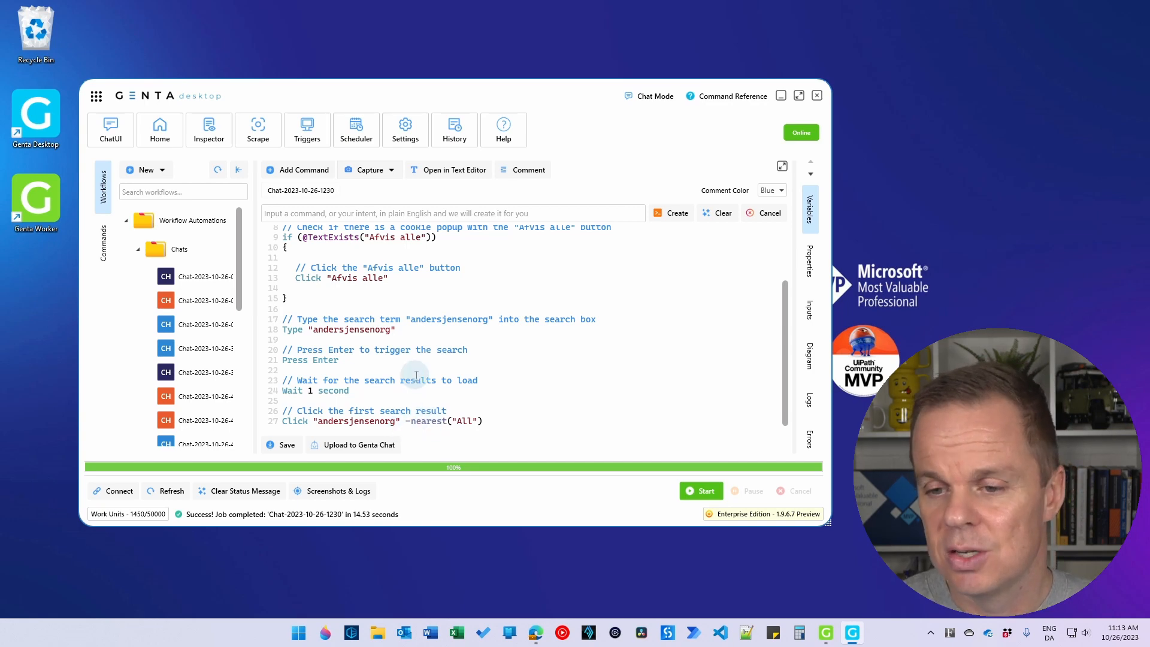
{"action": "scroll", "scroll_direction": "up", "scroll_amount": 3}
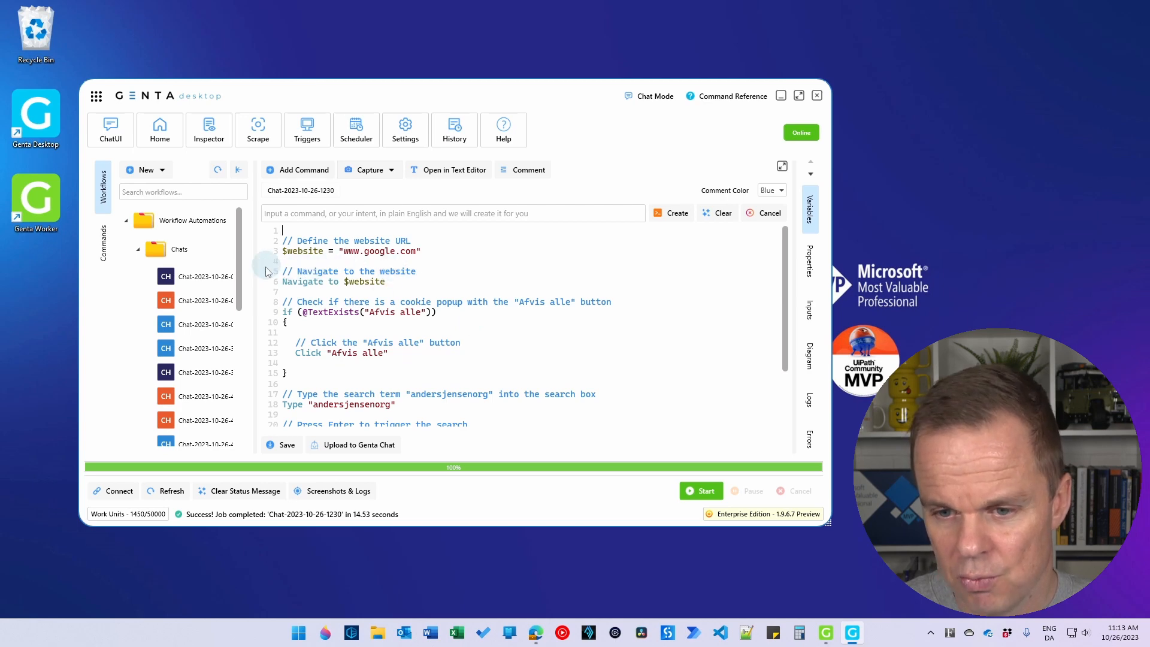
{"action": "mouse_move", "coordinate": [396, 336]}
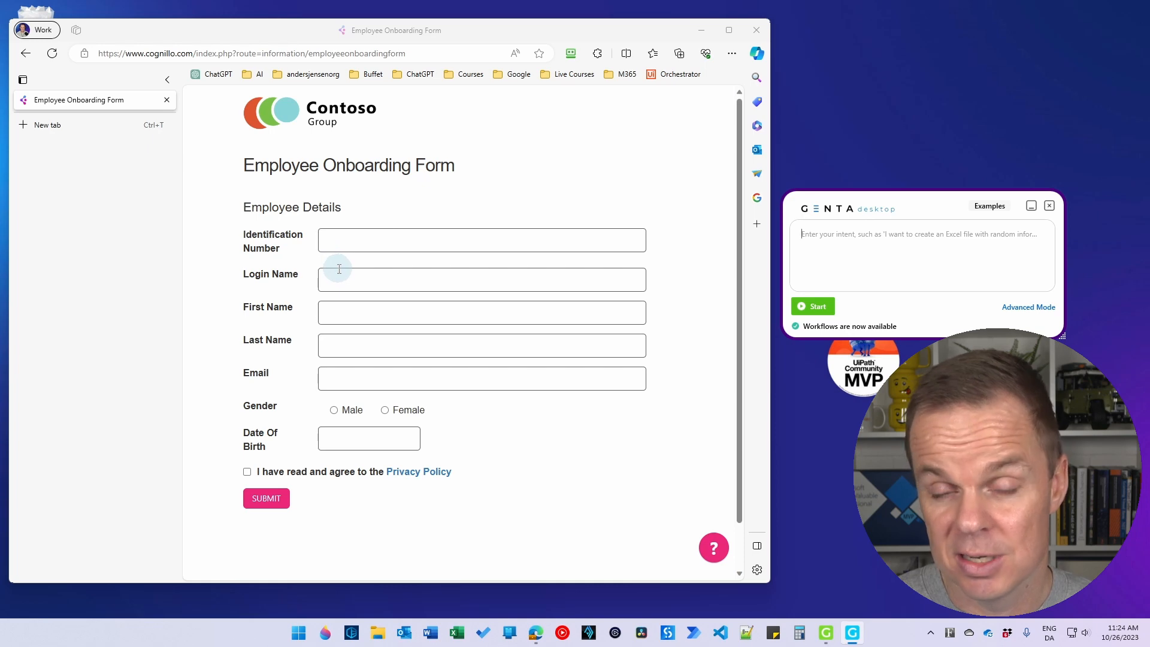
{"action": "mouse_move", "coordinate": [320, 389]}
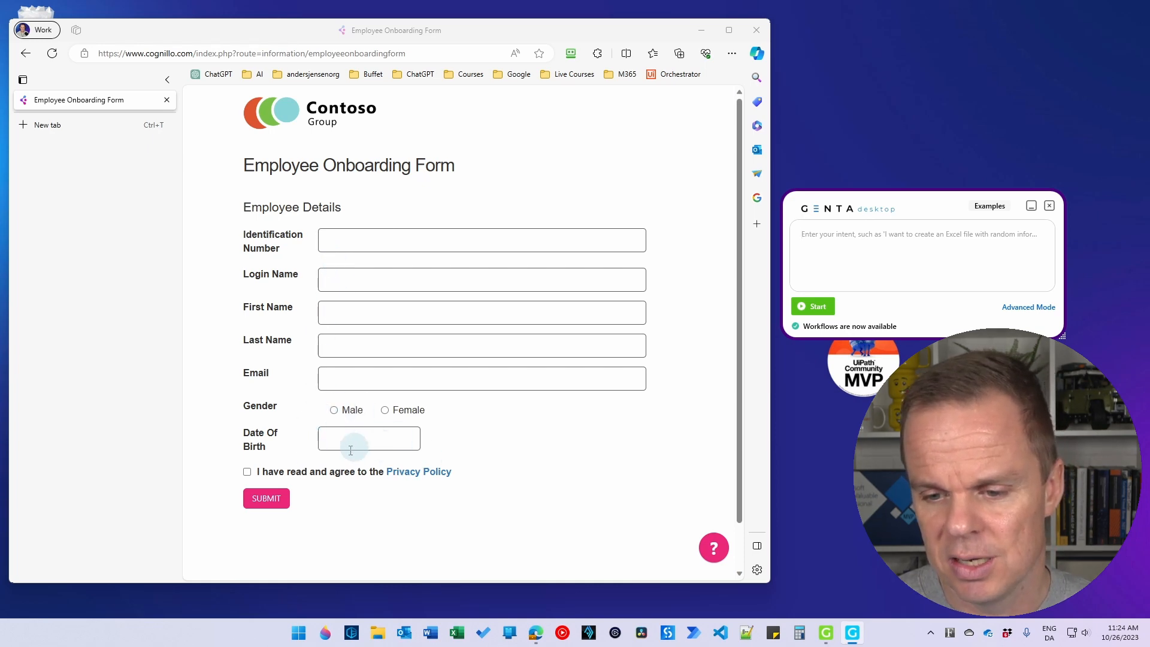
Agree to the privacy policy, submit the form, then choose Add Another Employee.
{"action": "left_click", "coordinate": [247, 471]}
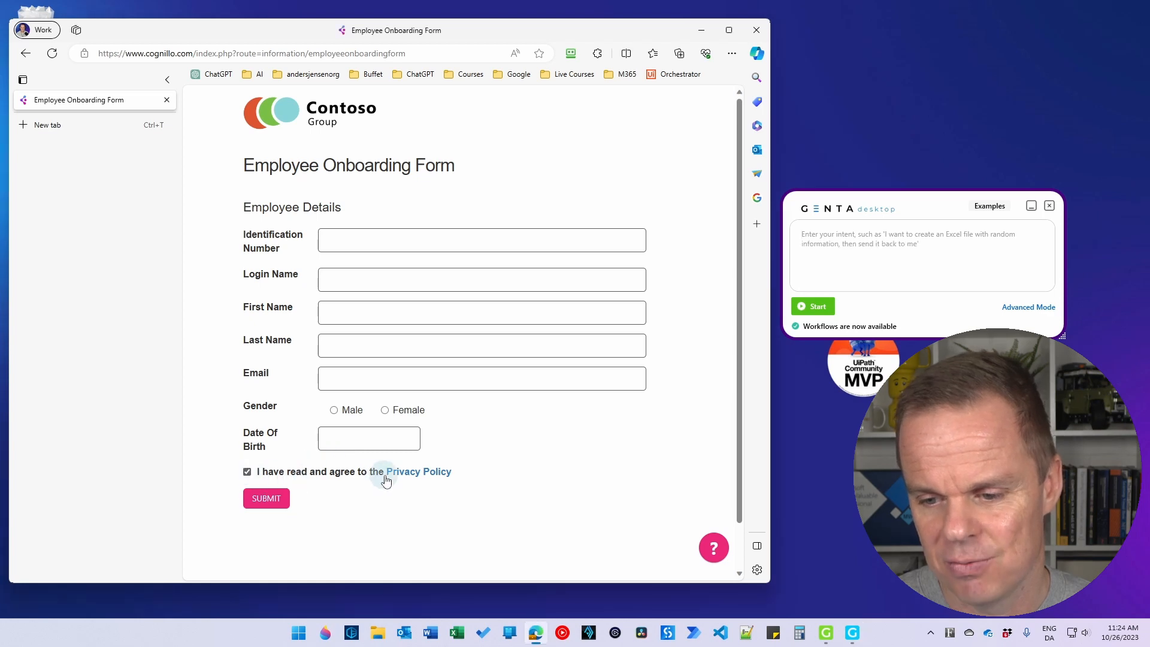
{"action": "left_click", "coordinate": [246, 471]}
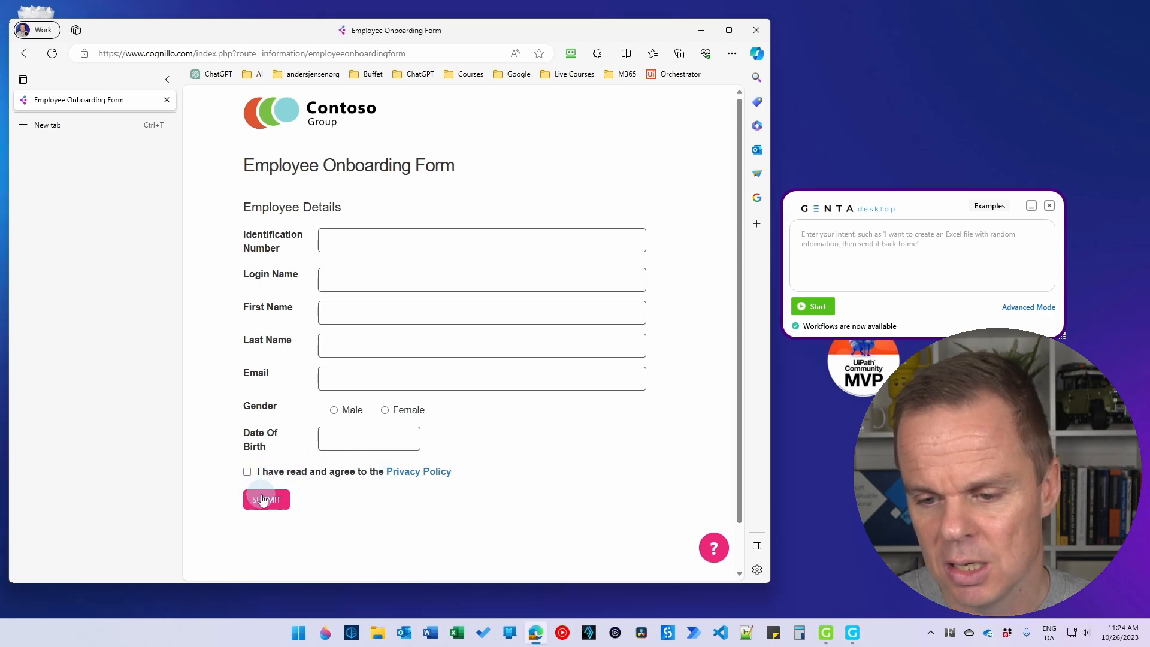
{"action": "left_click", "coordinate": [265, 498]}
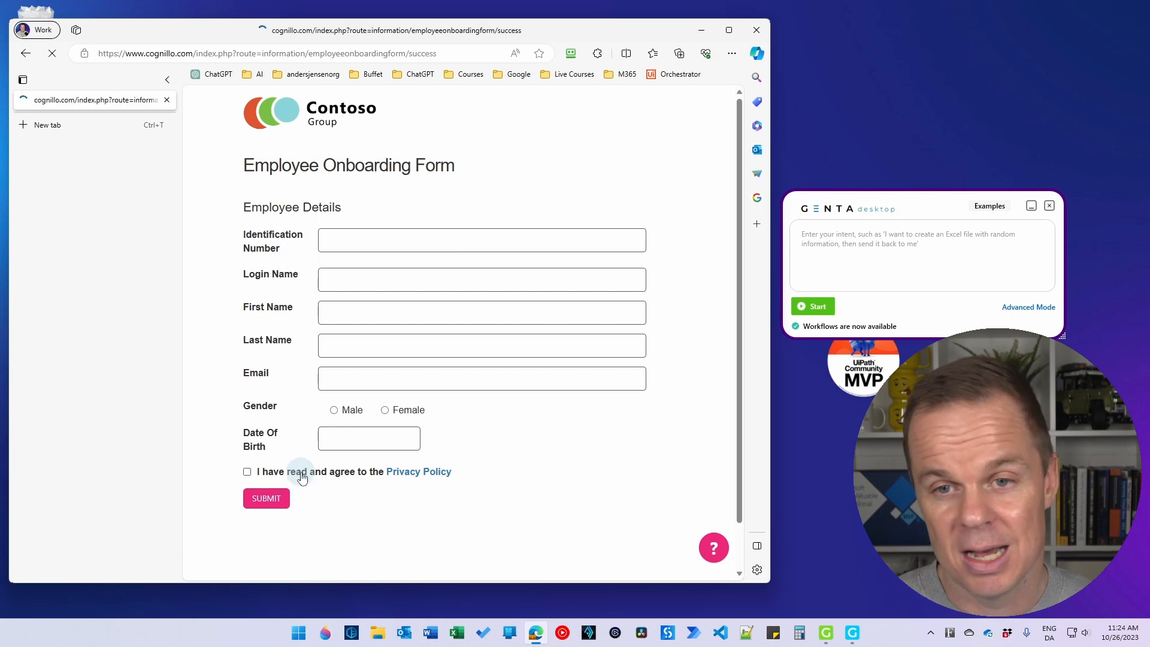
{"action": "left_click", "coordinate": [265, 498]}
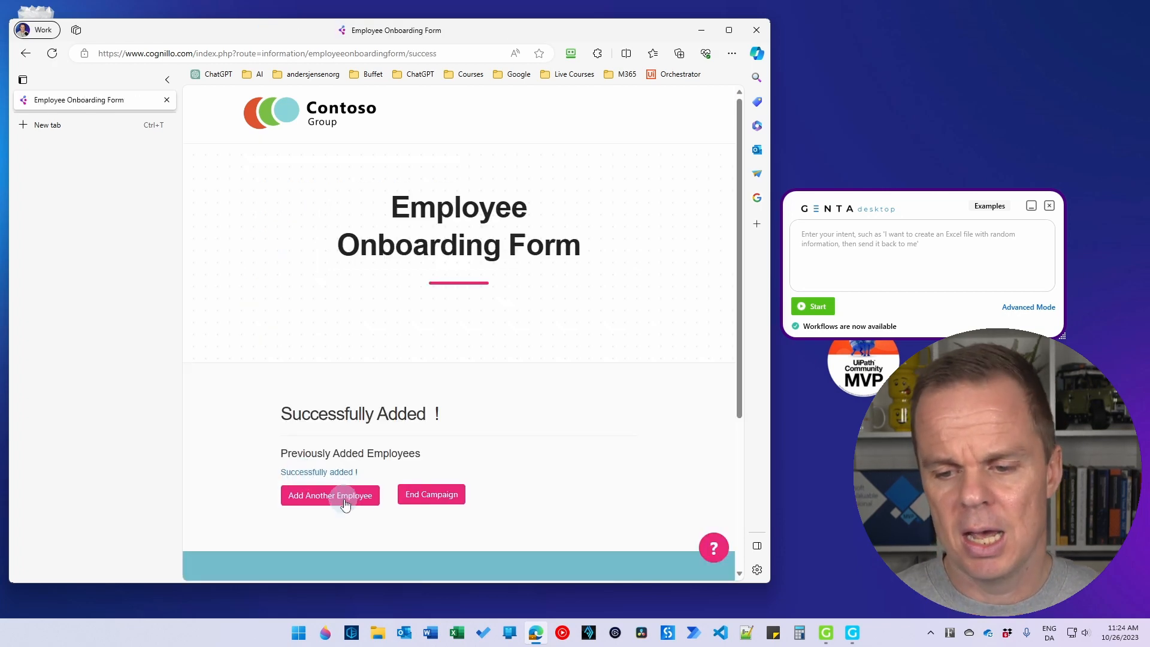
{"action": "left_click", "coordinate": [330, 495]}
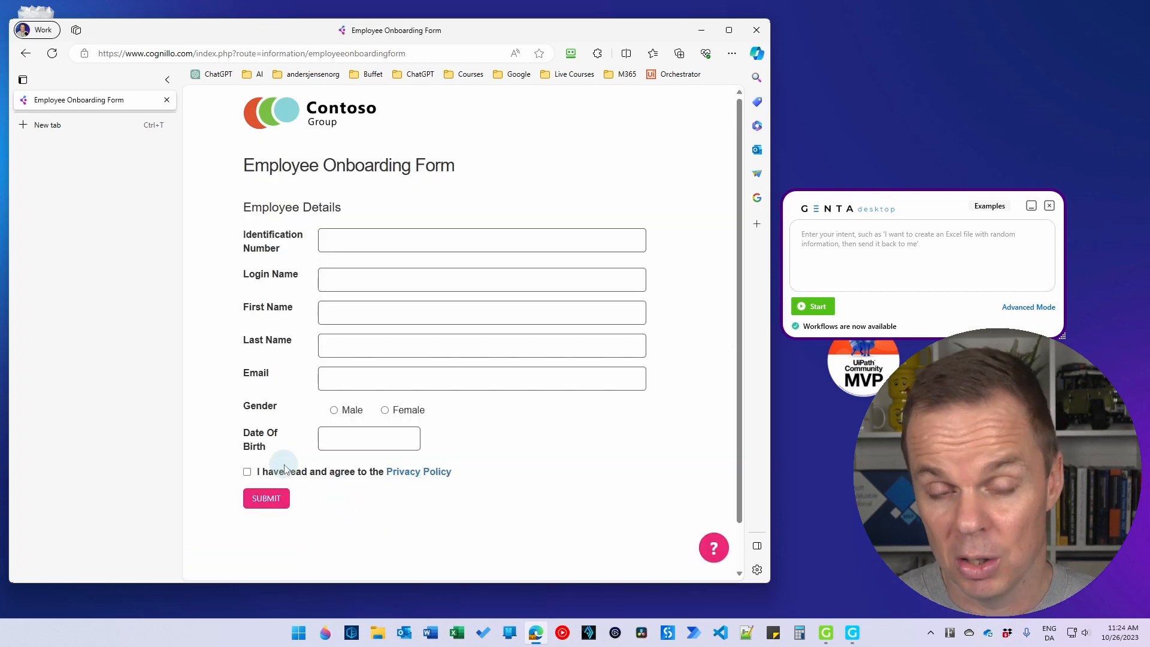
{"action": "mouse_move", "coordinate": [292, 450]}
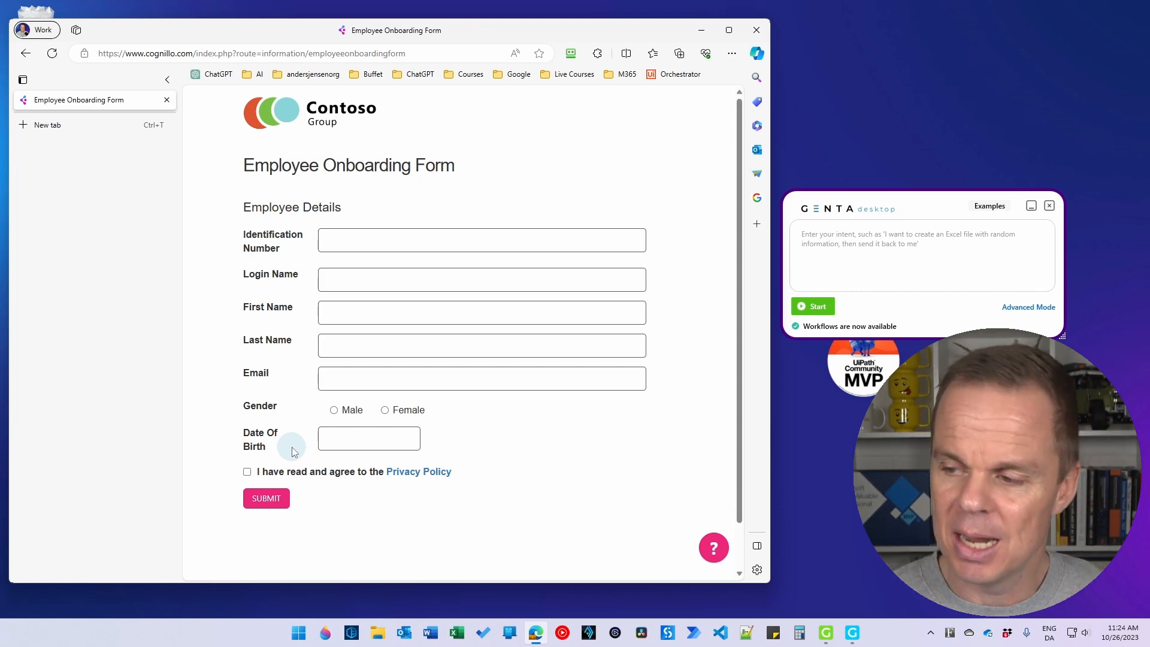
{"action": "mouse_move", "coordinate": [306, 430]}
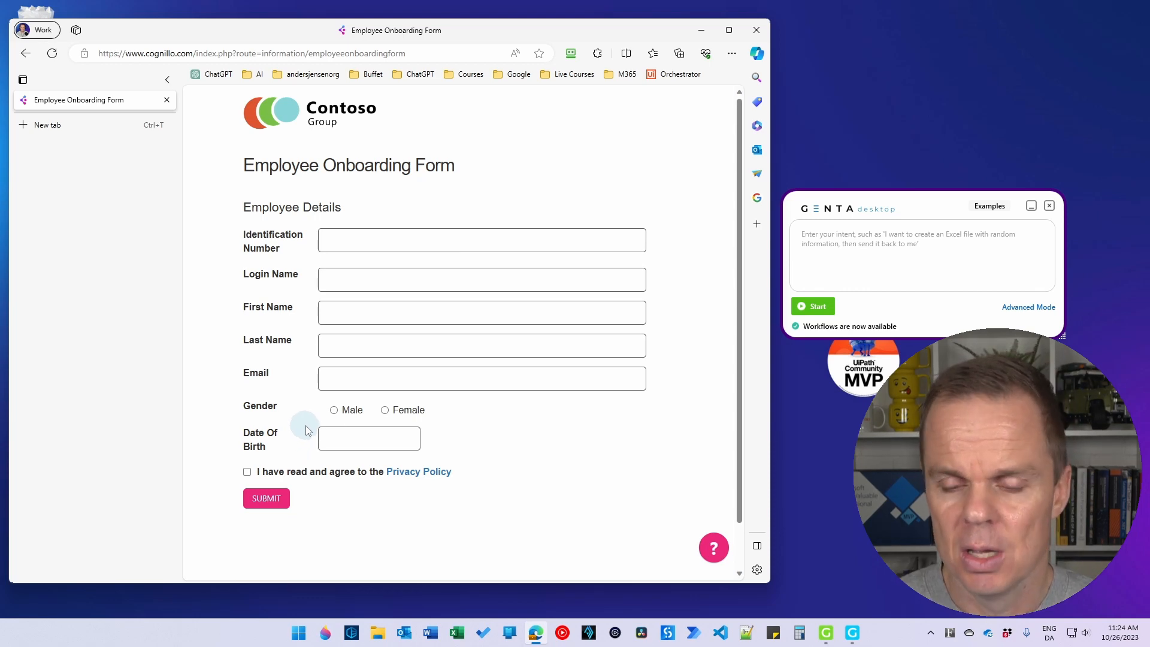
Begin a request for an Excel file with columns Emp ID, Login, FName, LName, ..., DOB.
{"action": "left_click", "coordinate": [917, 253]}
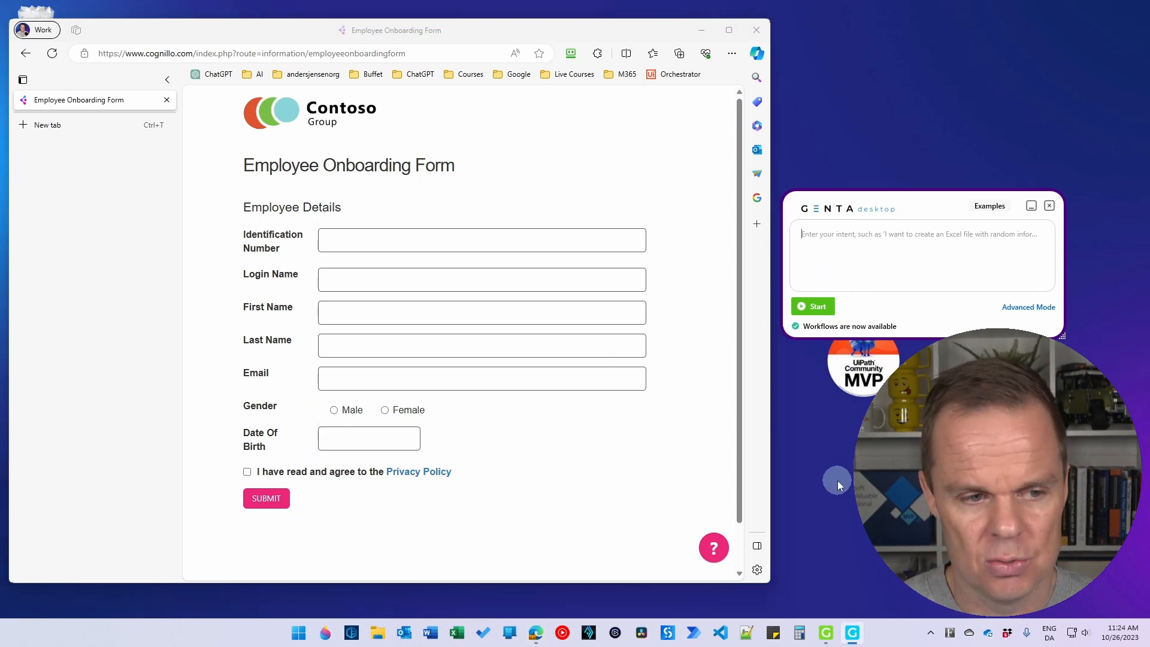
{"action": "type", "text": "Create"}
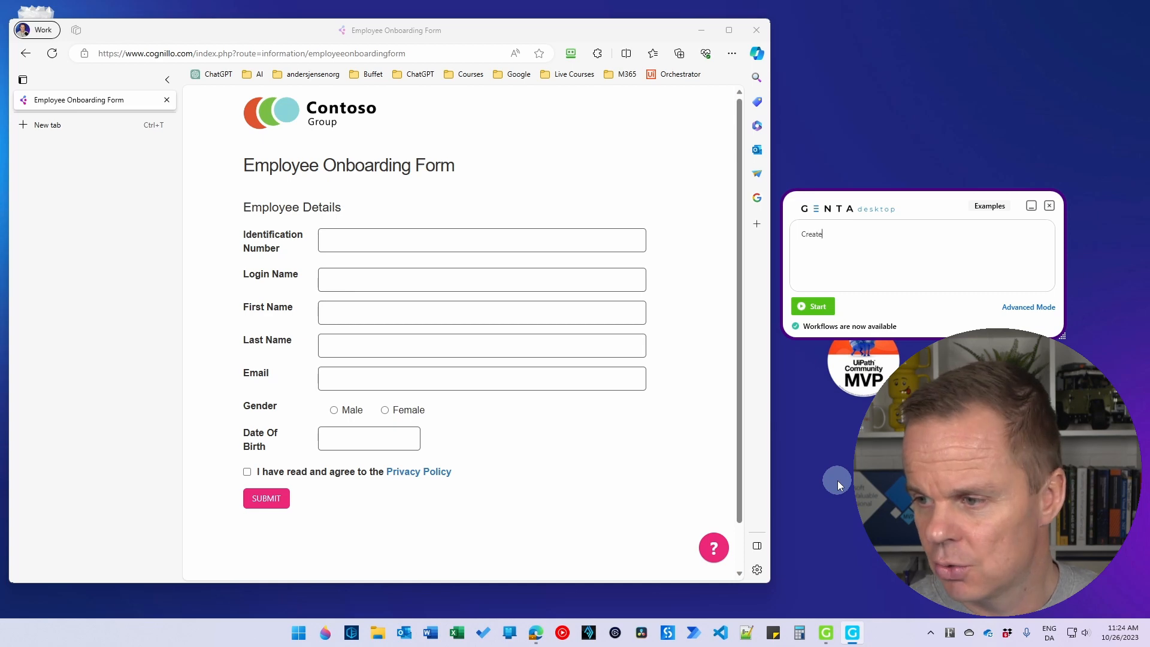
{"action": "type", "text": "an Excel file"}
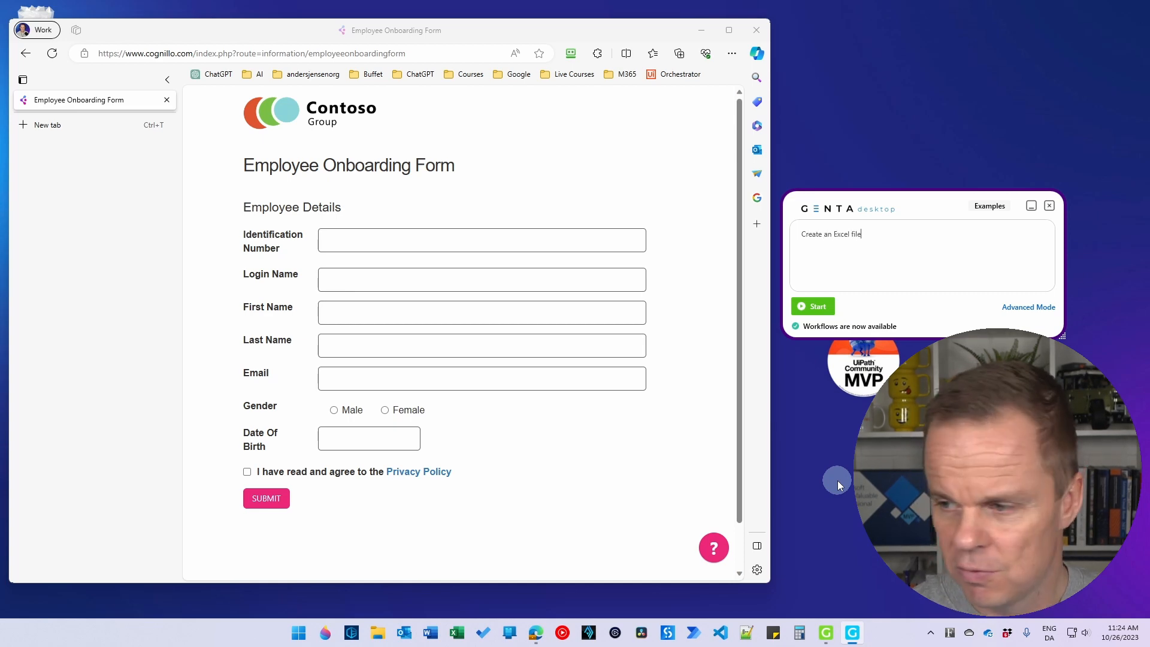
{"action": "type", "text": "with col"}
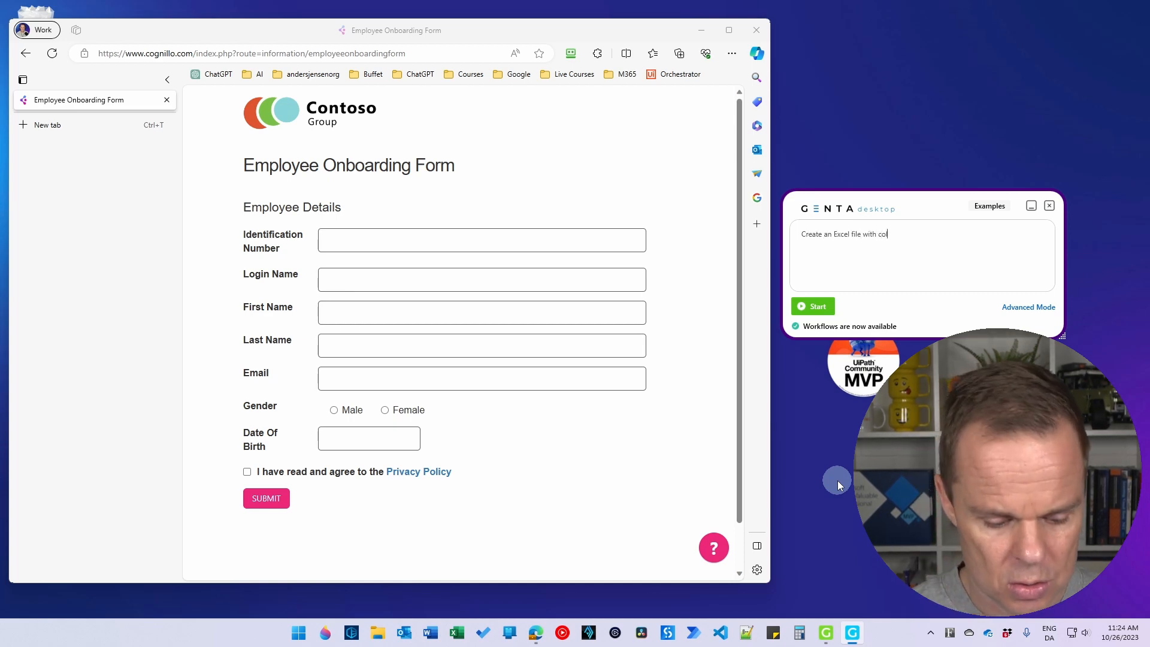
{"action": "type", "text": "lumns Emp"}
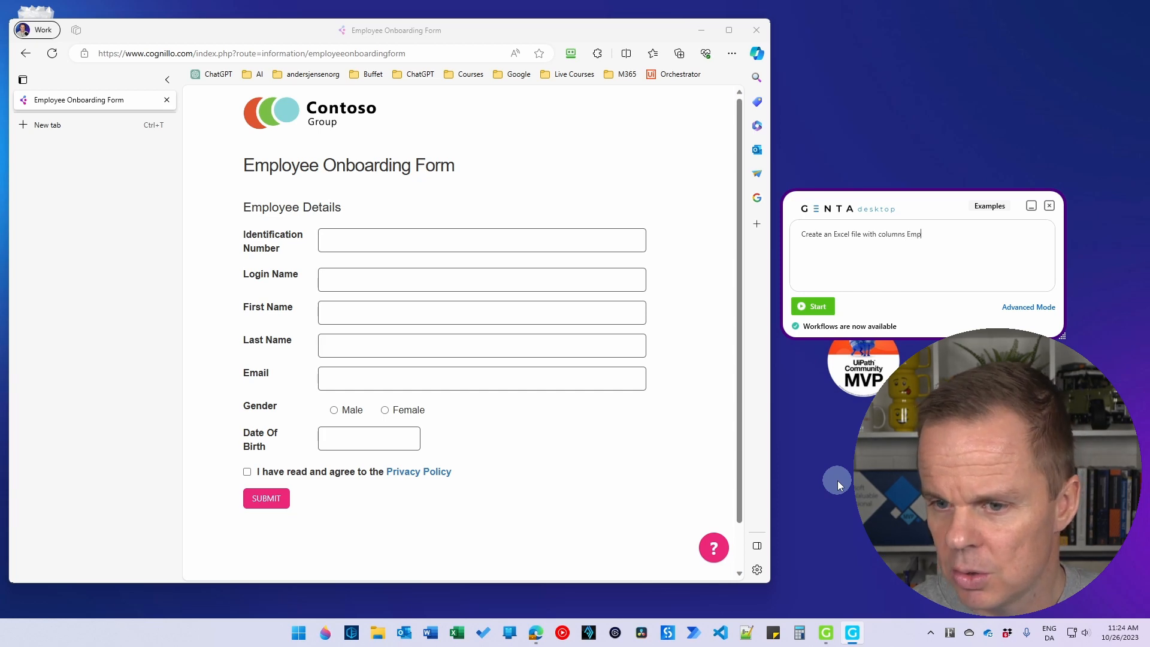
{"action": "type", "text": "ID"}
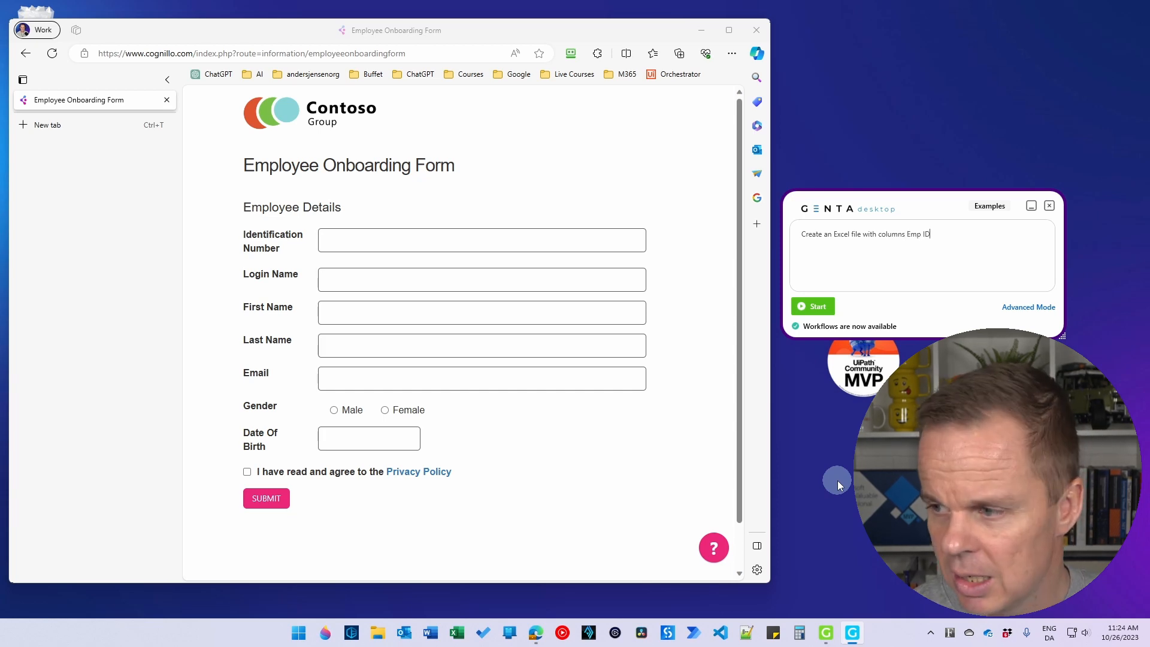
{"action": "type", "text": ","}
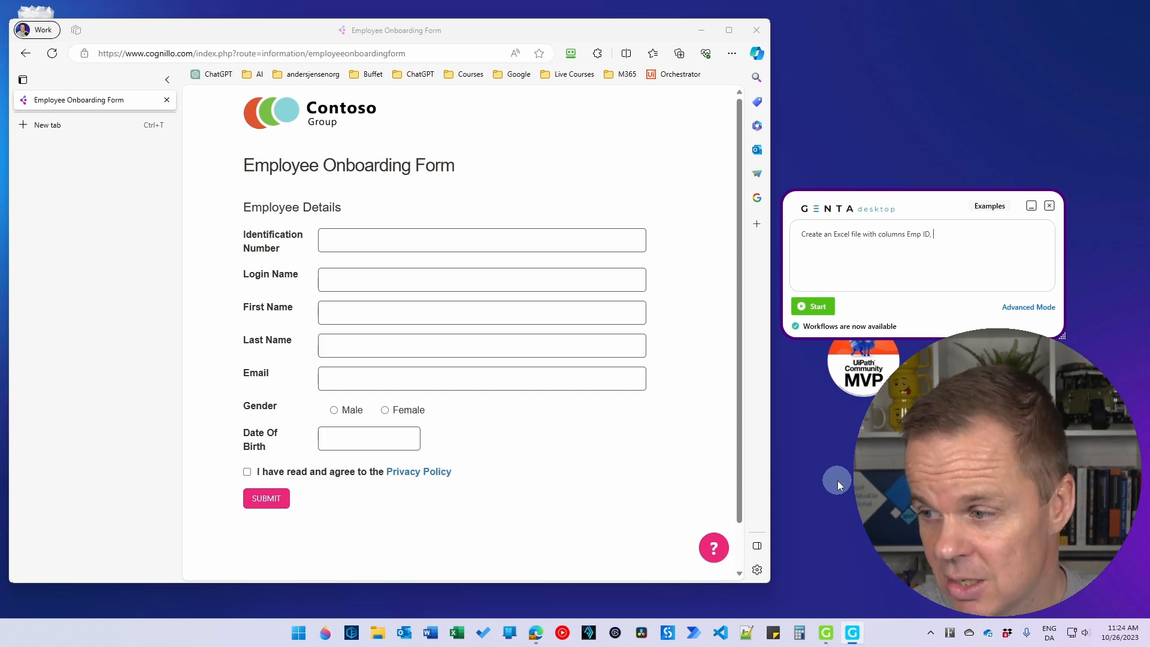
{"action": "type", "text": "L"}
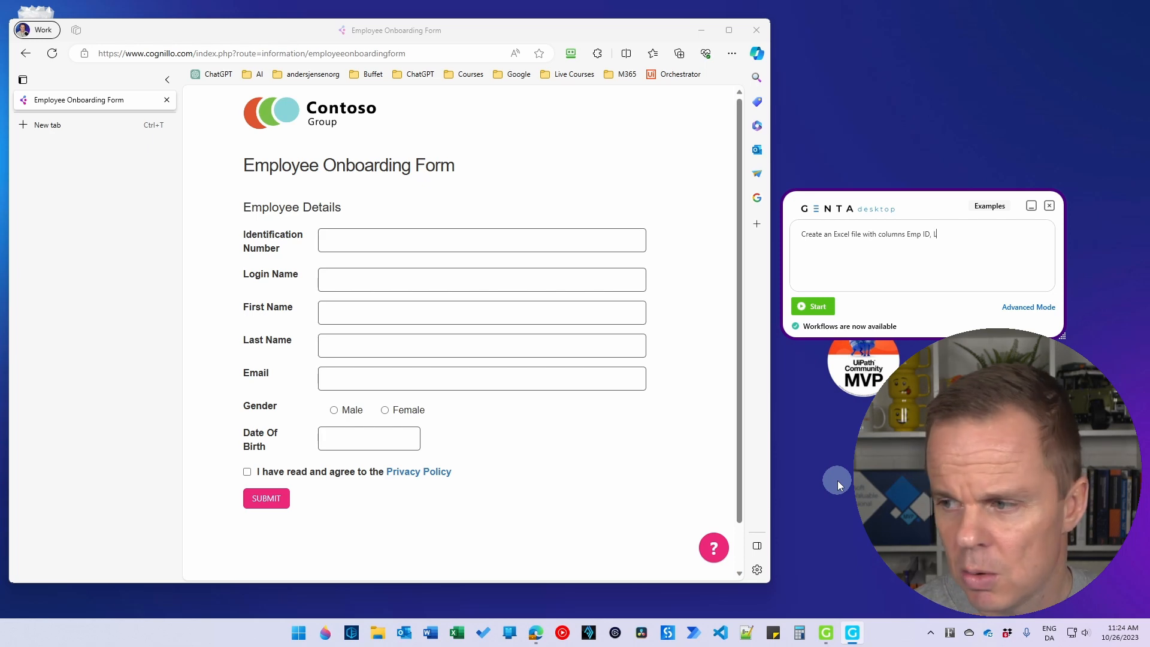
{"action": "type", "text": "Login, F"}
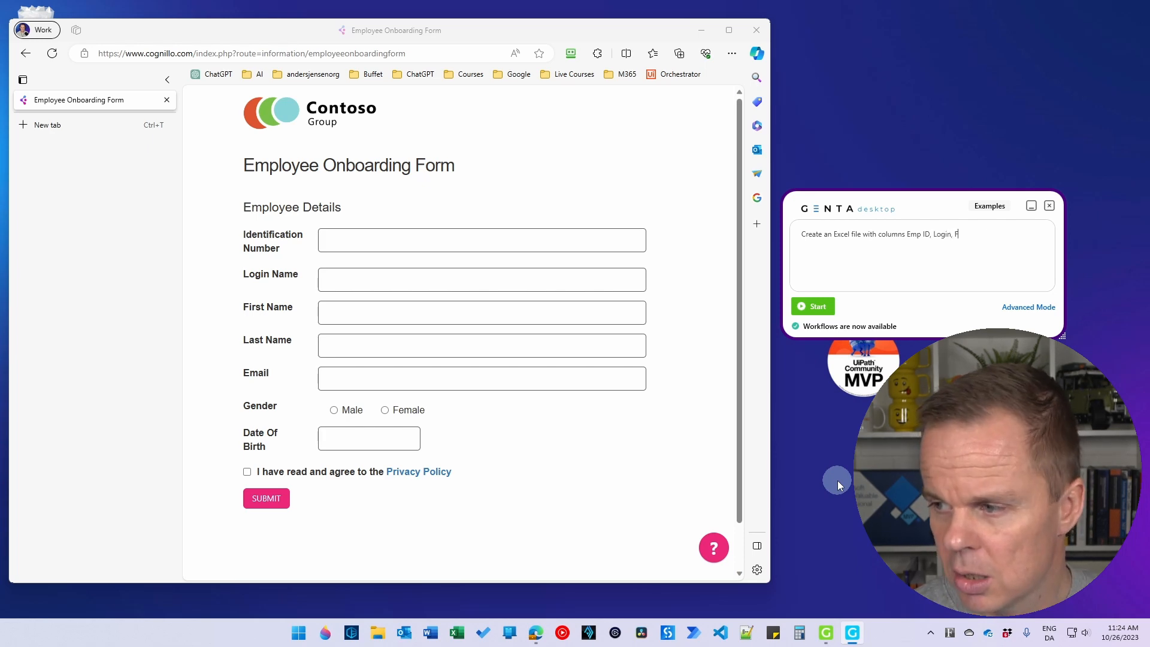
{"action": "type", "text": "Name,"}
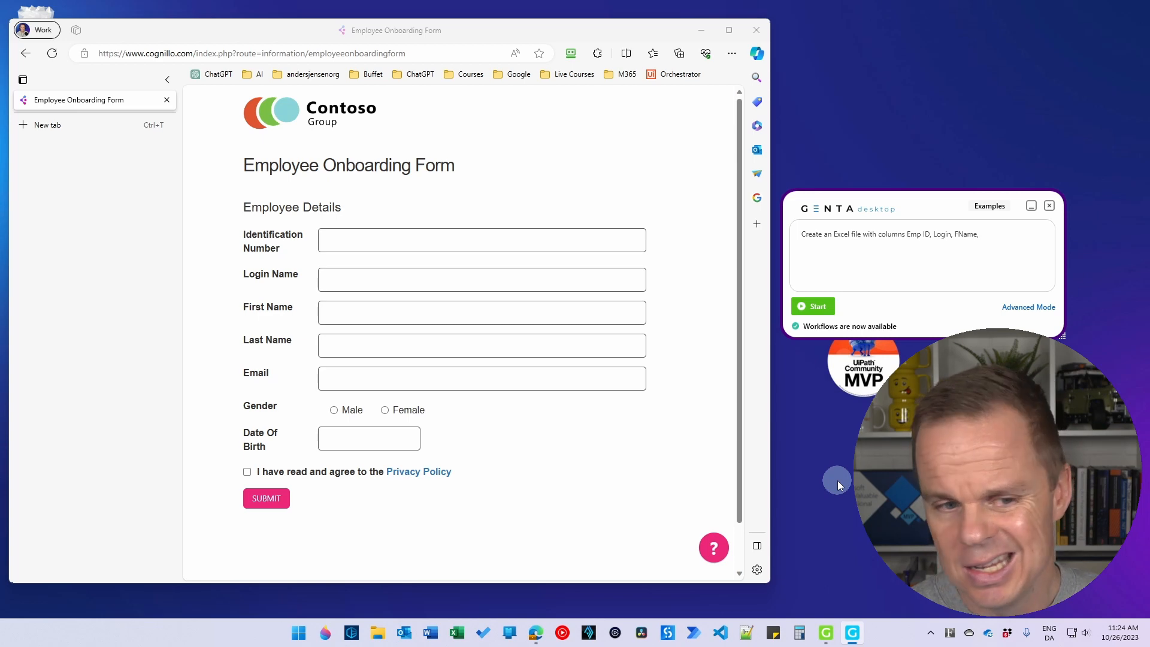
{"action": "type", "text": "L"}
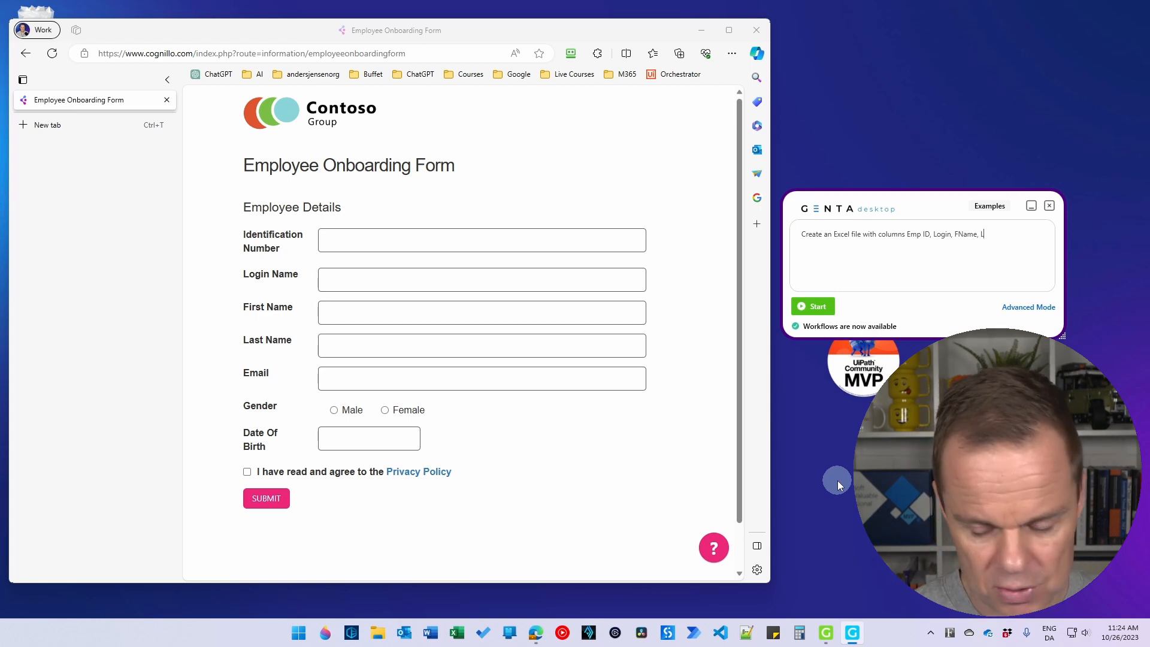
{"action": "type", "text": "LName, Email, Gender, and Date"}
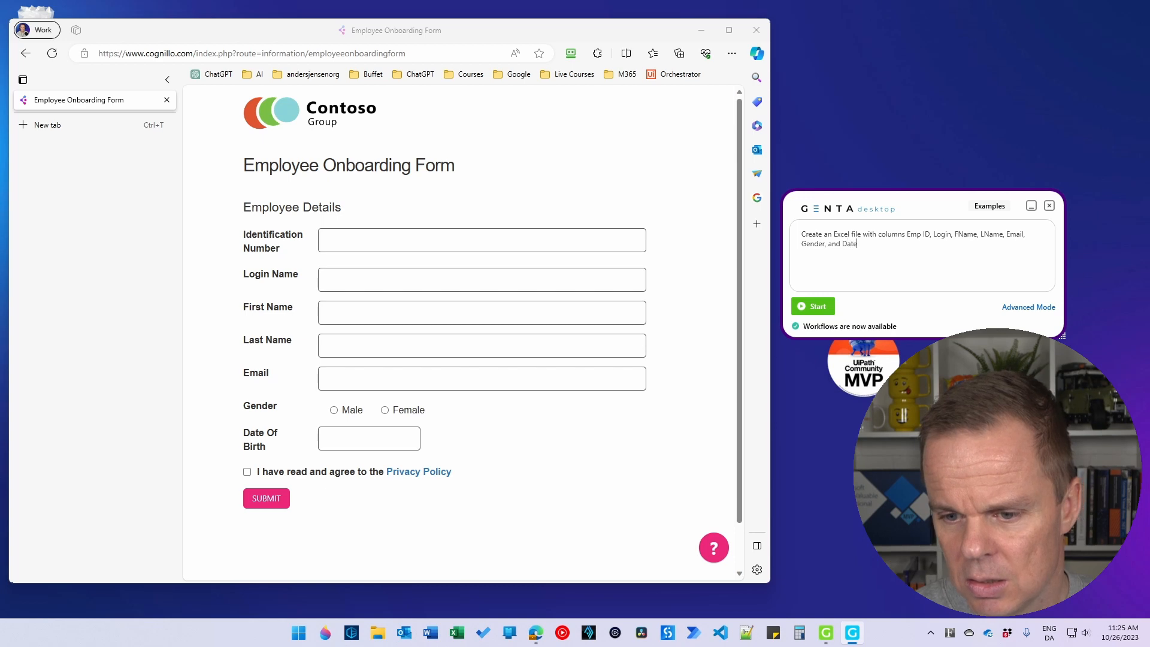
{"action": "type", "text": "of"}
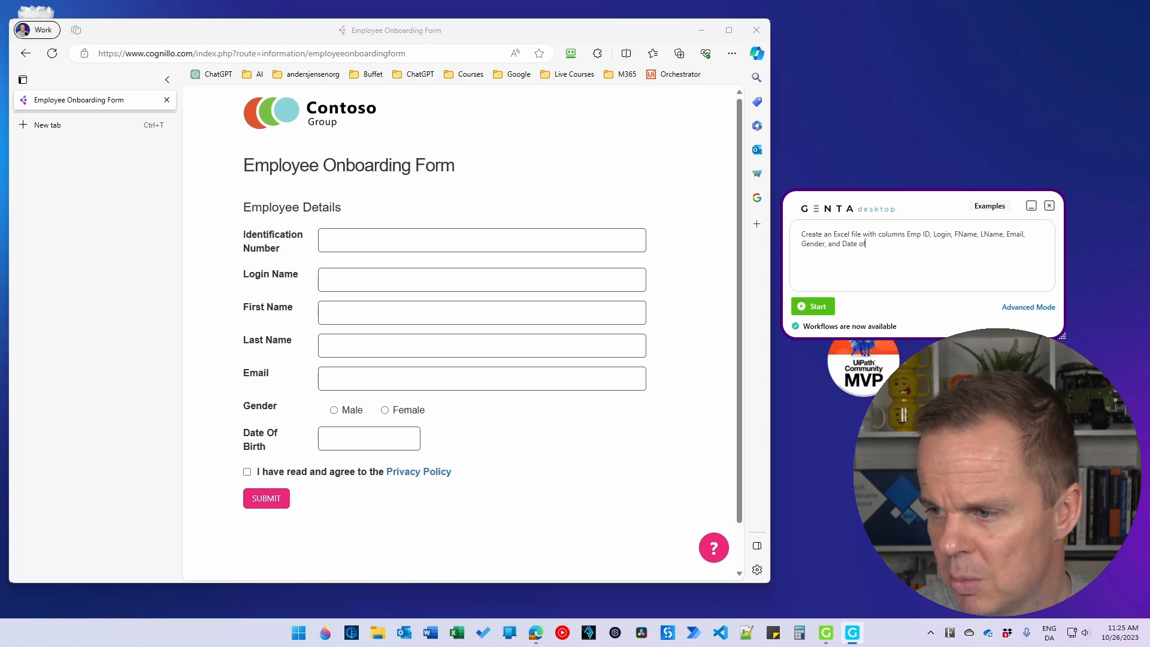
{"action": "type", "text": "DOB"}
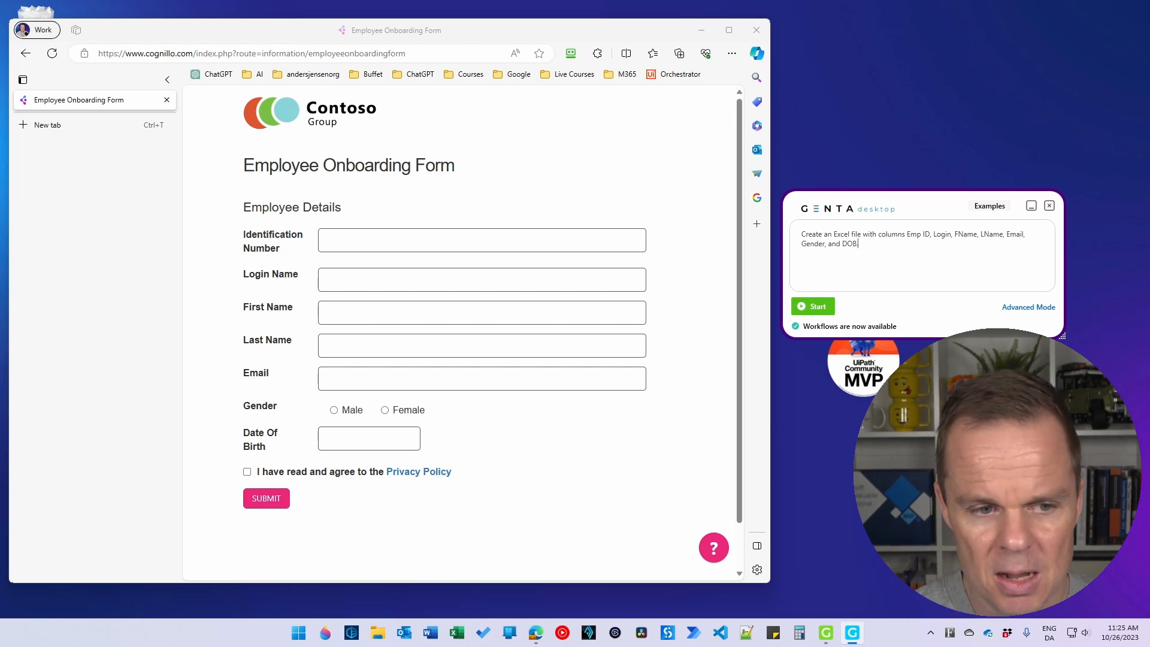
Ask for 3 sample employees with 5-character Emp IDs and run the request.
{"action": "type", "text": "Create"}
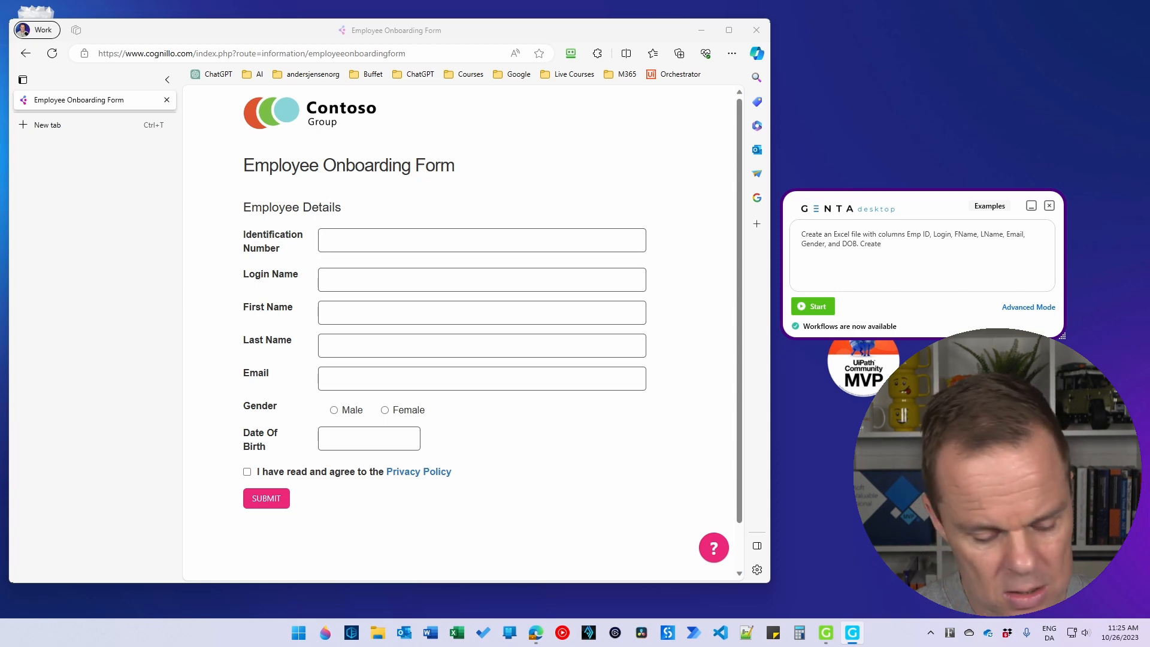
{"action": "type", "text": "3 sample emplo"}
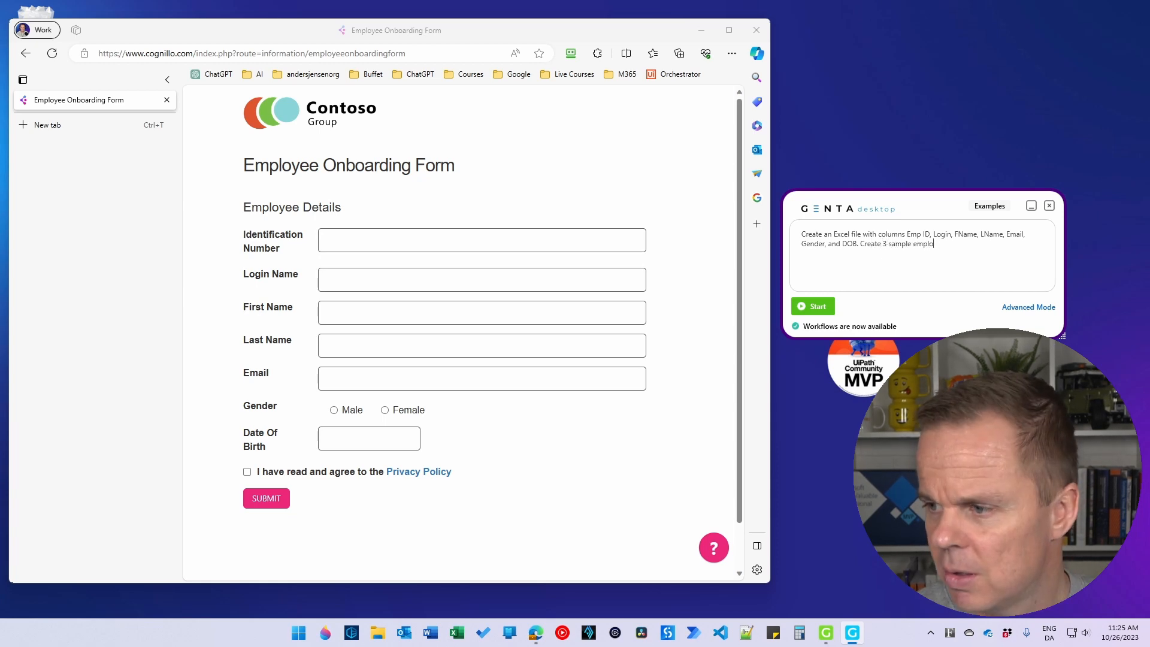
{"action": "type", "text": "yees"}
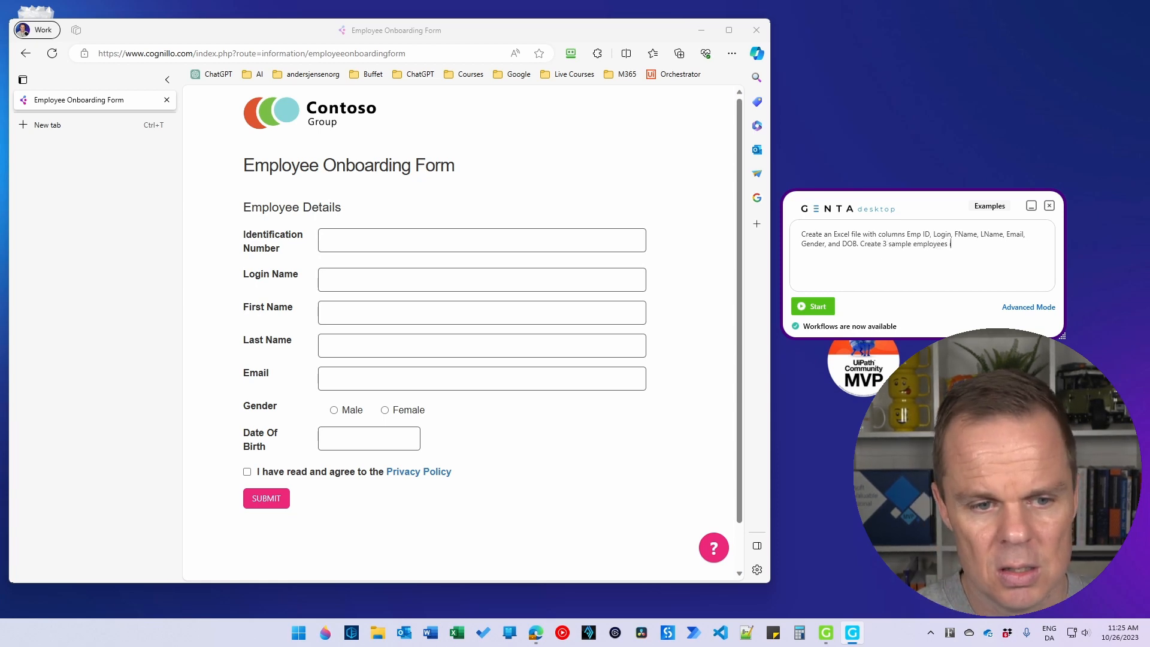
{"action": "type", "text": "in this Excel file"}
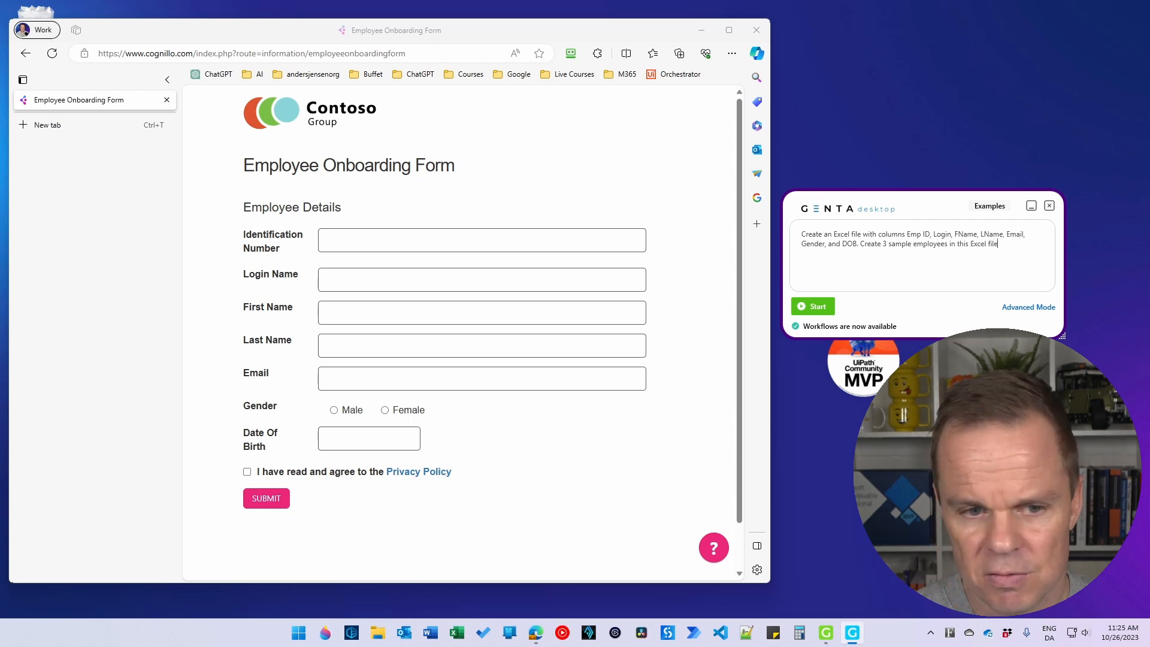
{"action": "type", "text": "Emp ID must"}
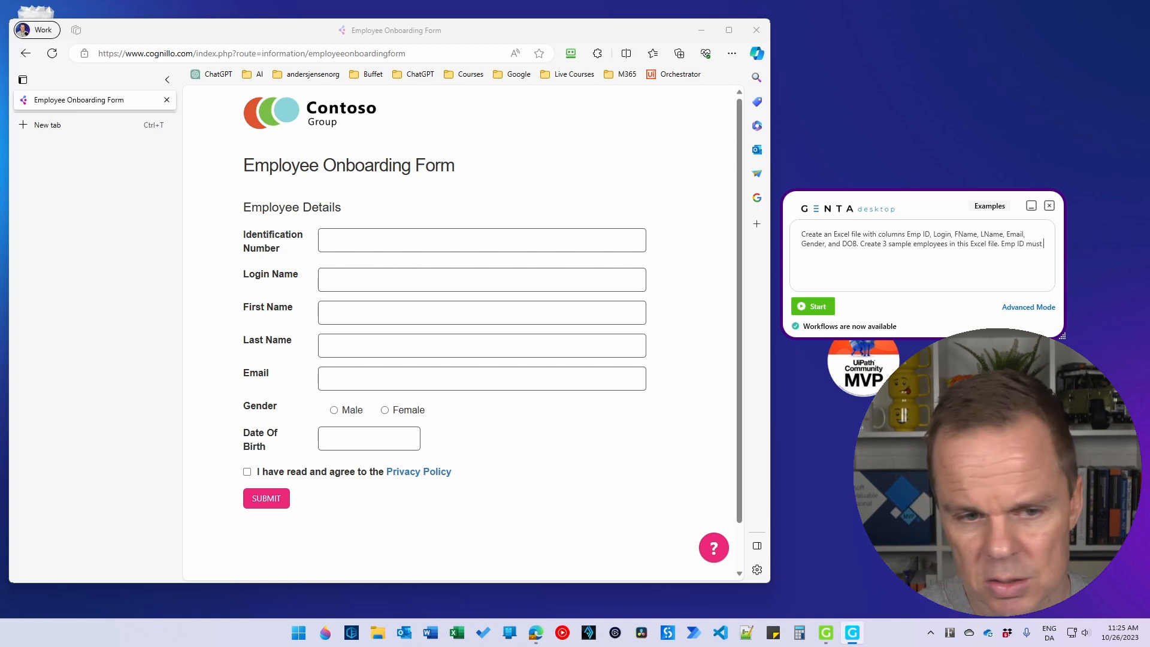
{"action": "type", "text": "be 5 chara"}
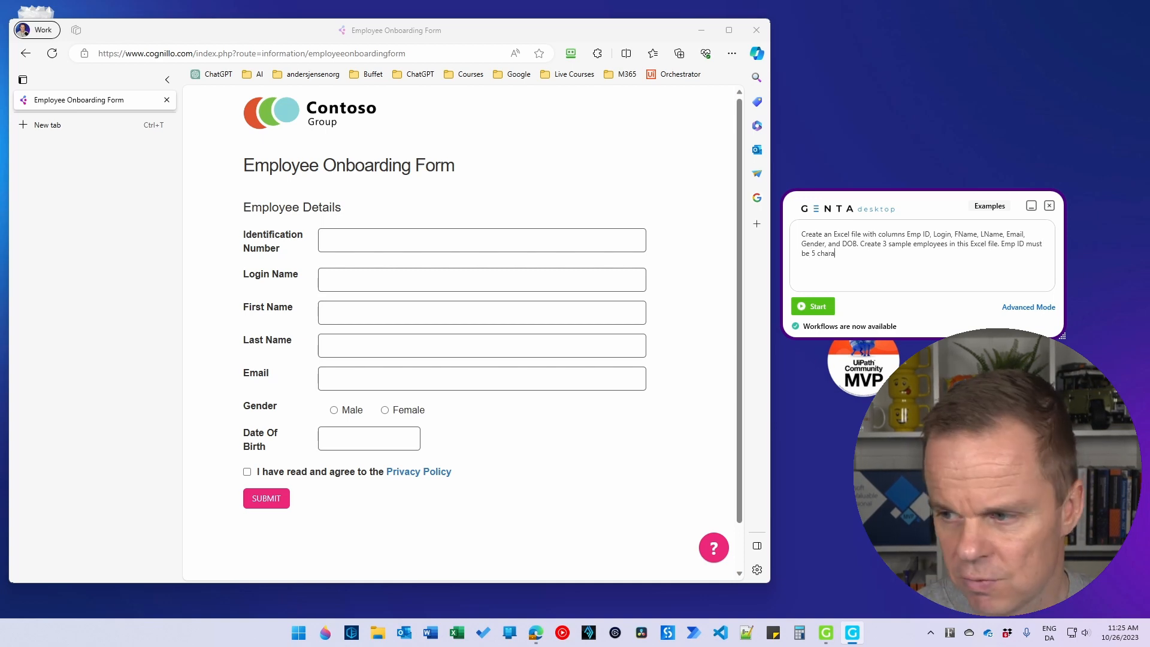
{"action": "type", "text": "cters long. Then send this file back to me"}
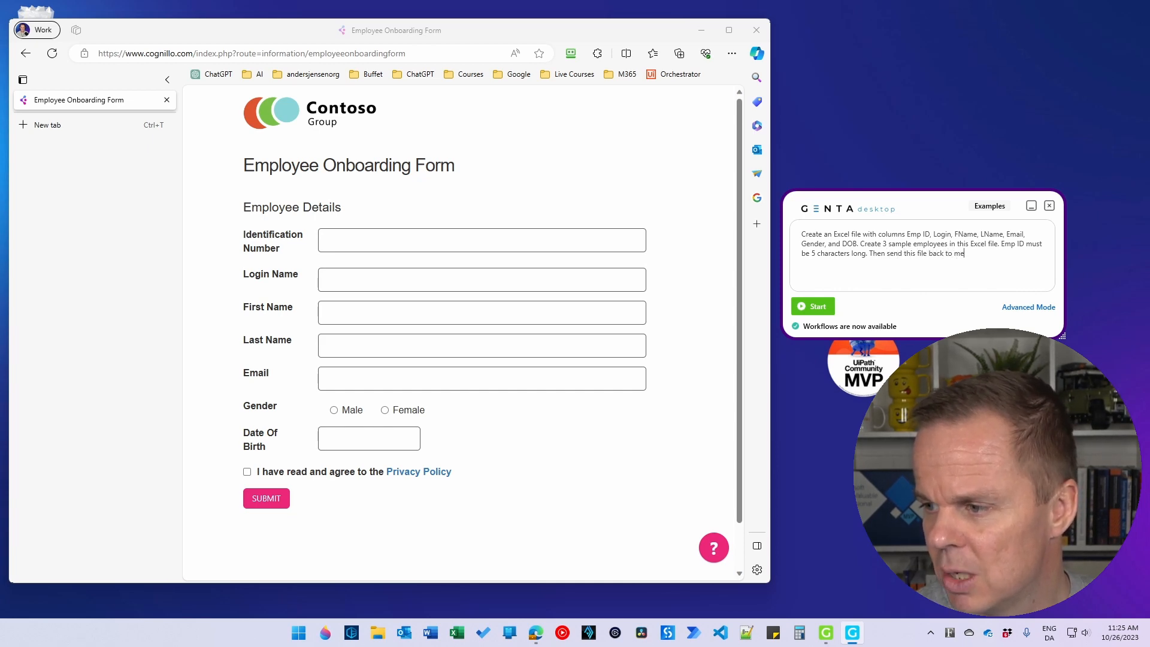
{"action": "left_click", "coordinate": [812, 306]}
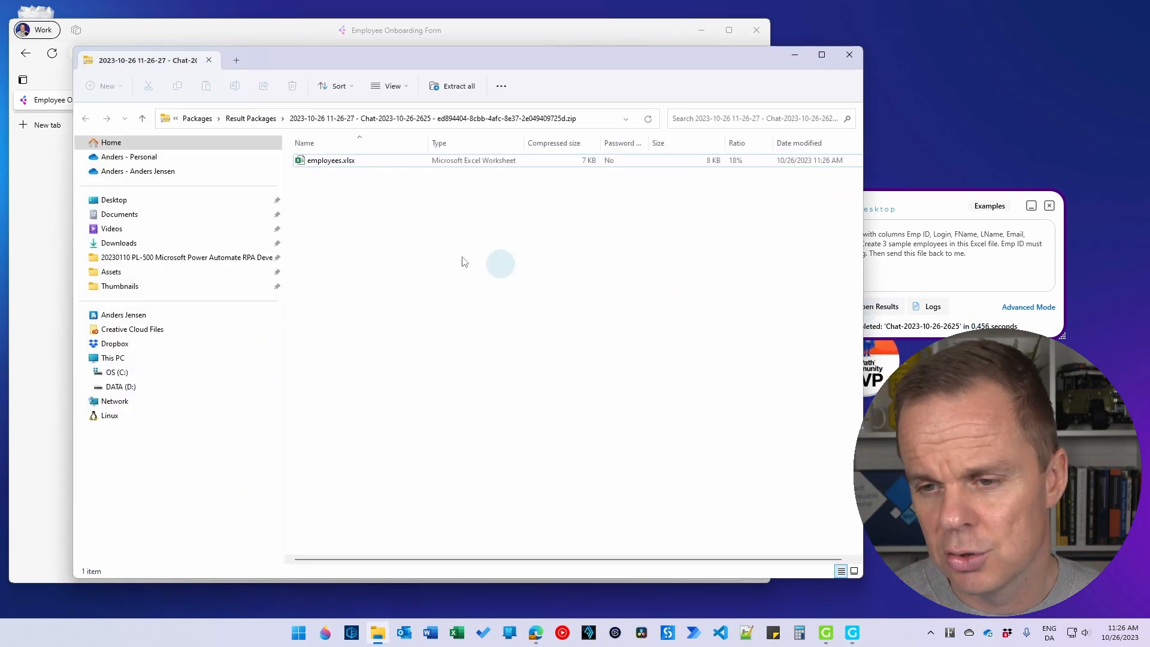
{"action": "mouse_move", "coordinate": [525, 239]}
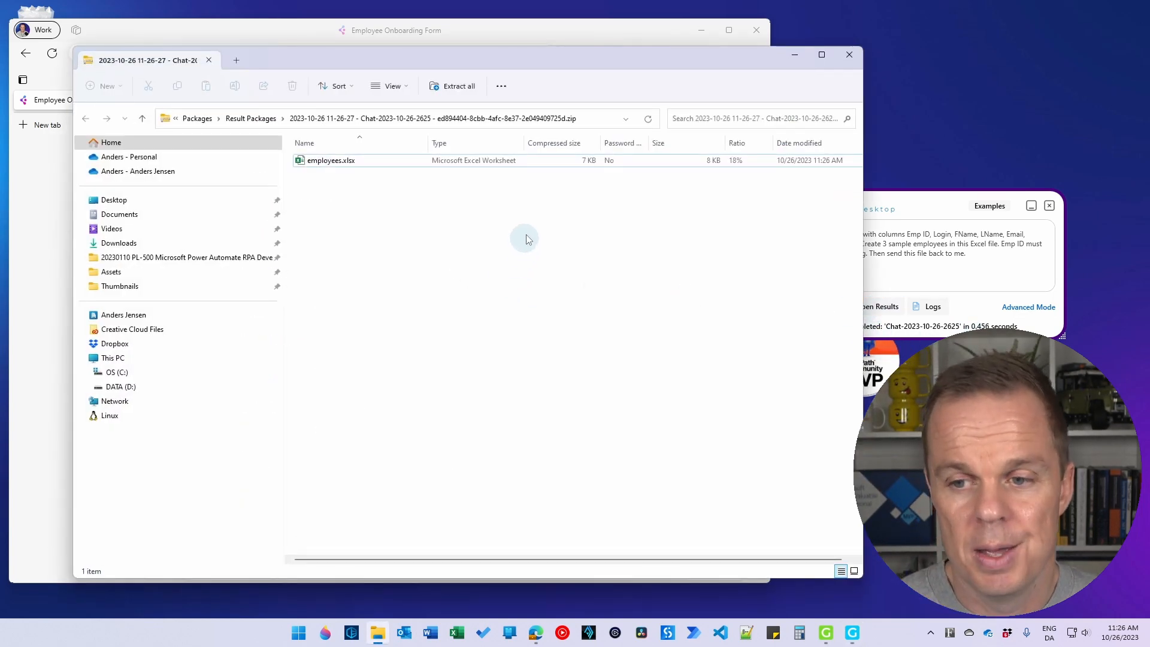
{"action": "left_click", "coordinate": [330, 160]}
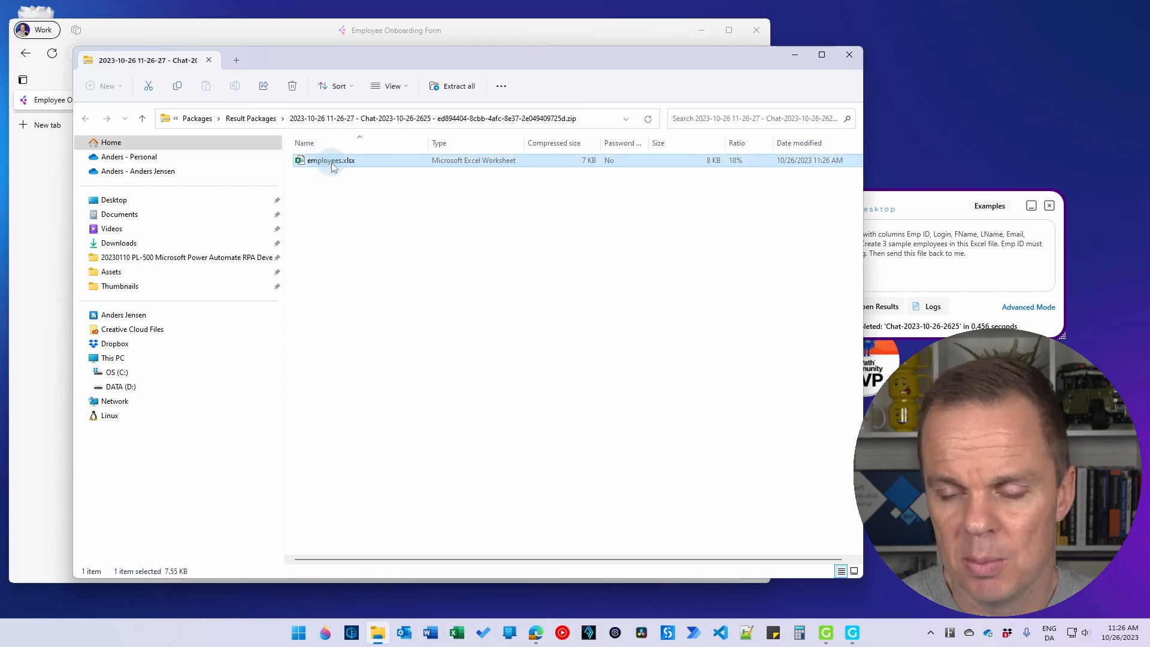
{"action": "double_click", "coordinate": [331, 160]}
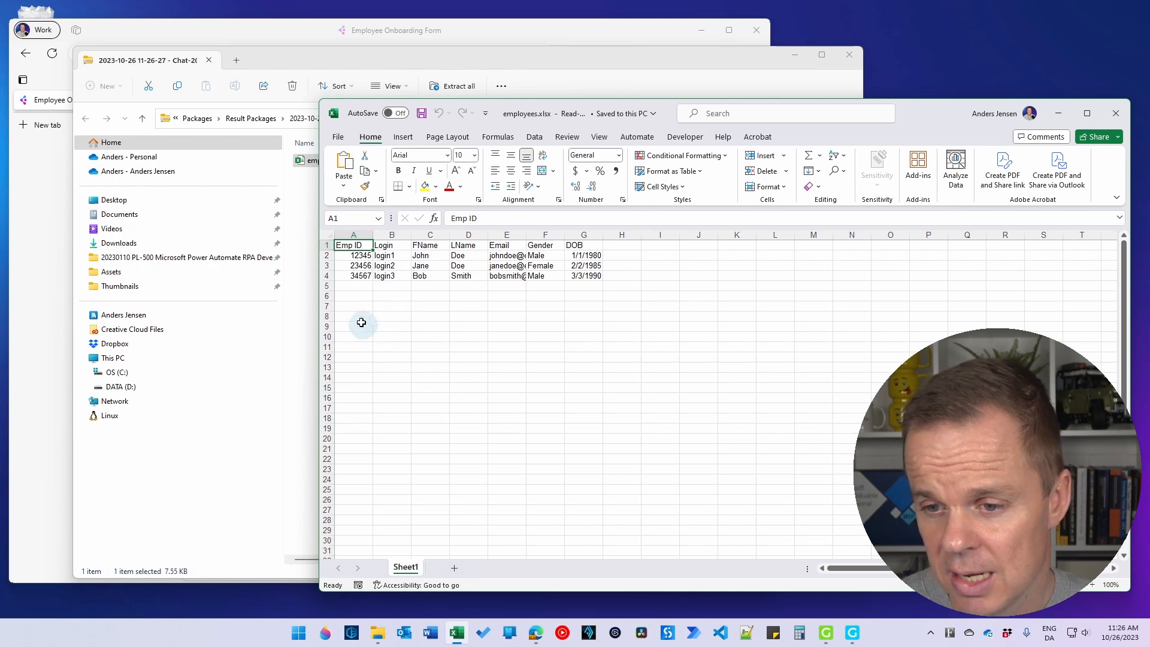
{"action": "mouse_move", "coordinate": [496, 330]}
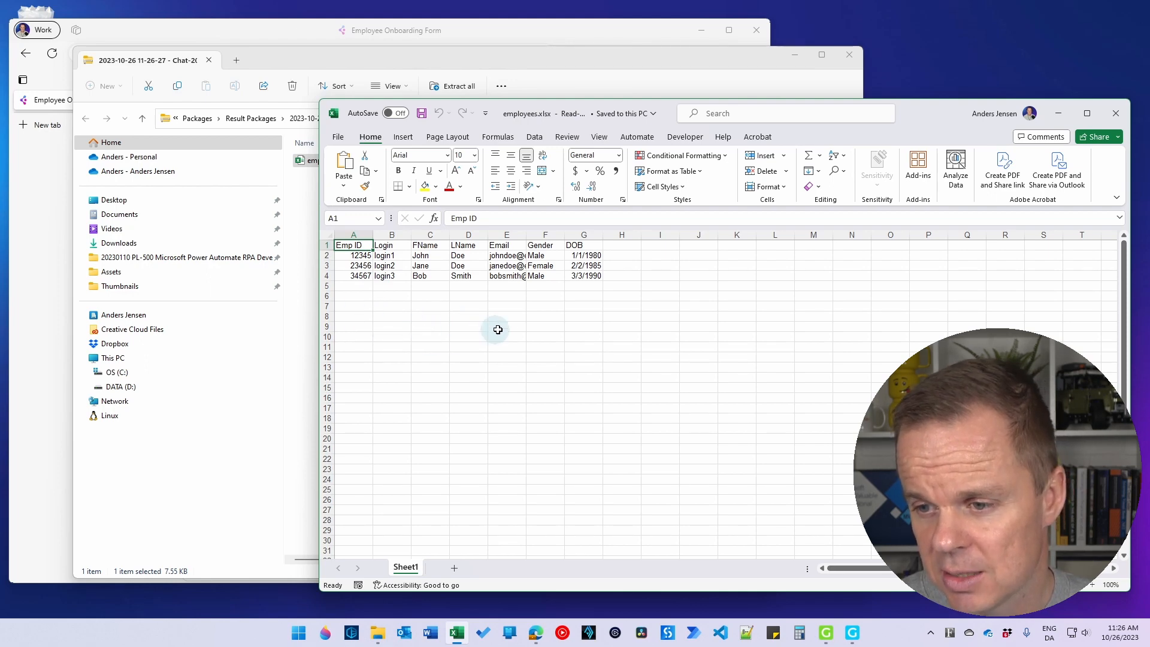
{"action": "mouse_move", "coordinate": [971, 196]}
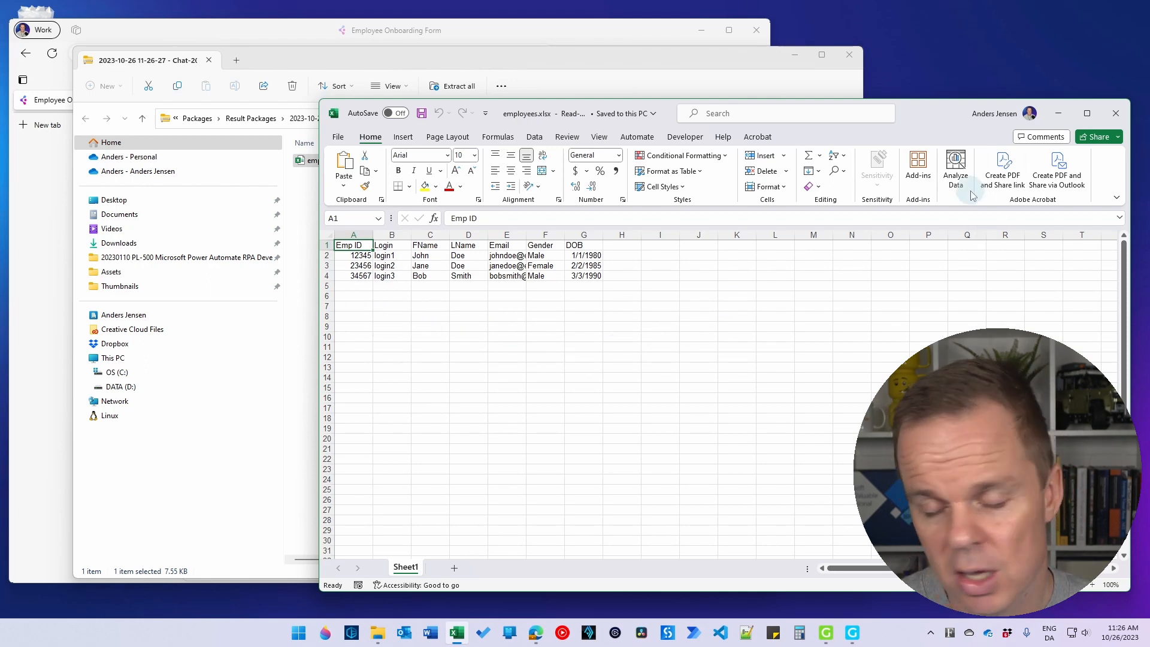
{"action": "mouse_move", "coordinate": [1140, 110]}
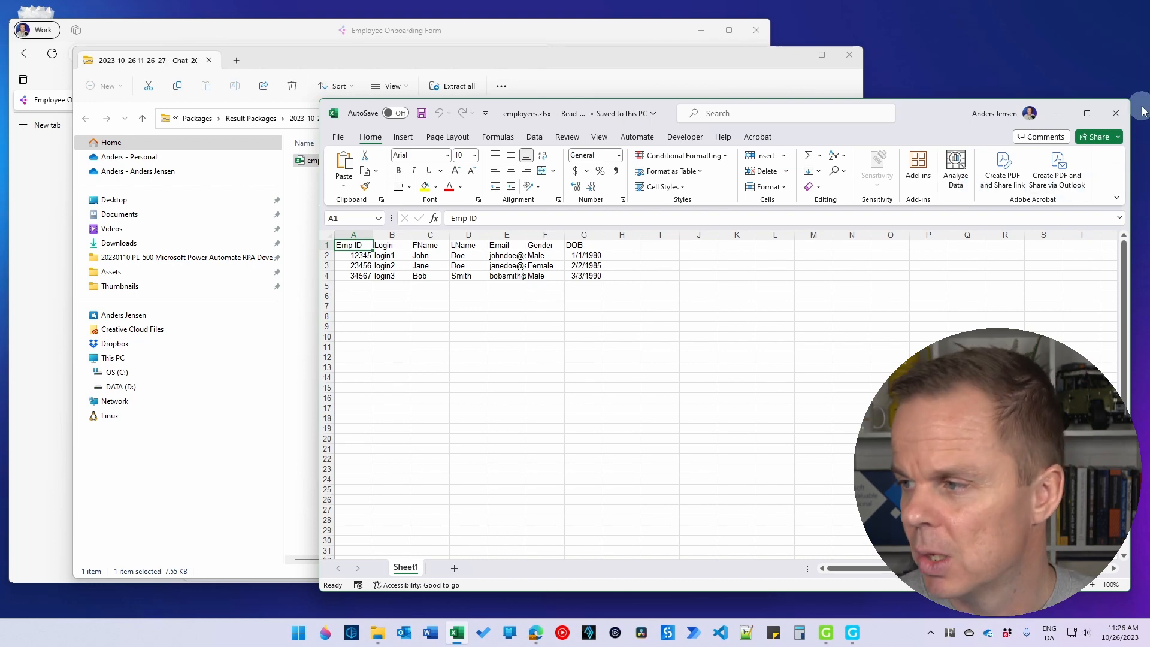
{"action": "left_click", "coordinate": [1114, 113]}
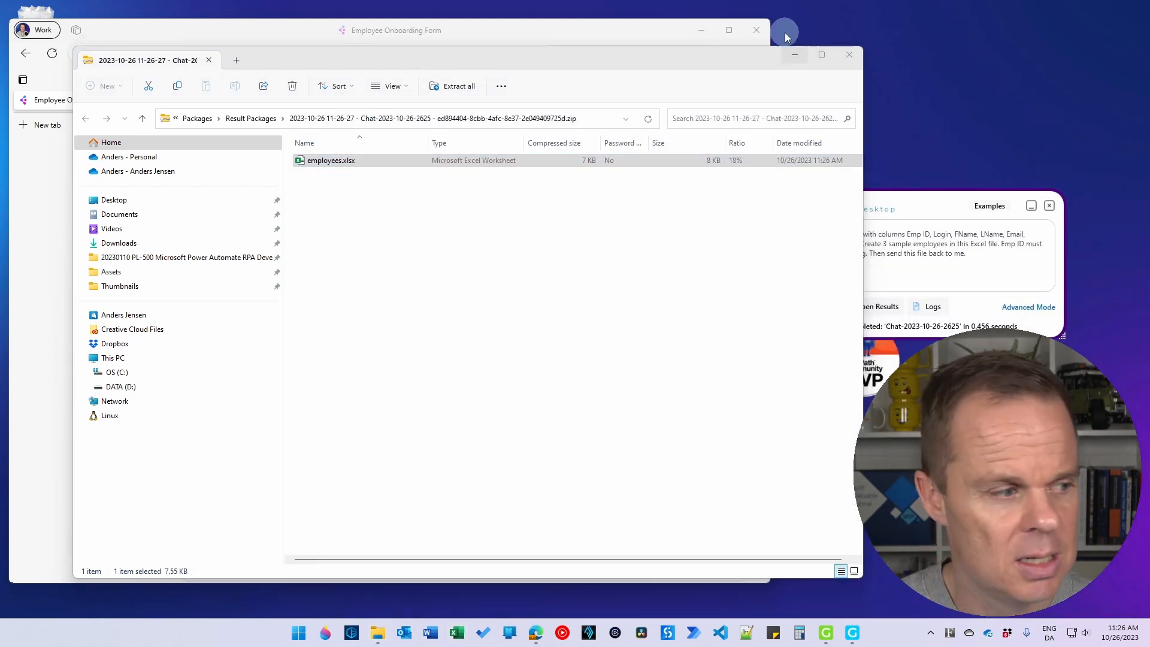
Close the File Explorer window showing the results package.
{"action": "left_click", "coordinate": [756, 30]}
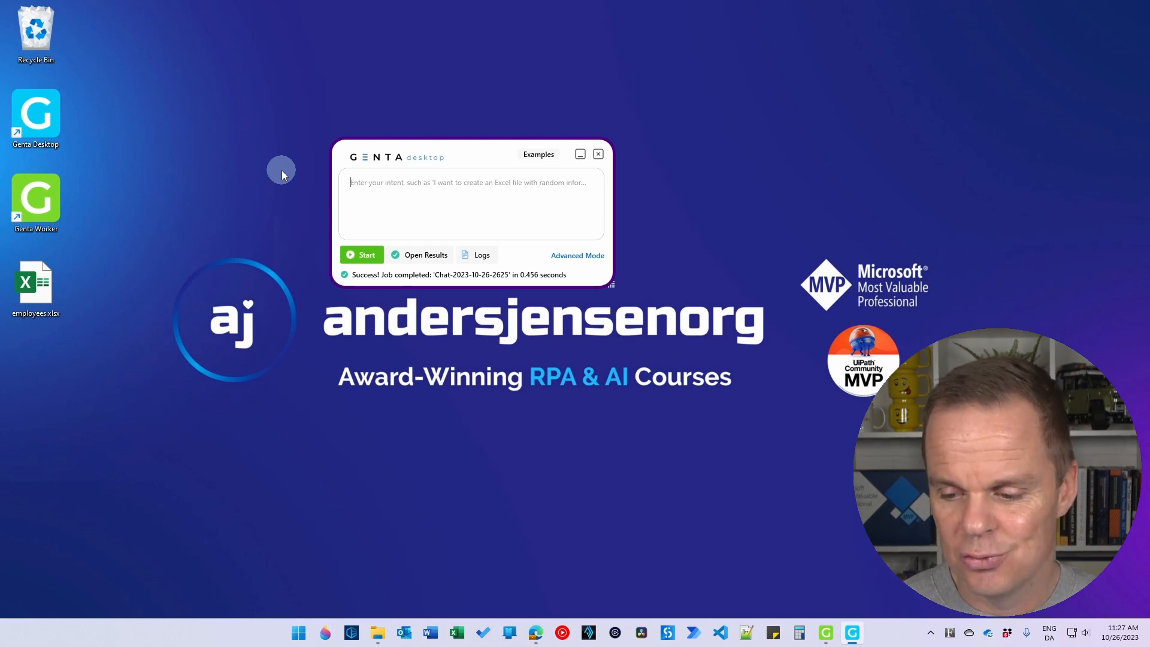
Begin the prompt: ask for an Excel file, open a browser, click the 'Afvis alle' button.
{"action": "type", "text": "Pro"}
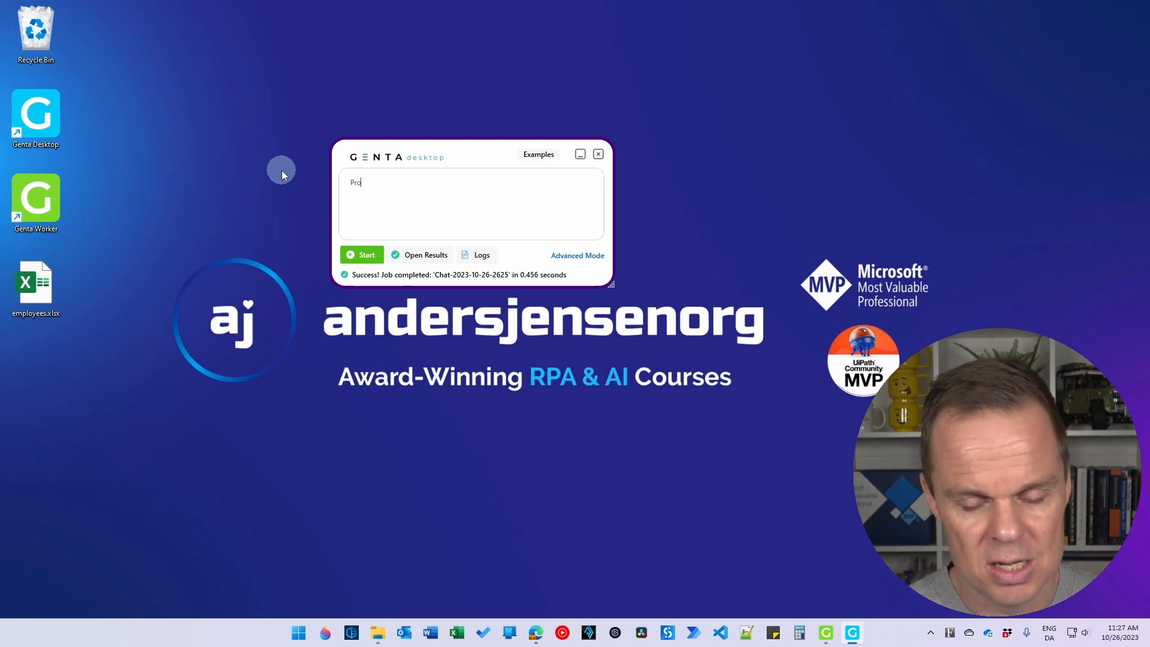
{"action": "type", "text": "mpt me for"}
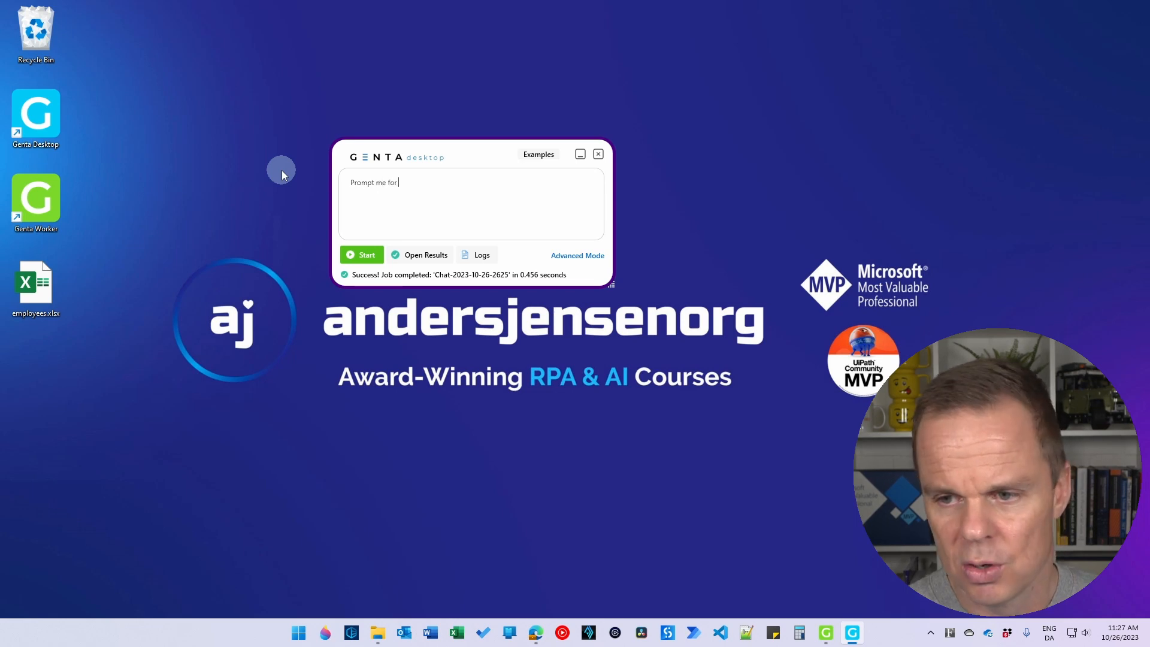
{"action": "type", "text": "an Excel file"}
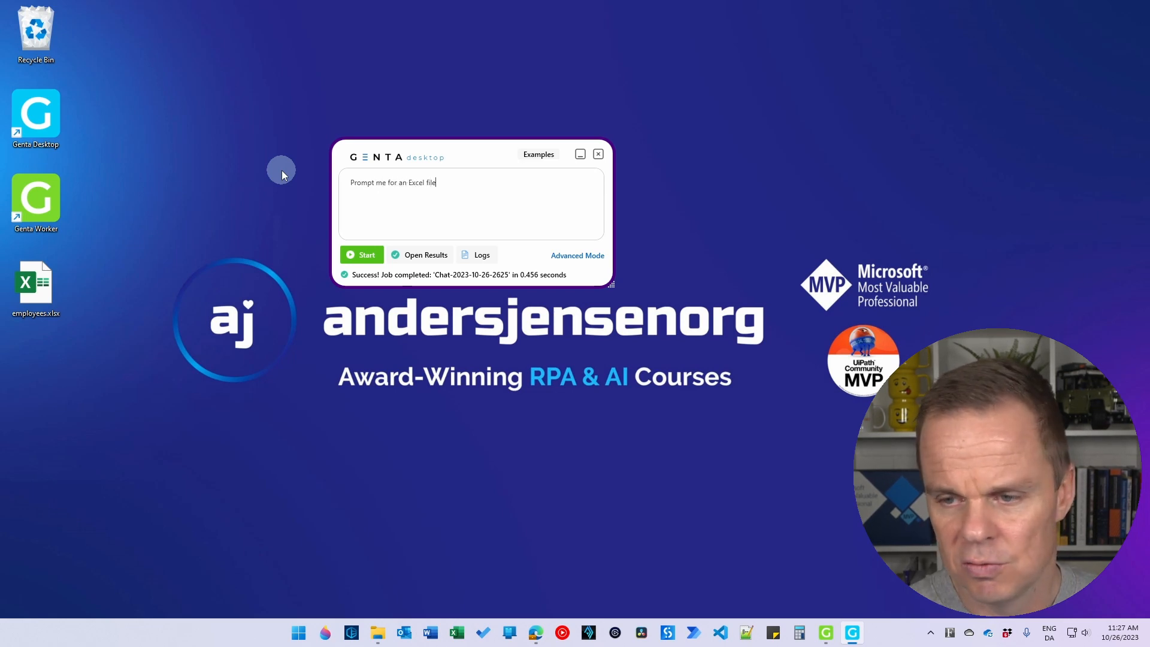
{"action": "type", "text": ", open a b"}
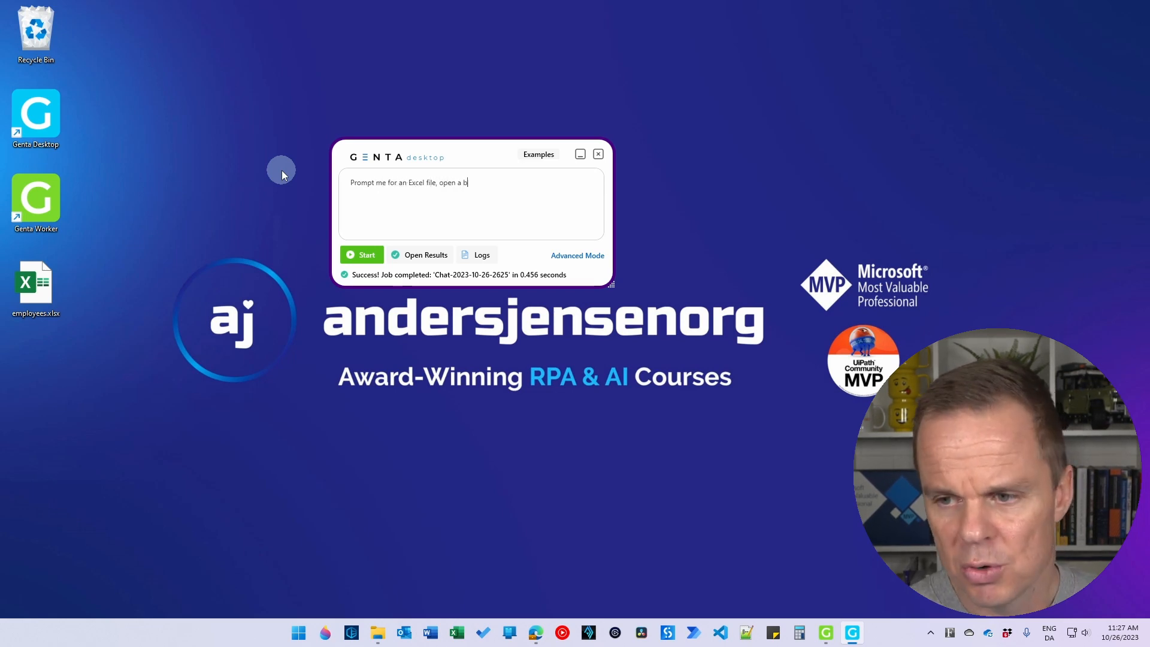
{"action": "type", "text": "rowser, click"}
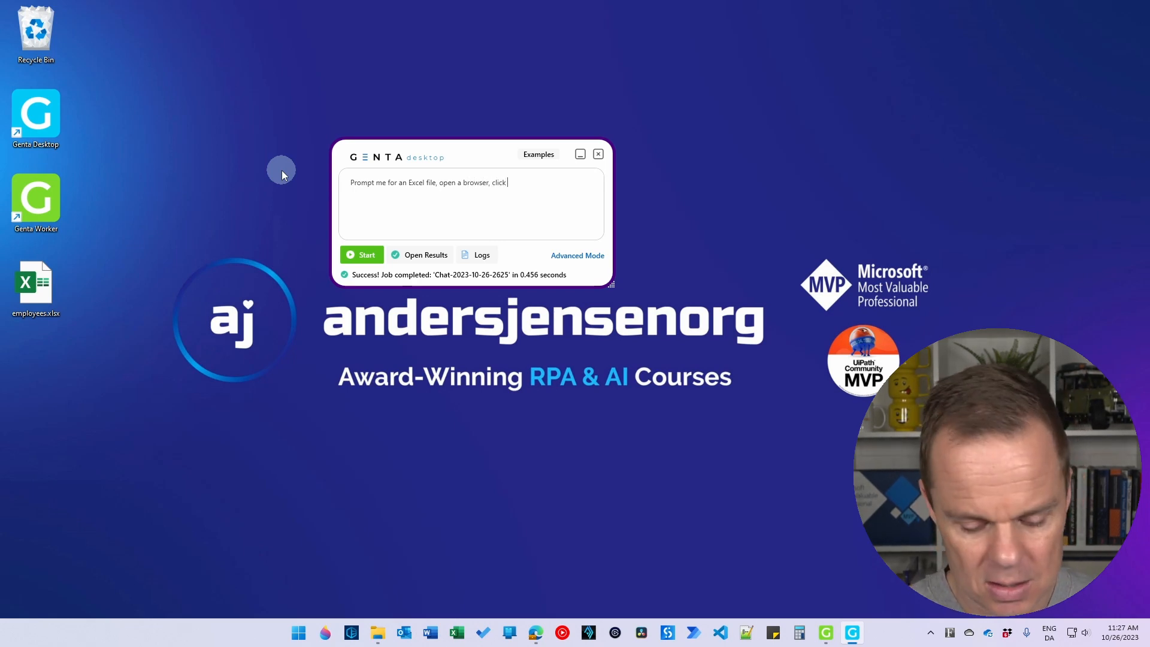
{"action": "type", "text": "'Af"}
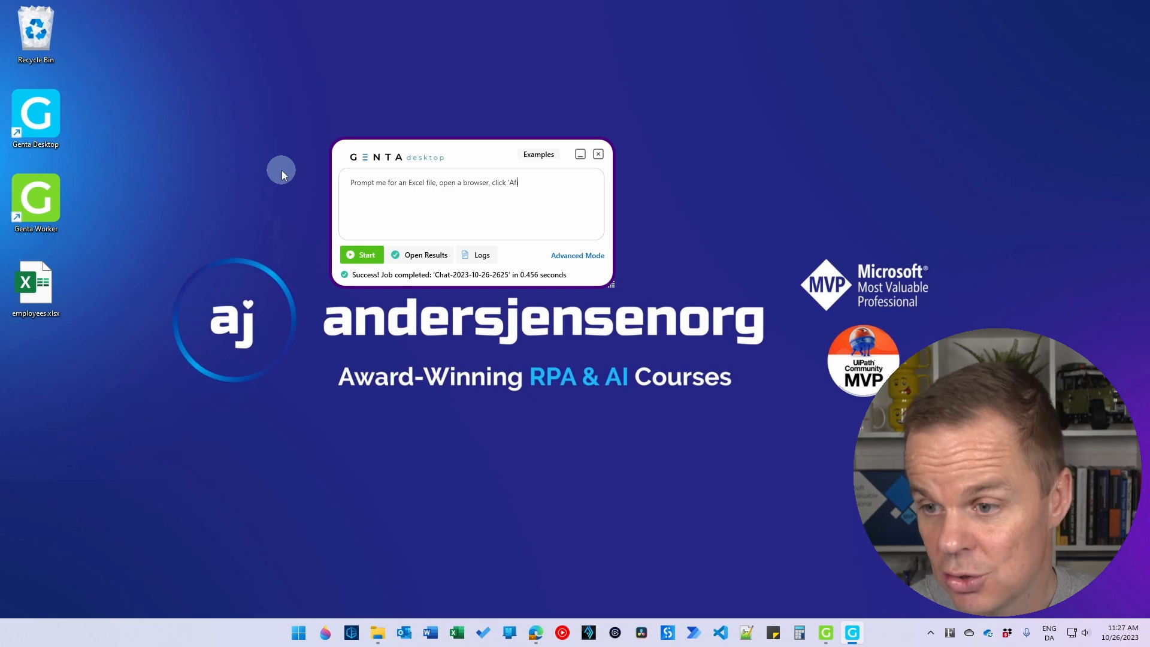
{"action": "type", "text": "vis"}
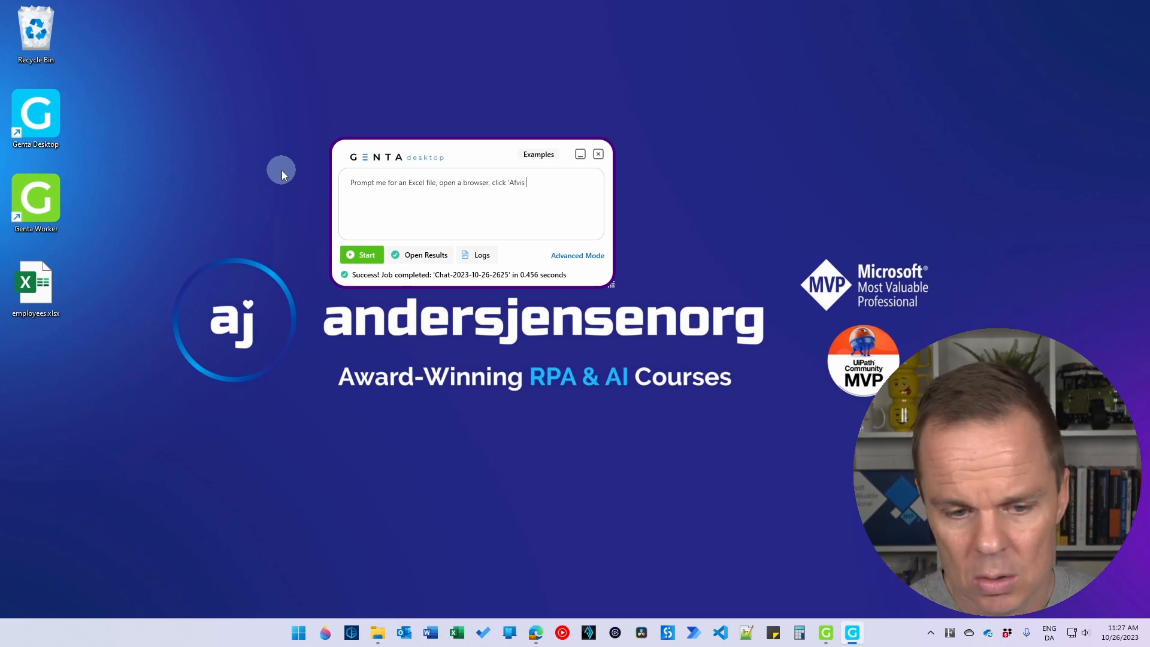
{"action": "type", "text": "alle' button"}
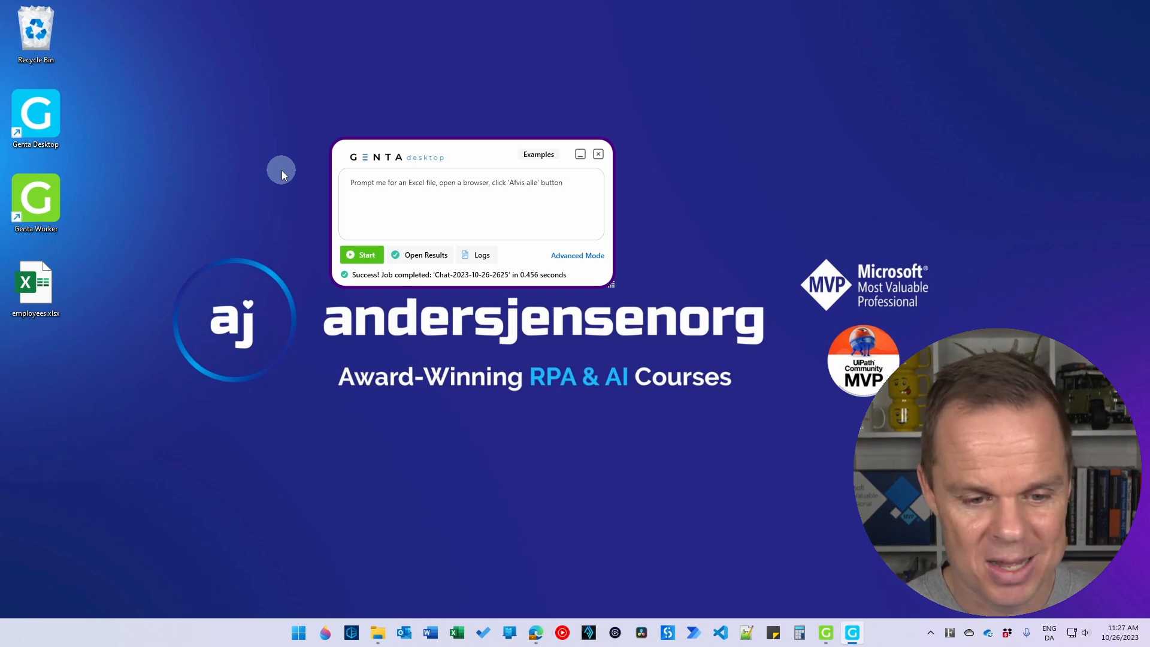
Continue the prompt: dismiss any cookie popup, go to the Cognillo onboarding form URL, enter Emp ID.
{"action": "type", "text": "if present in the"}
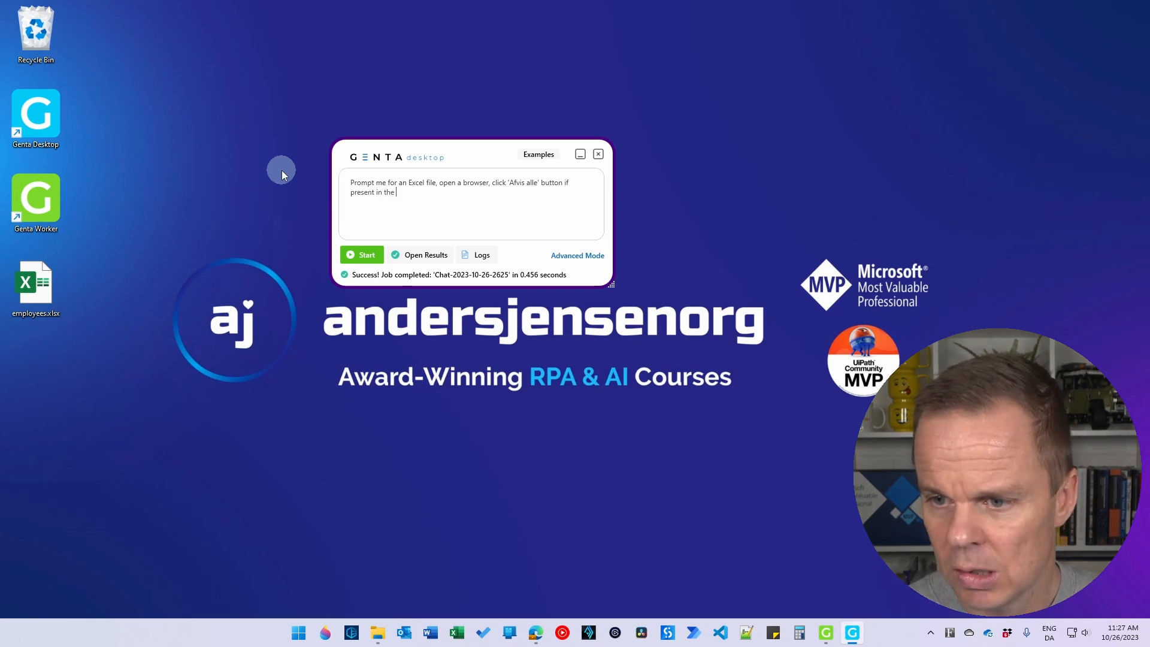
{"action": "type", "text": "cookie popiu"}
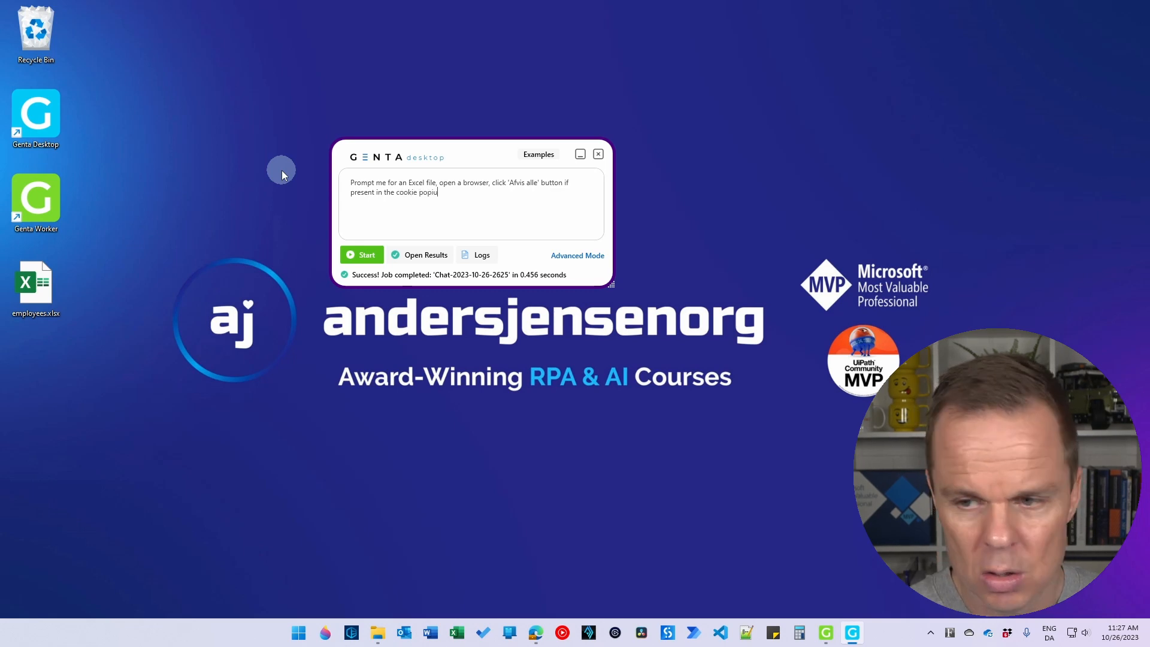
{"action": "key", "text": "Backspace"}
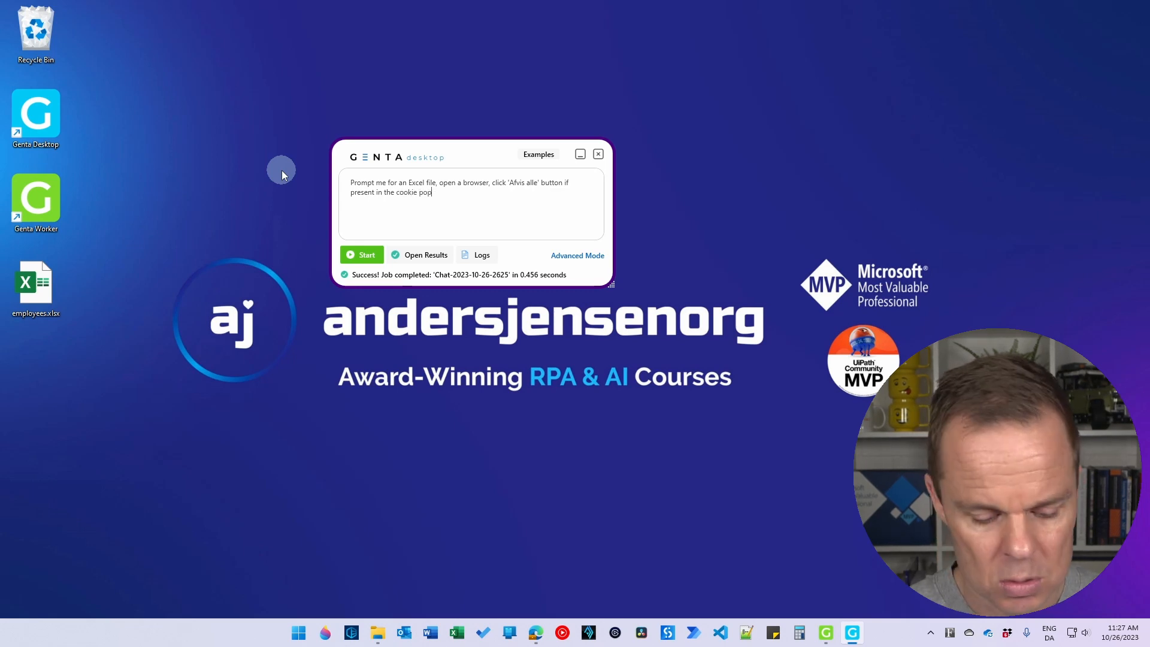
{"action": "type", "text": "up, then go"}
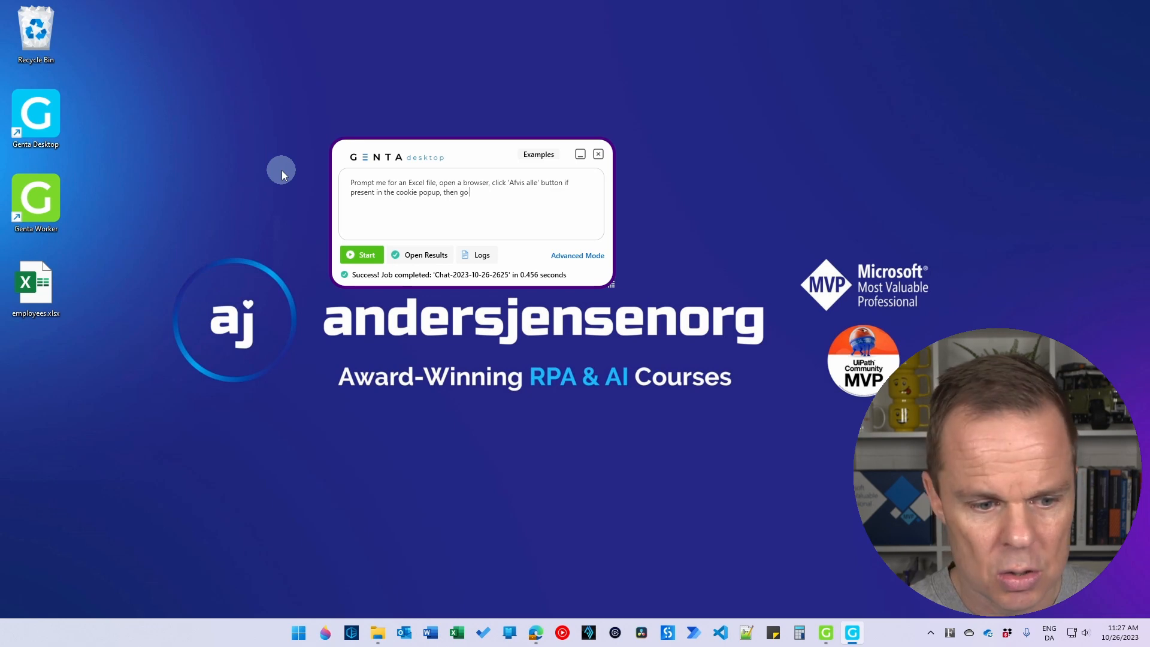
{"action": "type", "text": "https://www.cognillo.com/index.php?route=information/employeeonboardingform"}
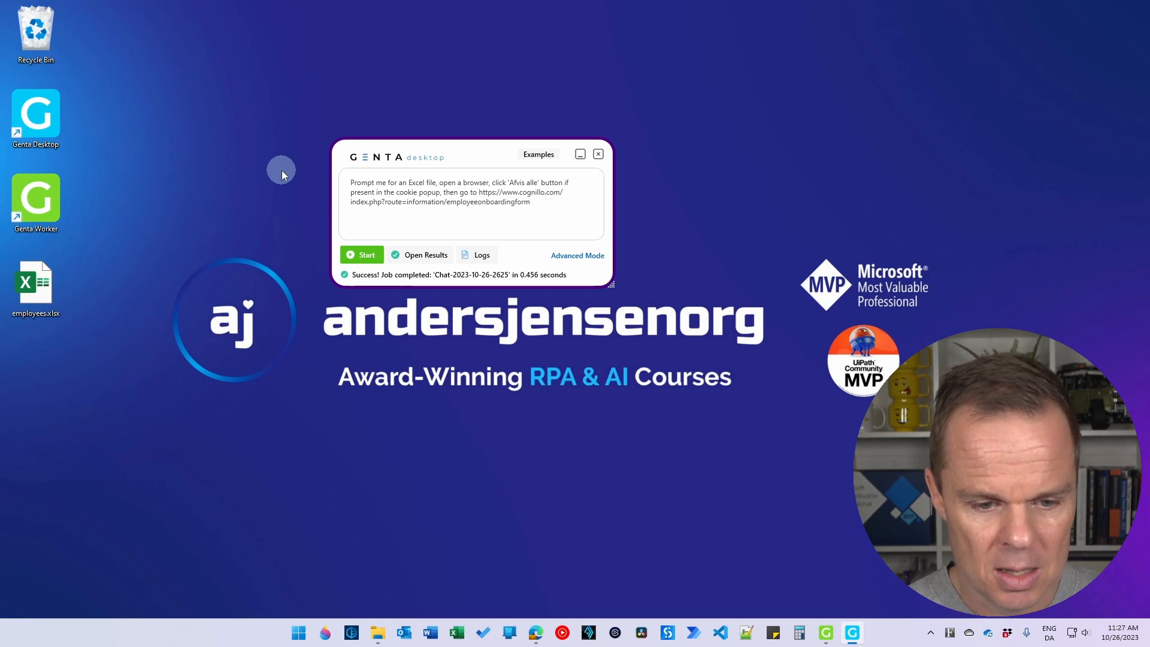
{"action": "type", "text": "and enter"}
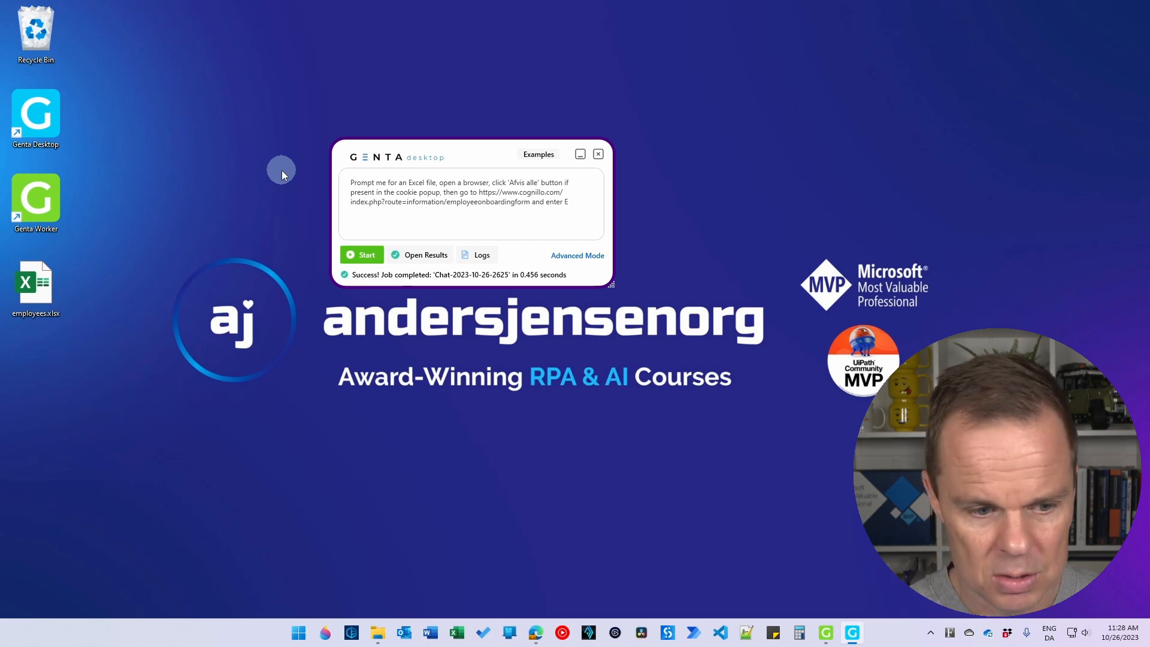
{"action": "type", "text": "Emp ID as"}
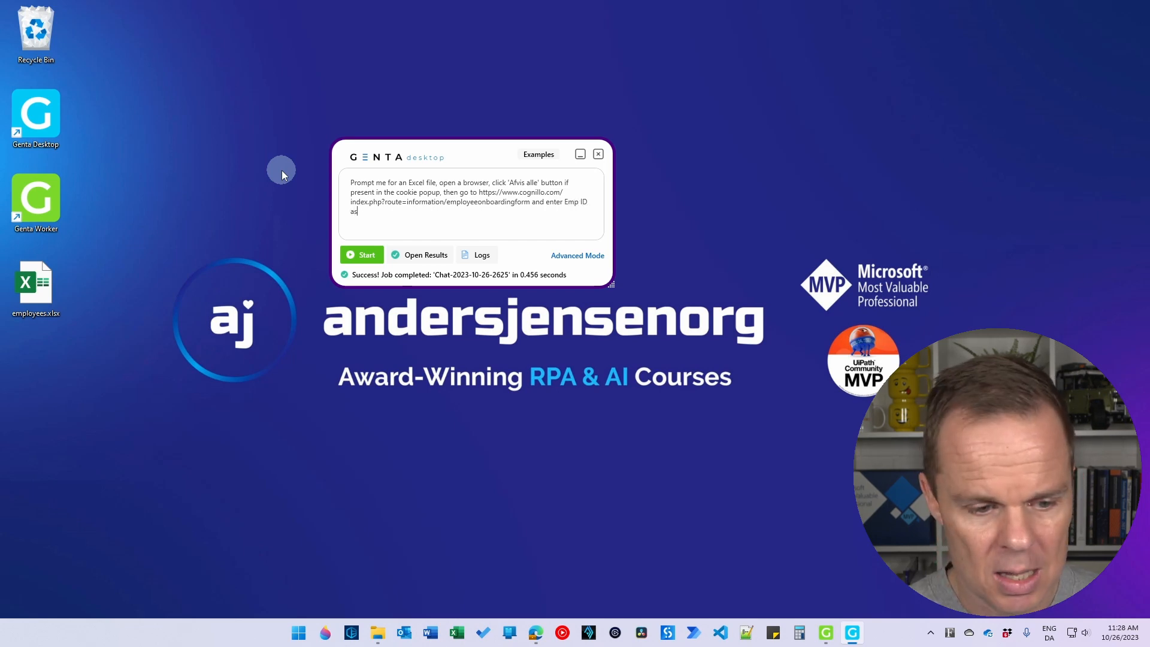
{"action": "mouse_move", "coordinate": [650, 598]}
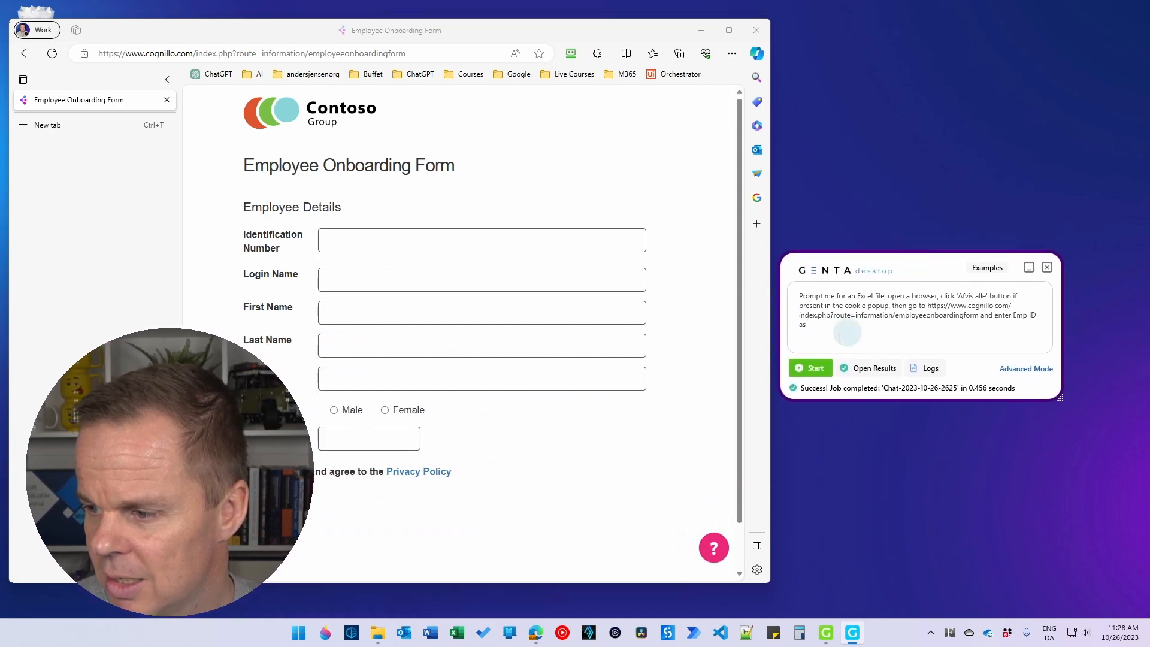
Map Emp ID, Login, First Name, Last Name and Email to their form fields.
{"action": "type", "text": "ld"}
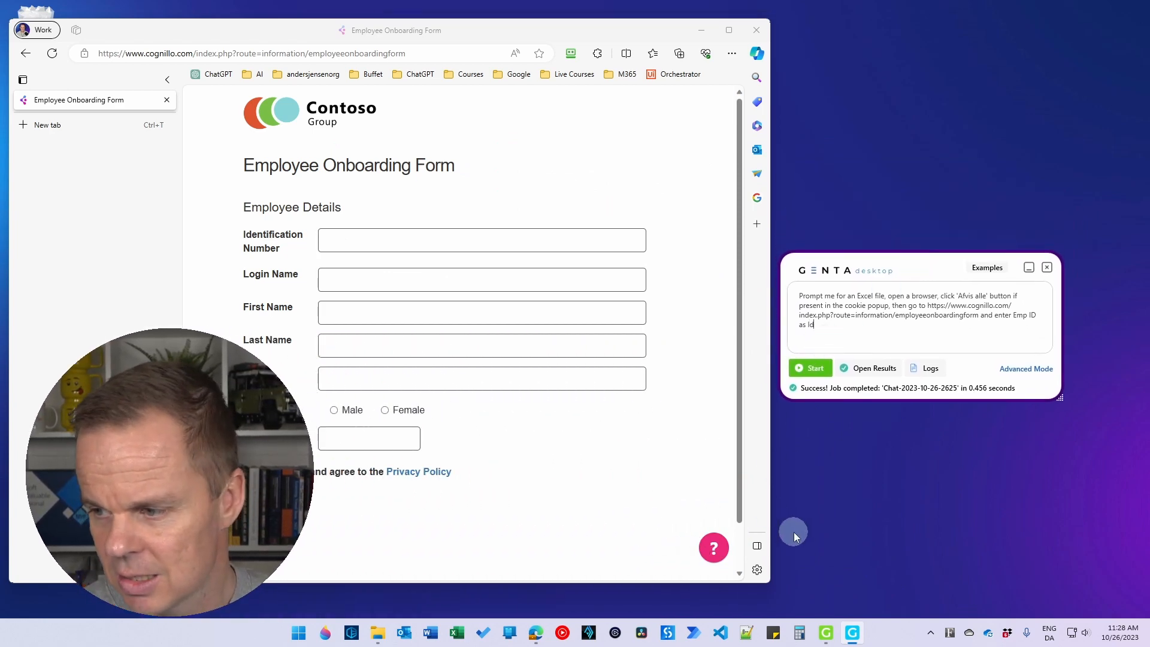
{"action": "type", "text": "Identification"}
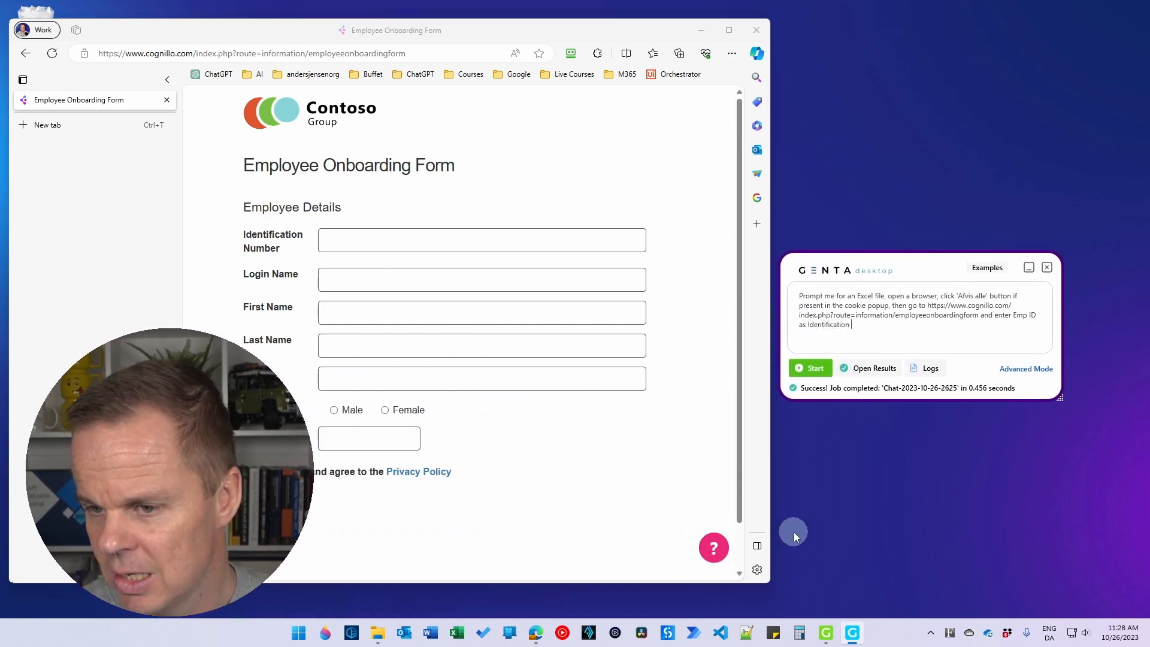
{"action": "type", "text": "Number,"}
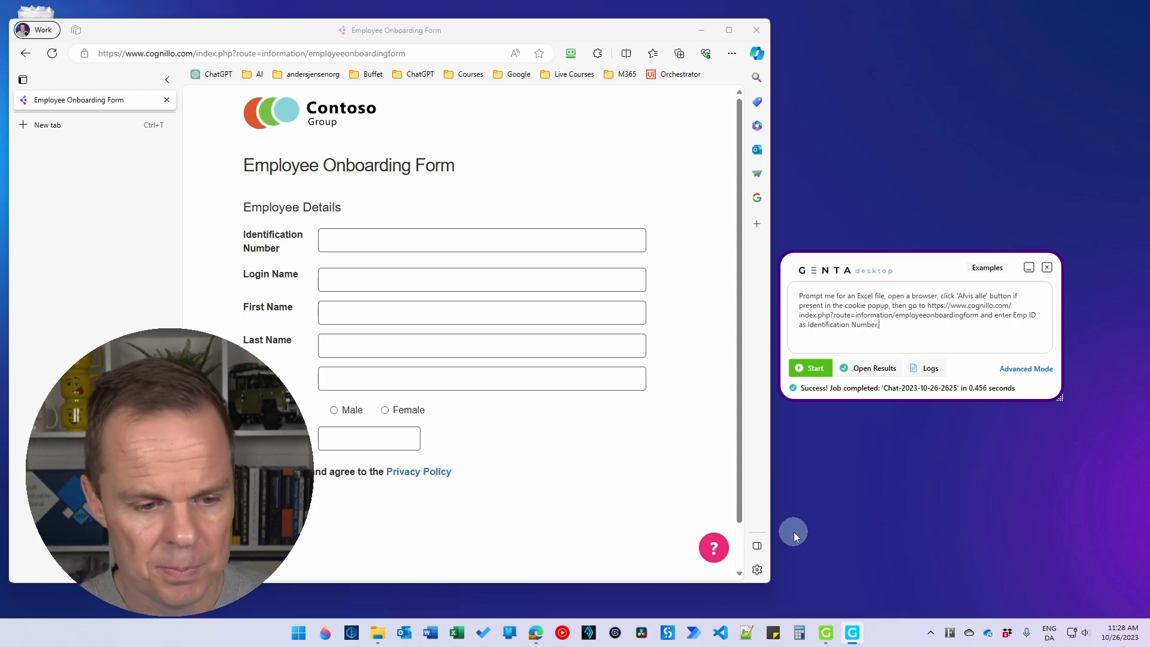
{"action": "type", "text": "Lo"}
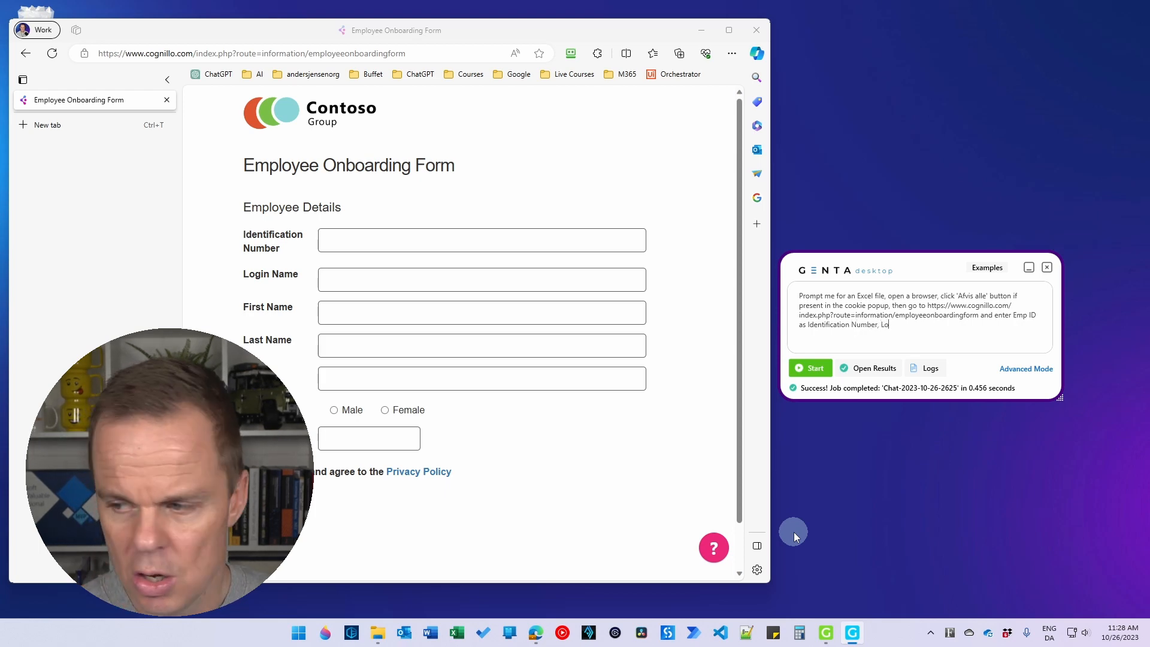
{"action": "type", "text": "gin as Logi"}
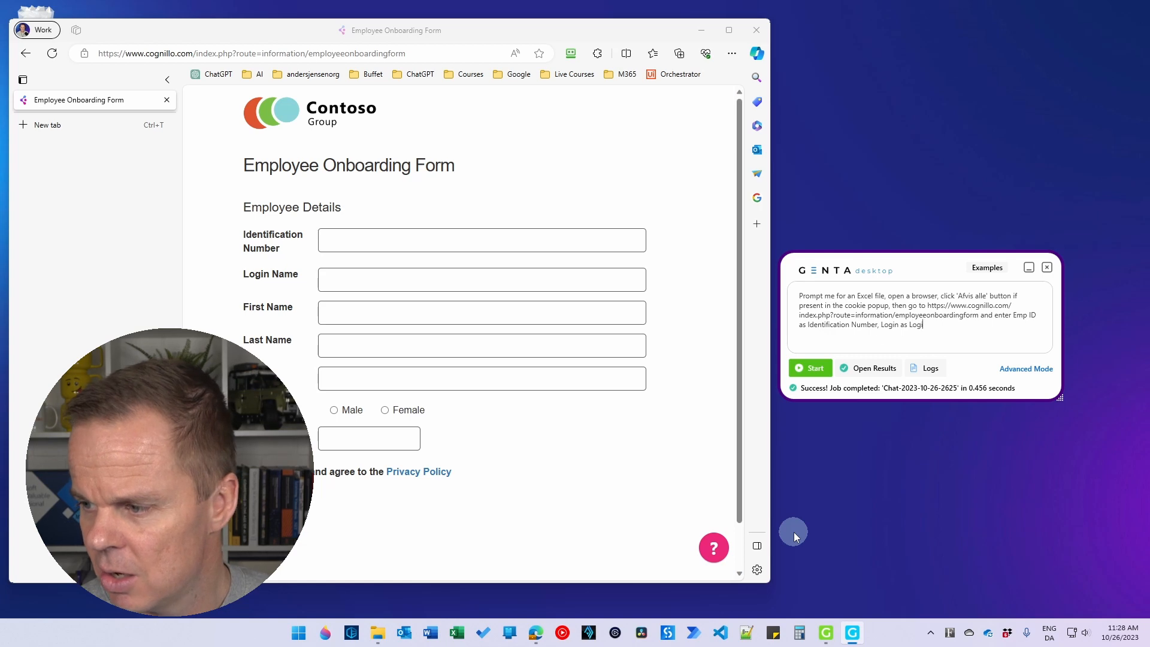
{"action": "type", "text": "n Name, FN"}
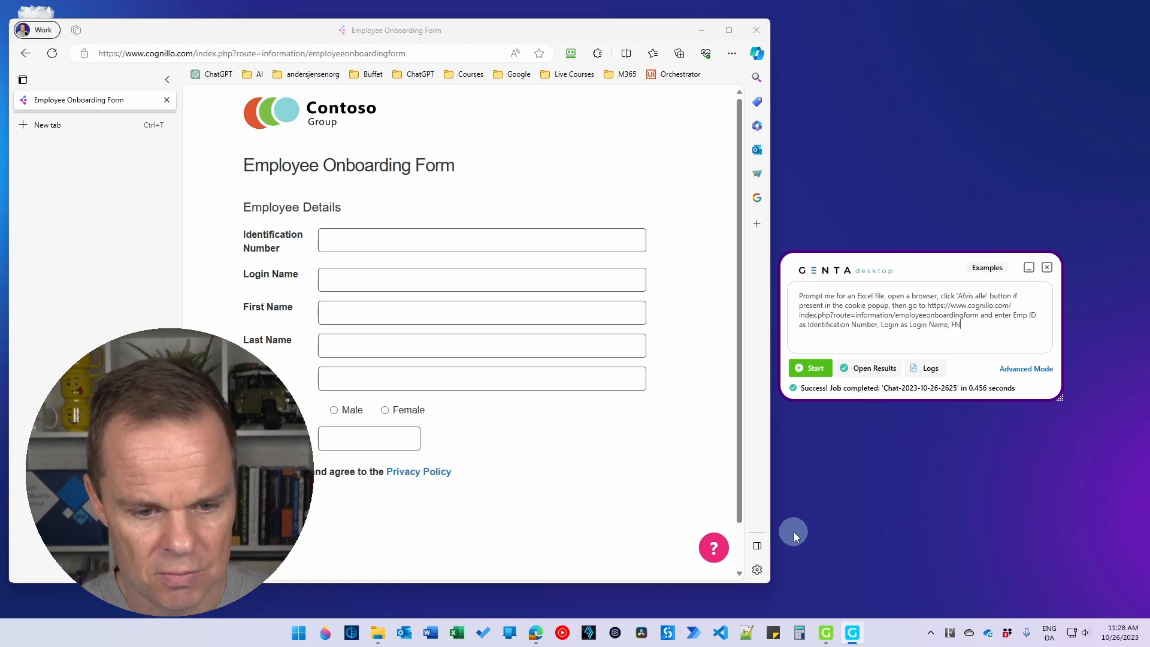
{"action": "type", "text": "ame as First Name,"}
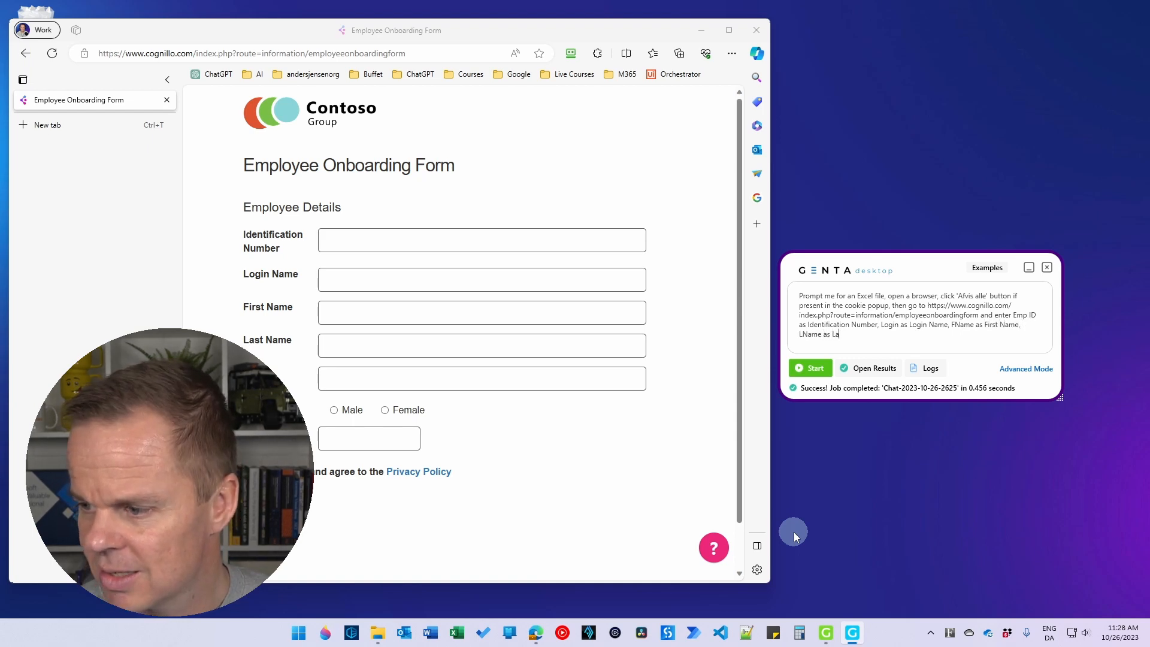
{"action": "type", "text": "st Name"}
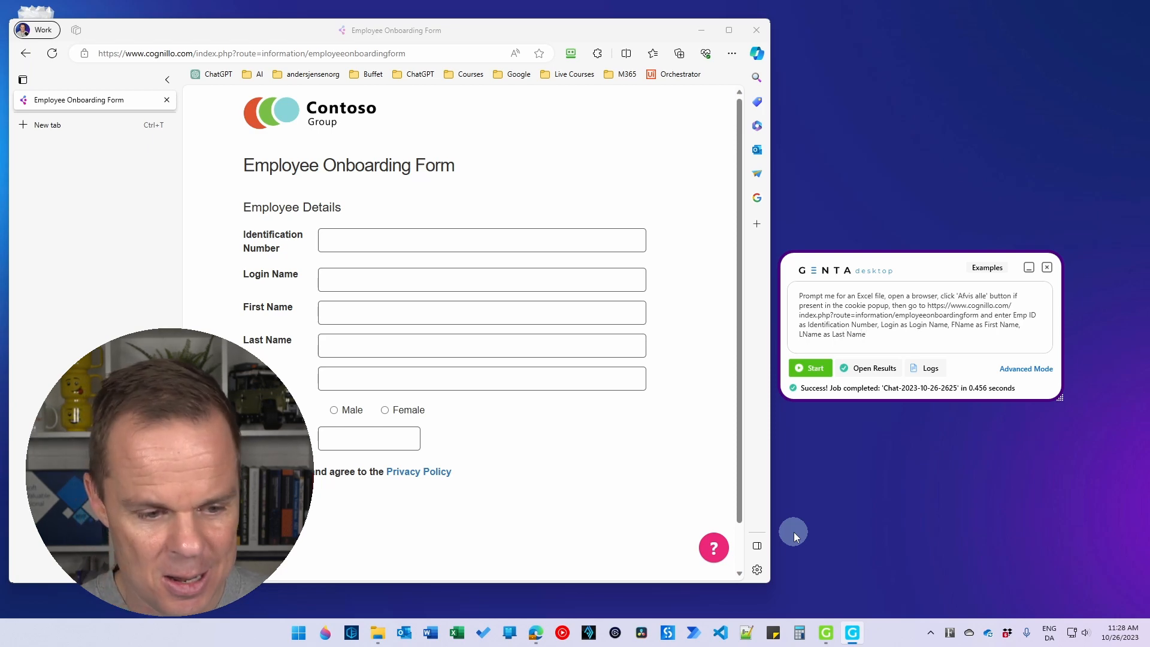
{"action": "type", "text": ", Email as Email,"}
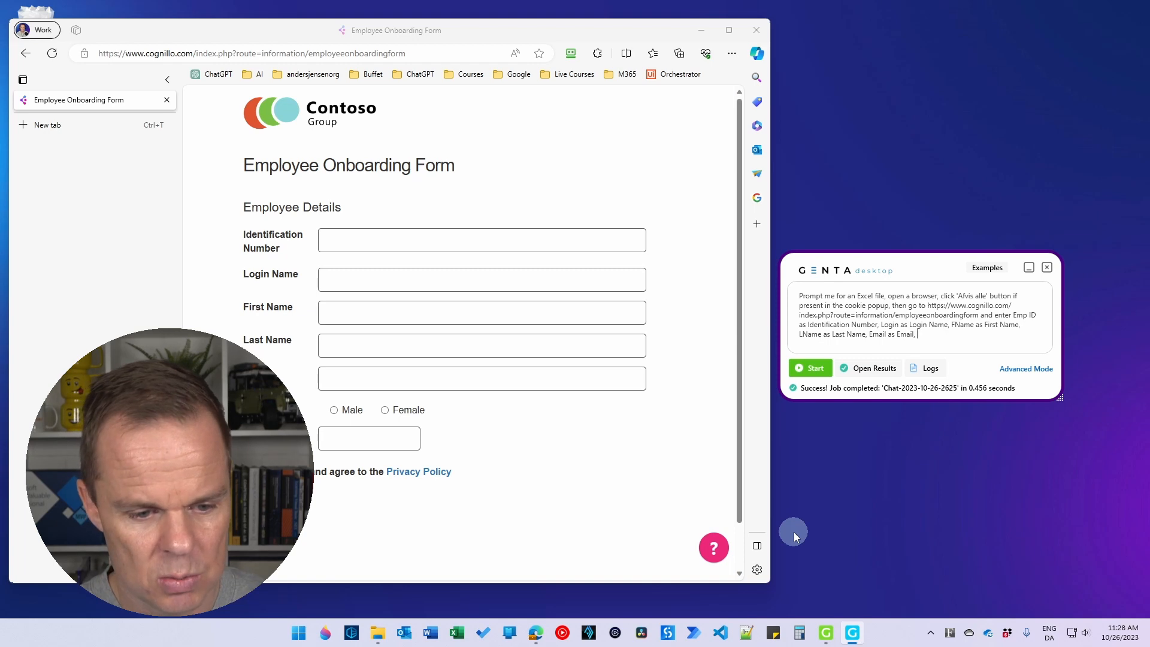
Add the DOB mapping, the Gender radio button choice, and the 'I have' agreement tick.
{"action": "type", "text": "DOB as Date of Birth"}
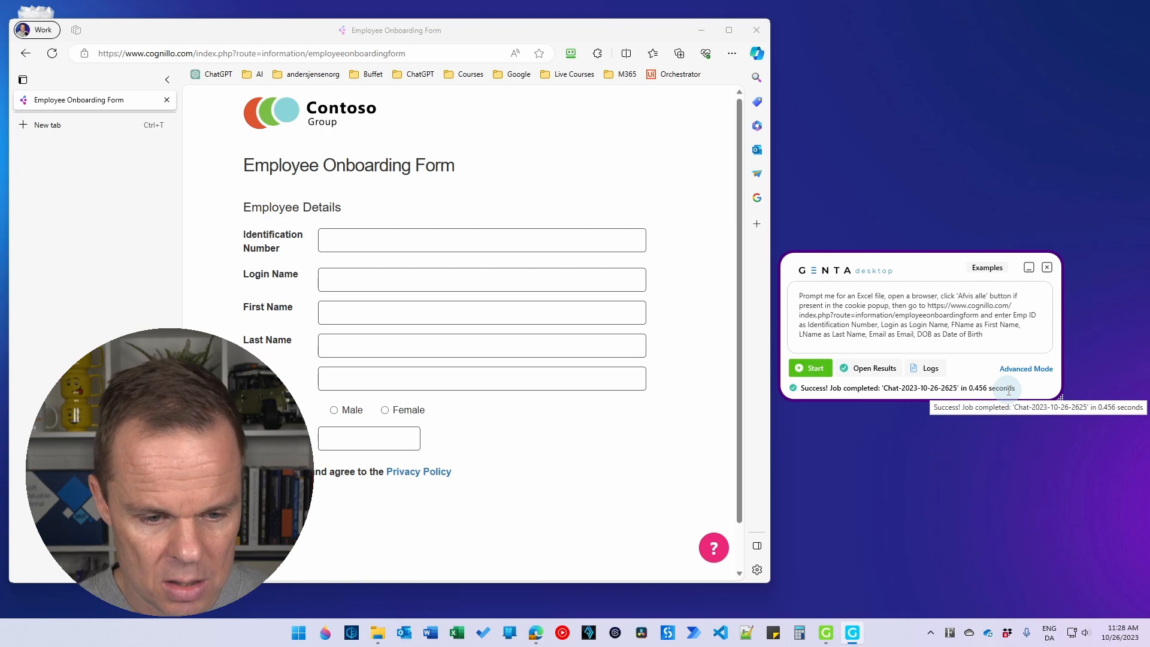
{"action": "type", "text": ", click value"}
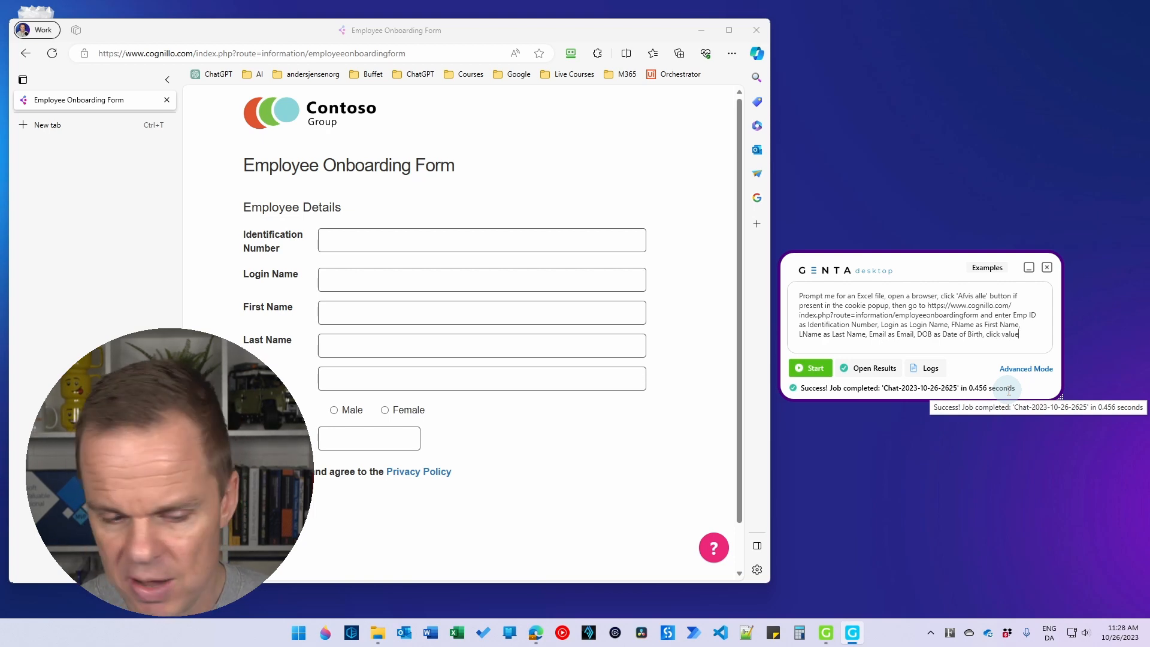
{"action": "type", "text": "from GEnder as Gende"}
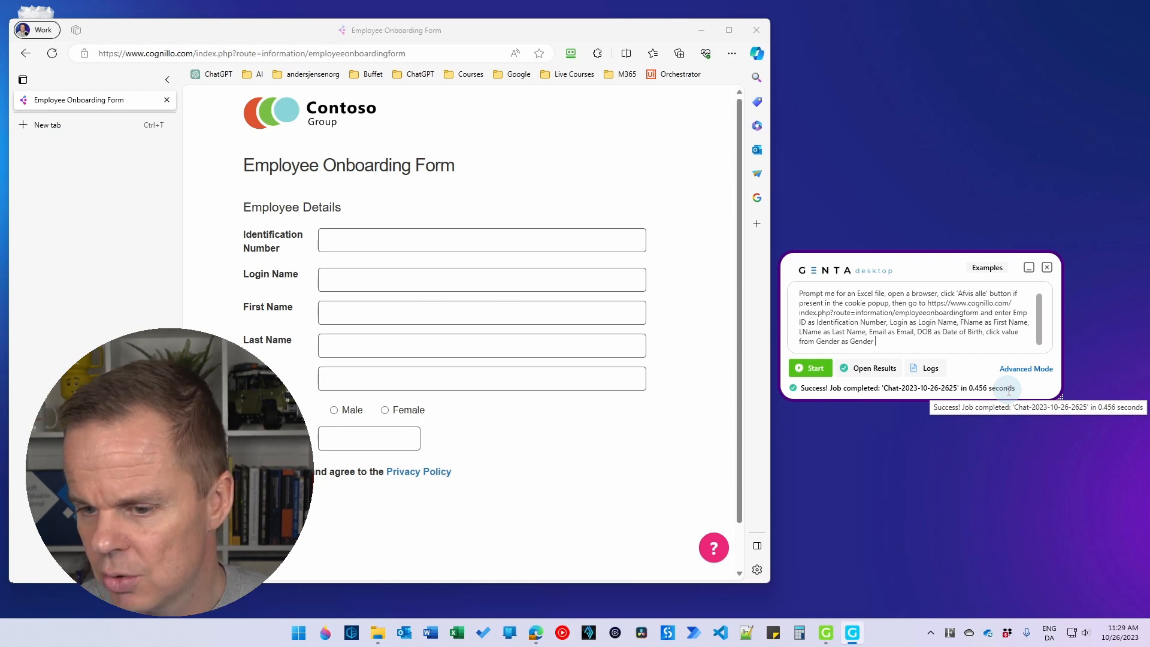
{"action": "type", "text": "radio buto"}
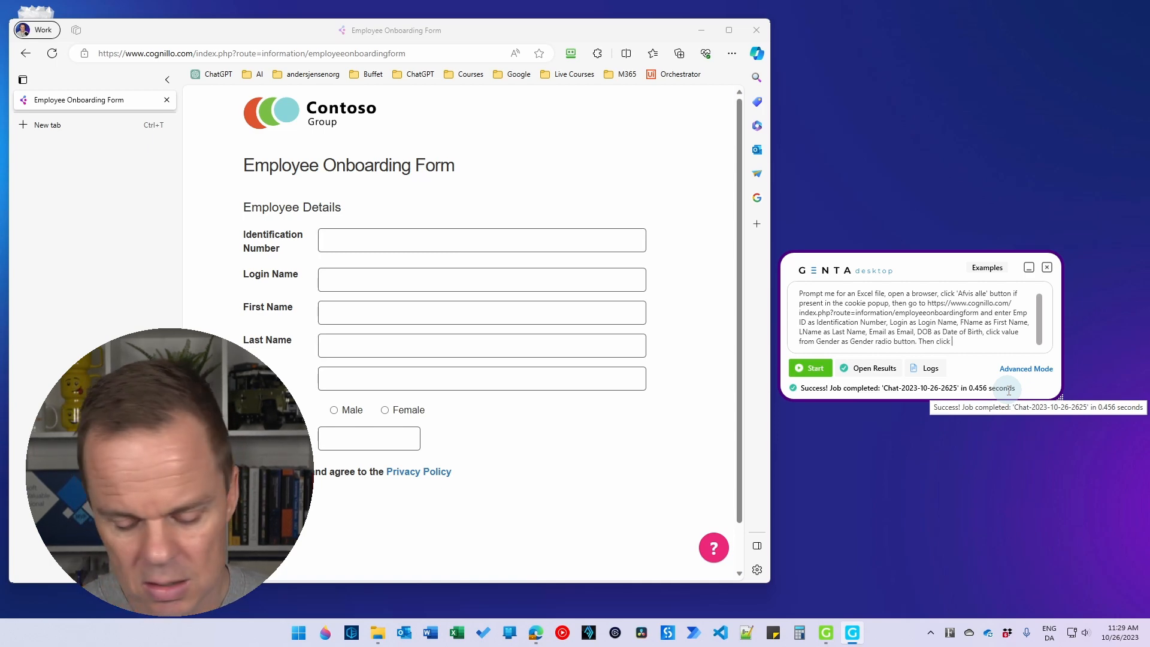
{"action": "type", "text": "I have read and agree\""}
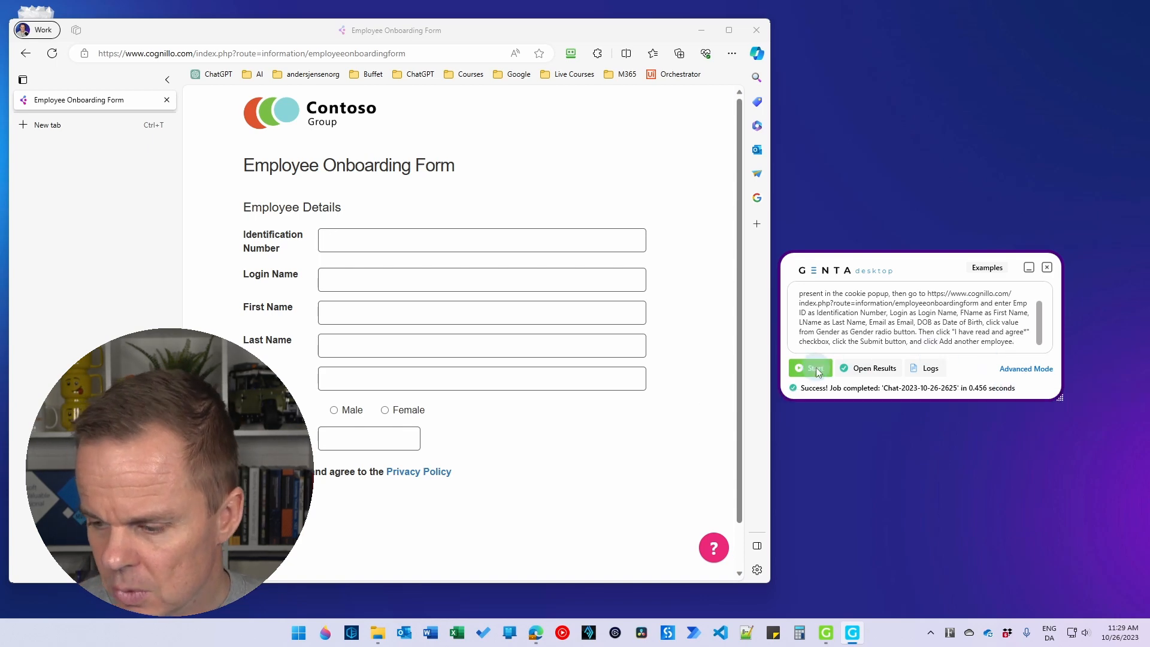
Start the Genta Desktop workflow so it prompts for the Excel upload.
{"action": "left_click", "coordinate": [809, 367]}
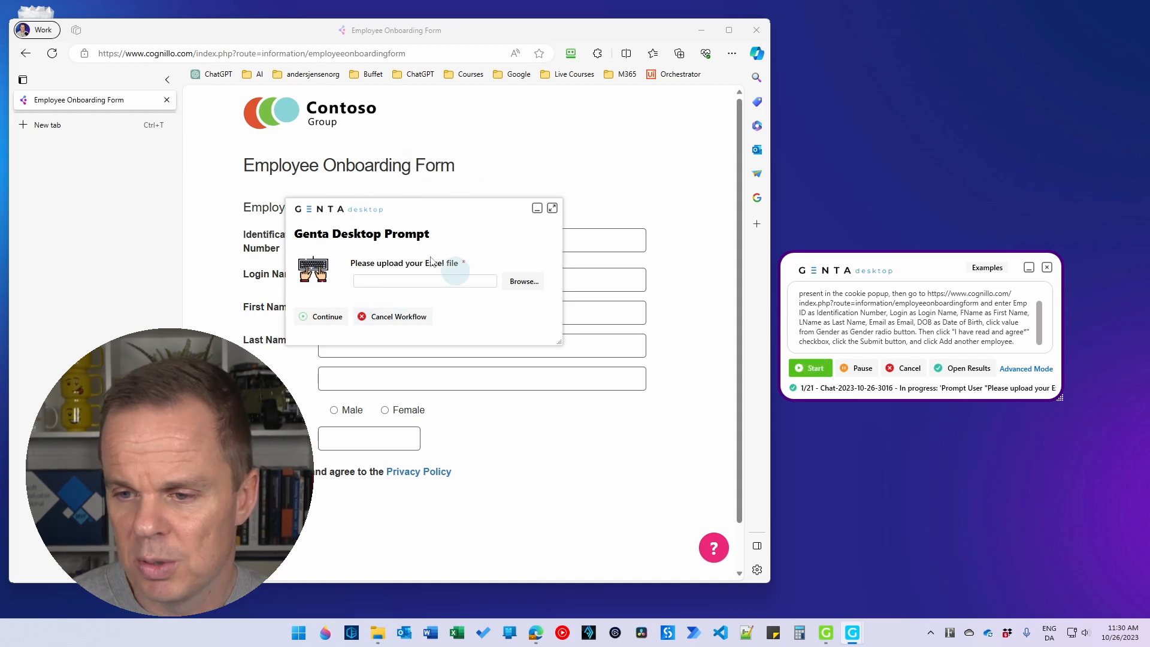
Upload employees.xlsx from the Desktop and continue the workflow.
{"action": "left_click", "coordinate": [522, 281]}
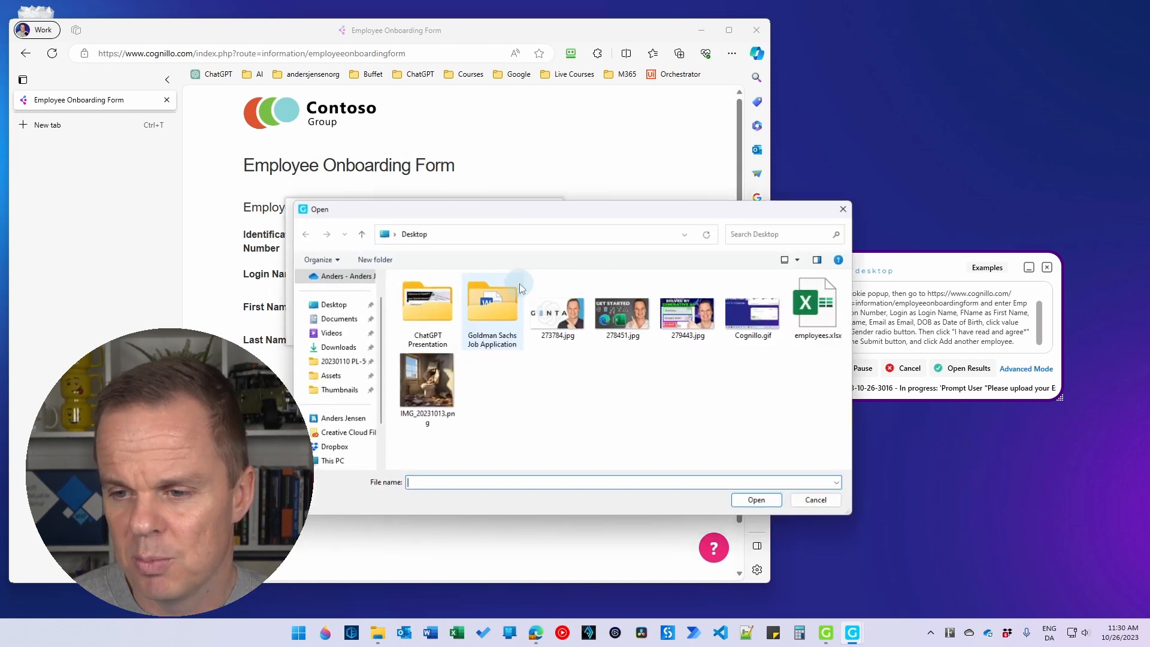
{"action": "left_click", "coordinate": [816, 304]}
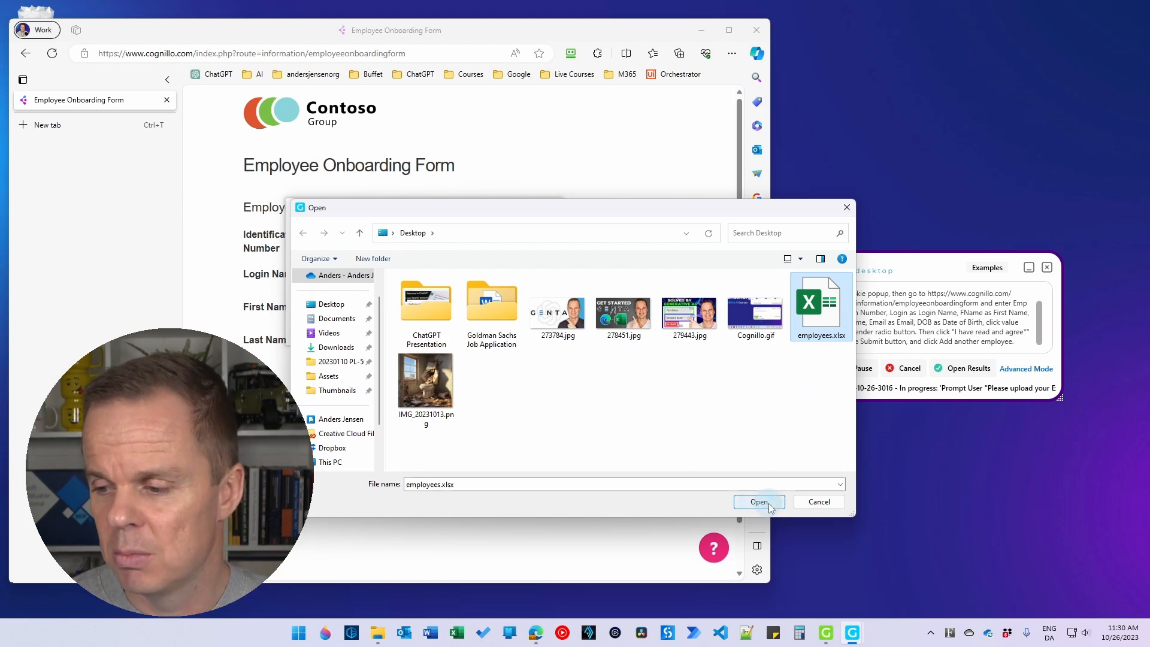
{"action": "left_click", "coordinate": [758, 501]}
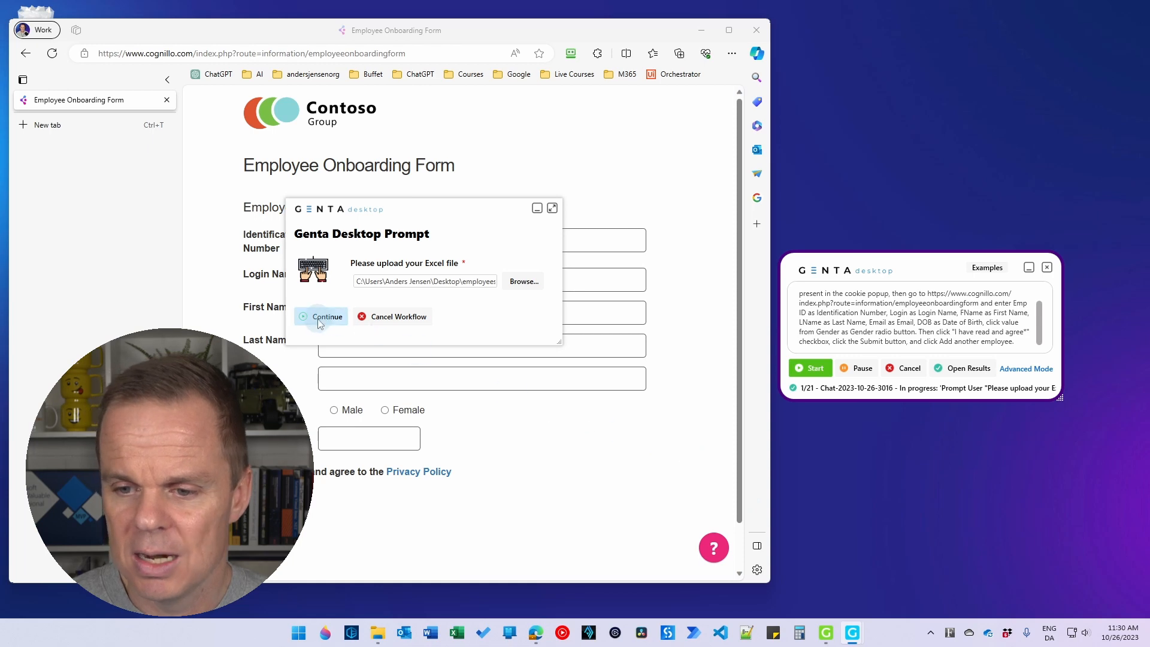
{"action": "left_click", "coordinate": [320, 316]}
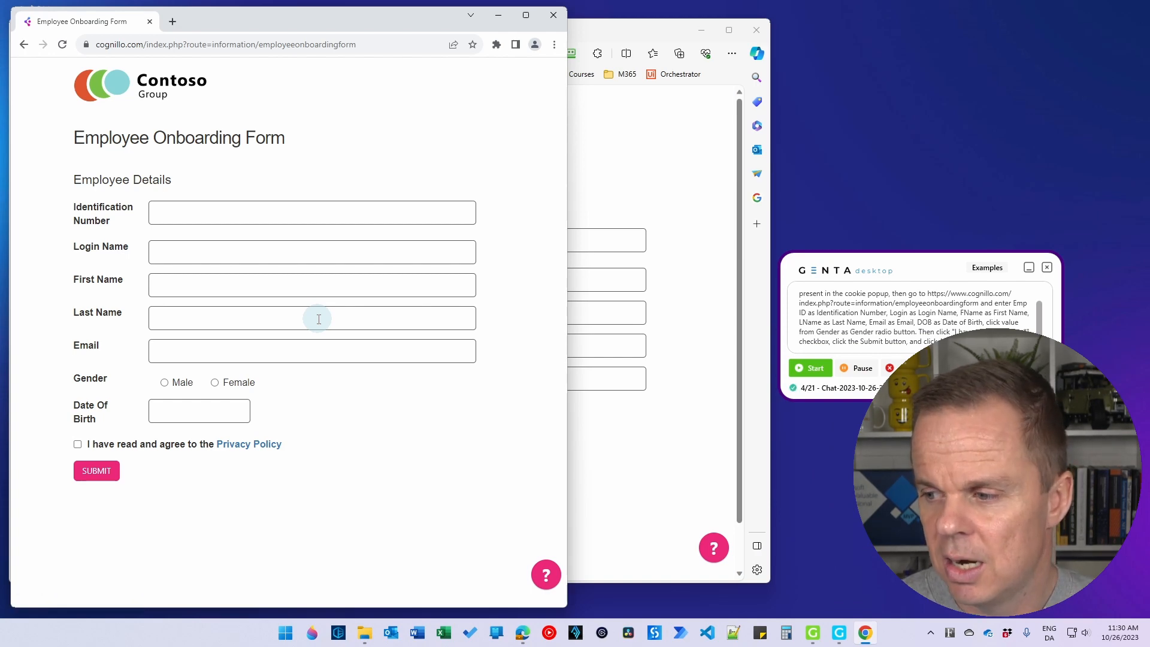
{"action": "left_click", "coordinate": [810, 367]}
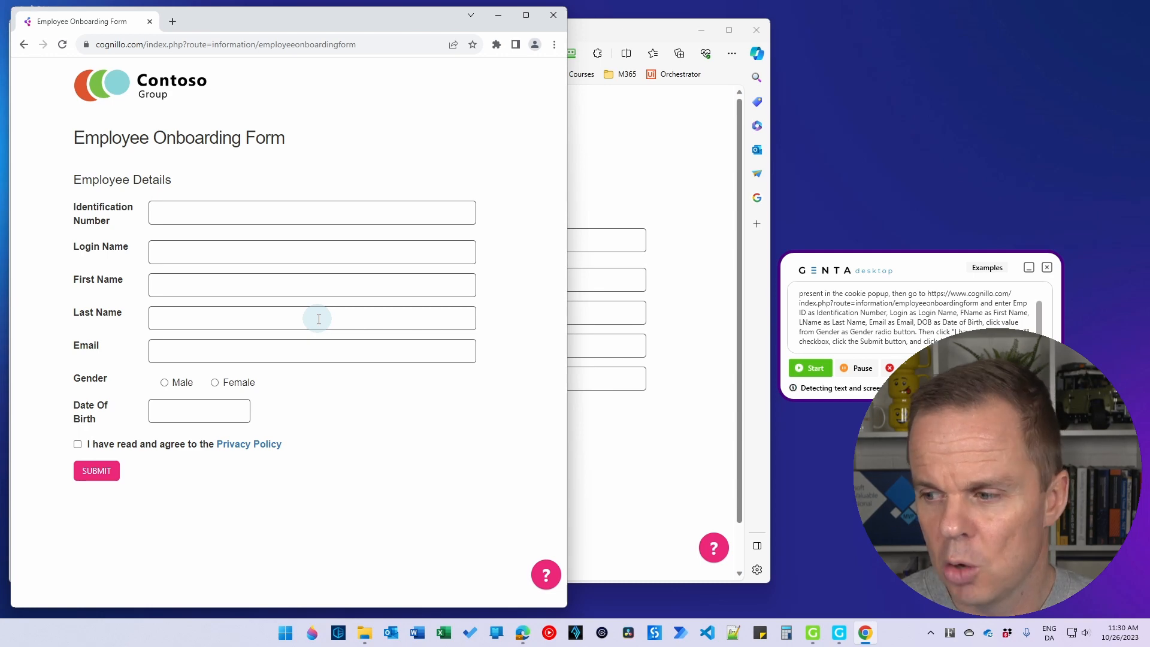
{"action": "type", "text": "12345"}
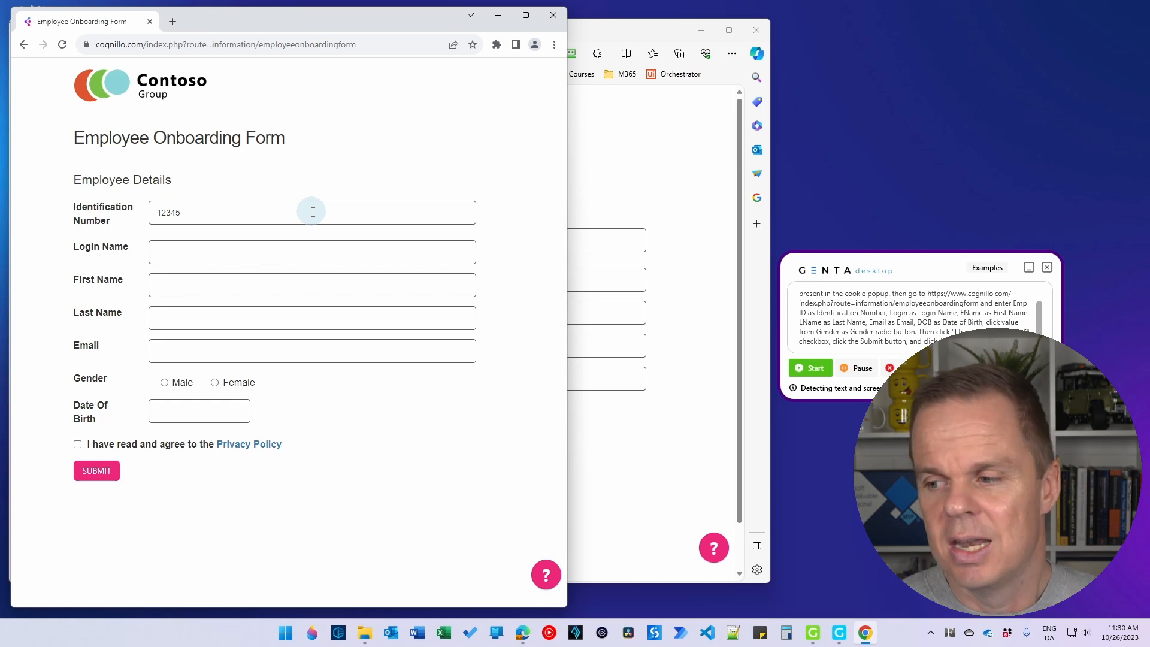
{"action": "type", "text": "login1"}
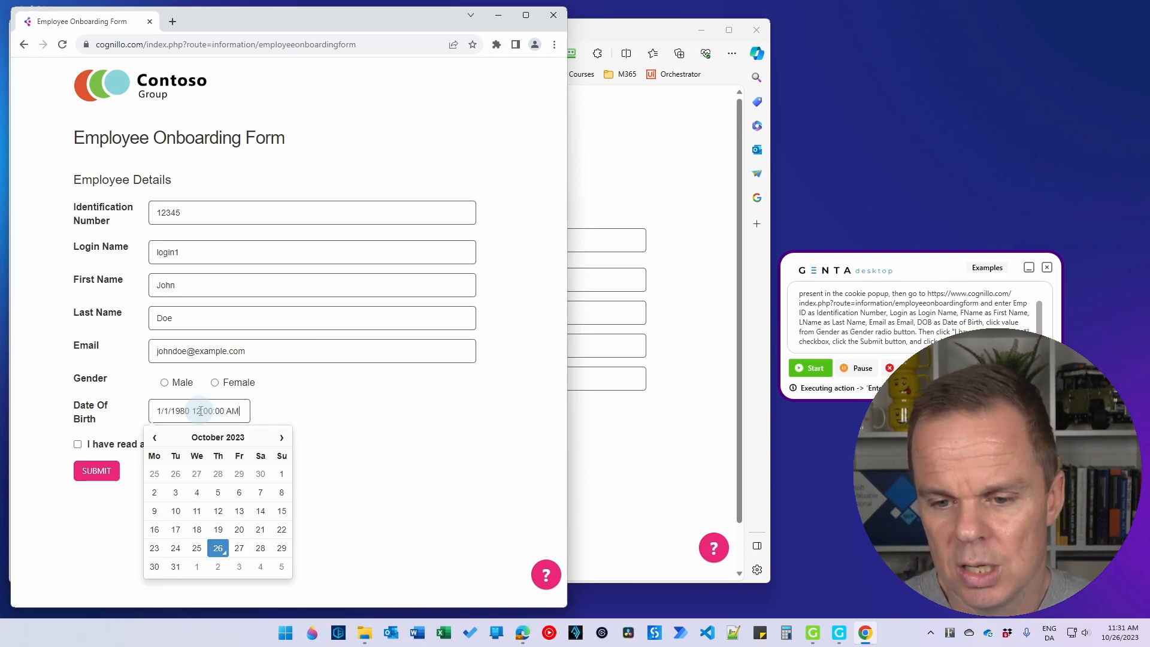
{"action": "left_click", "coordinate": [96, 471]}
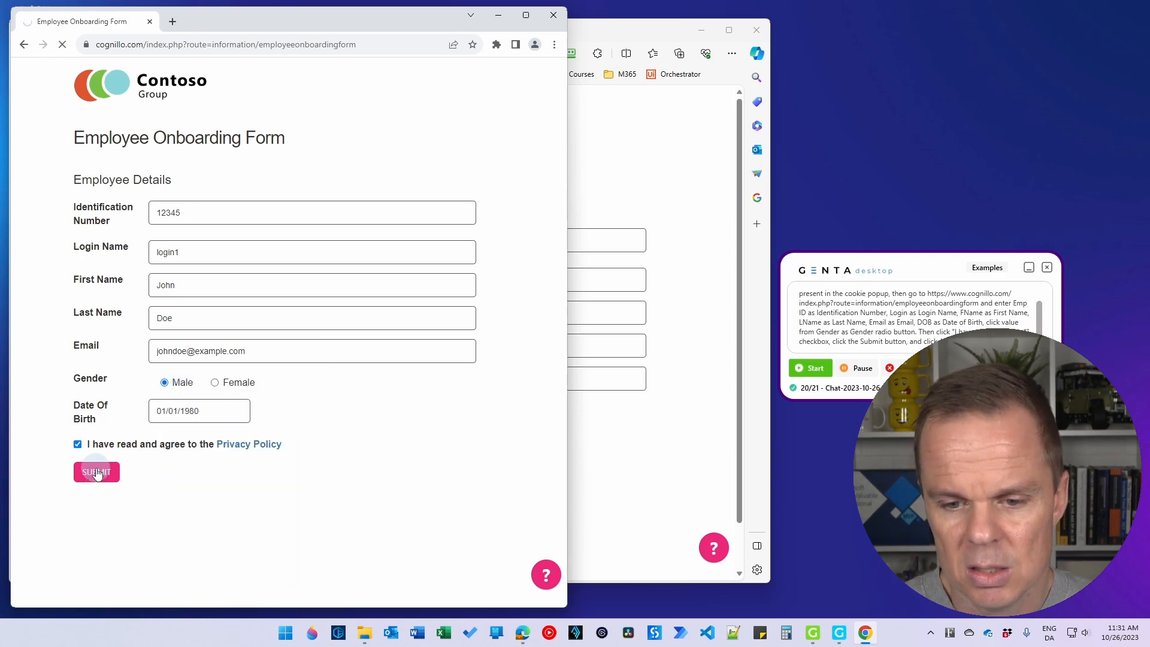
{"action": "left_click", "coordinate": [96, 471]}
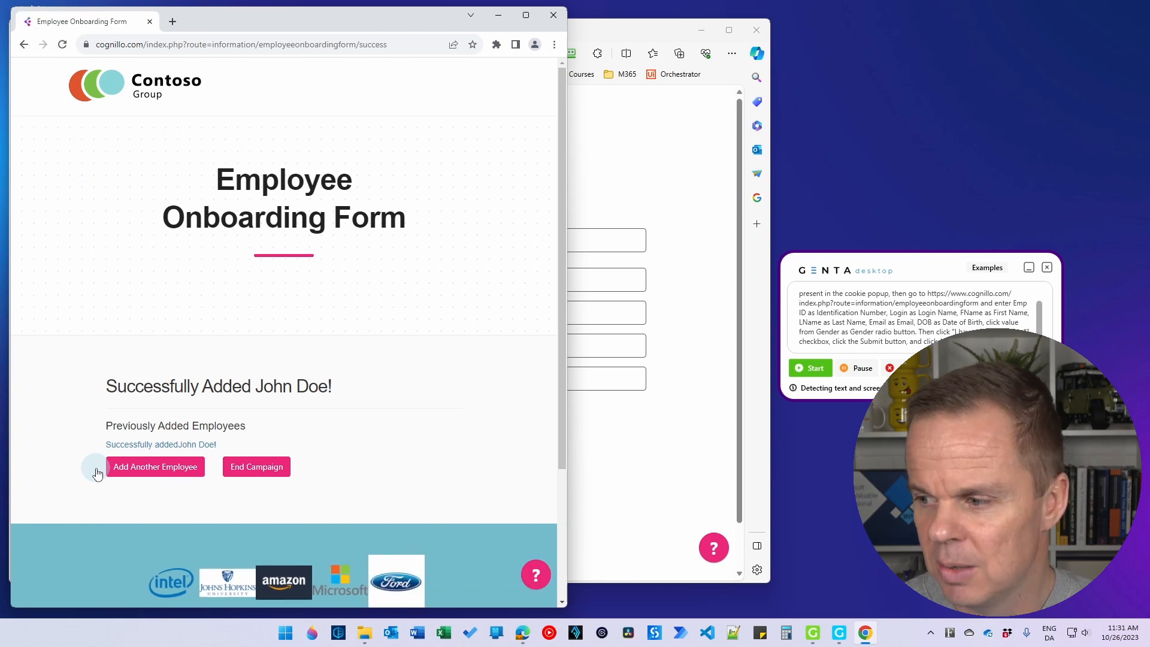
Add the next employees starting with ID 23456, submitting each, then open a blank entry.
{"action": "left_click", "coordinate": [156, 466]}
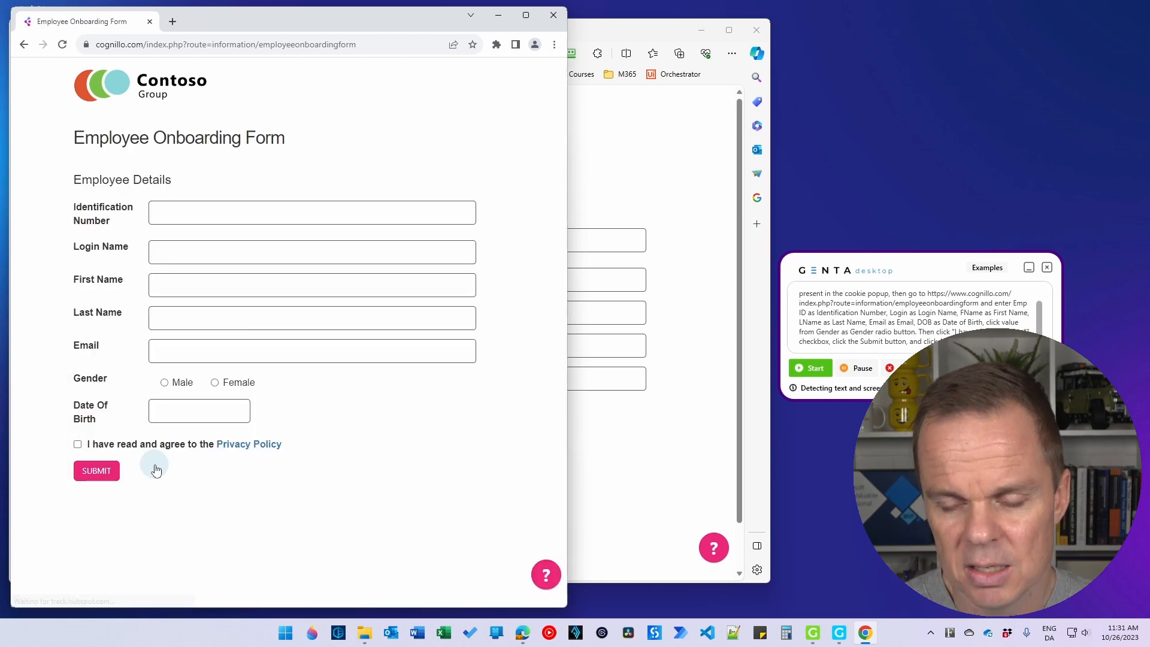
{"action": "type", "text": "234567"}
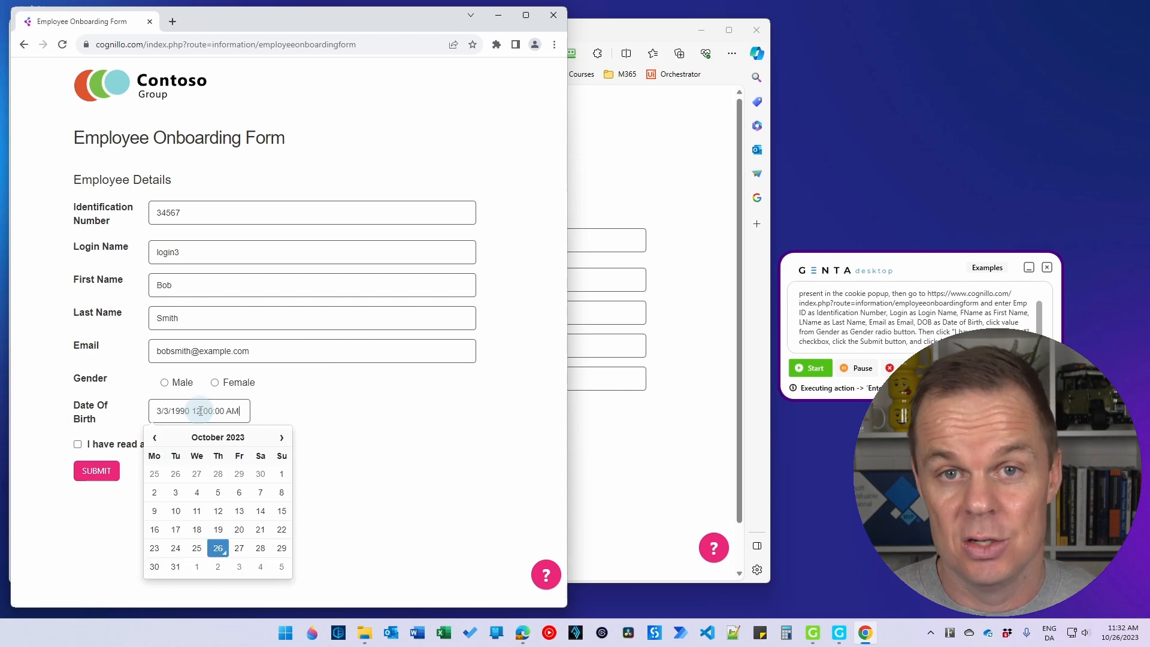
{"action": "left_click", "coordinate": [96, 471]}
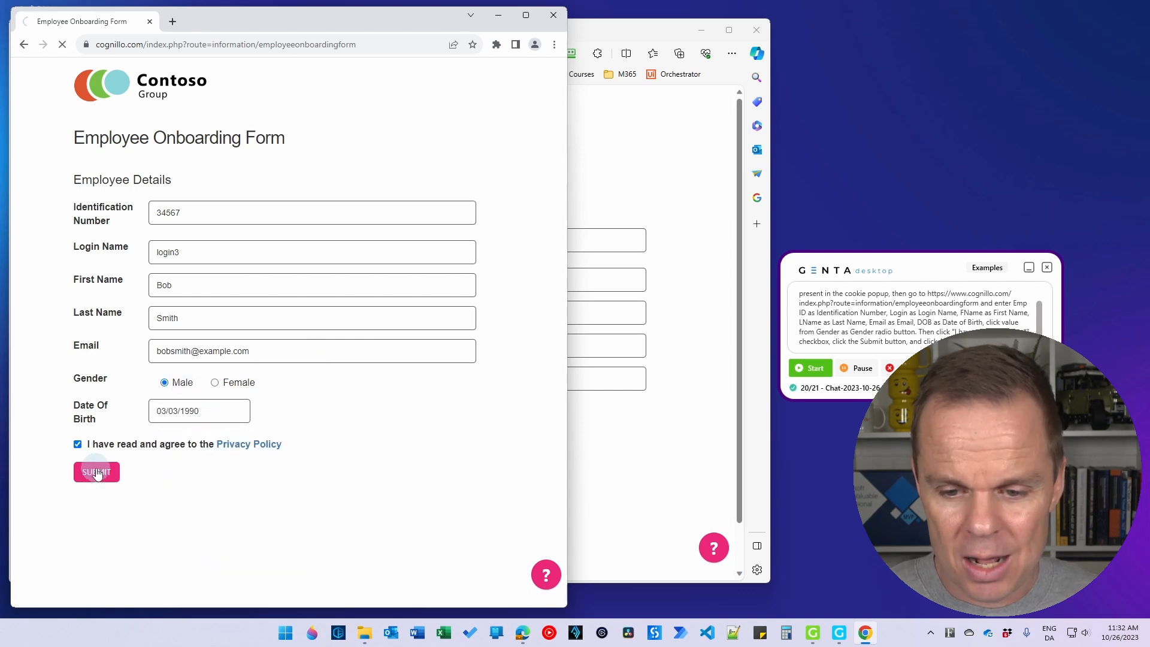
{"action": "left_click", "coordinate": [96, 471]}
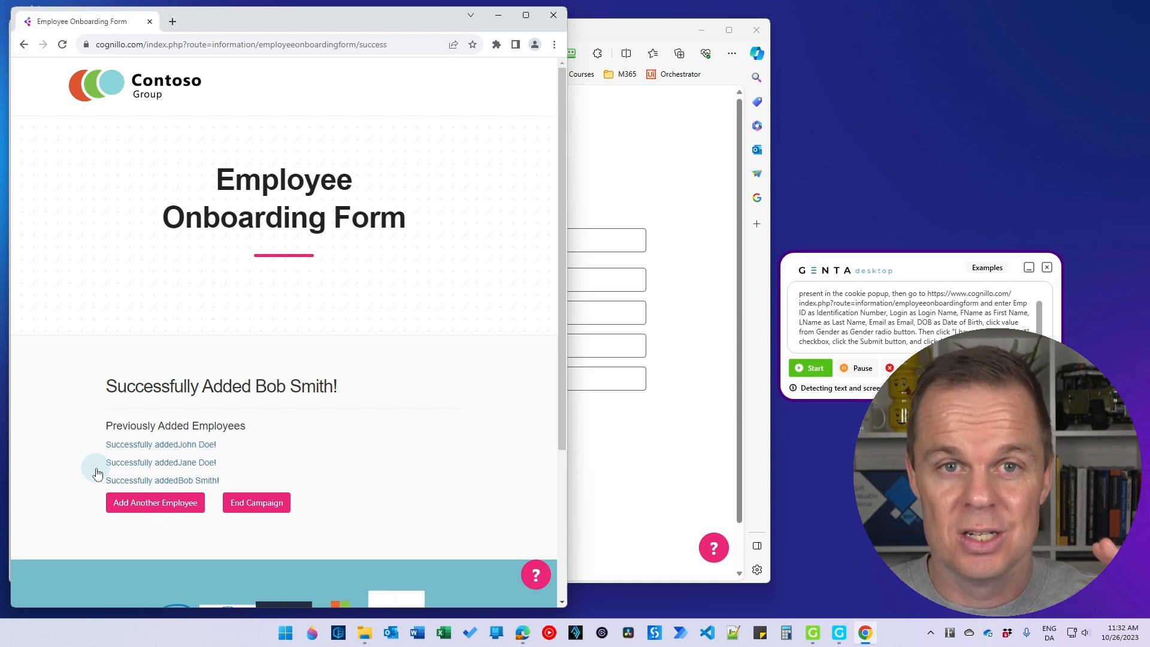
{"action": "left_click", "coordinate": [154, 503]}
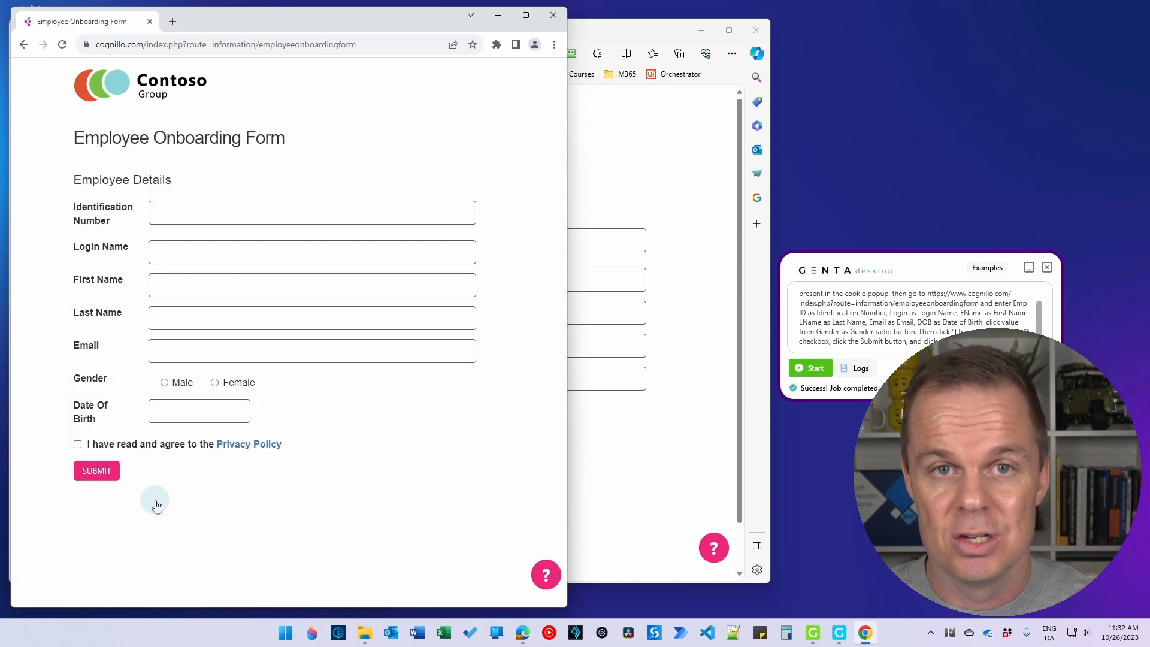